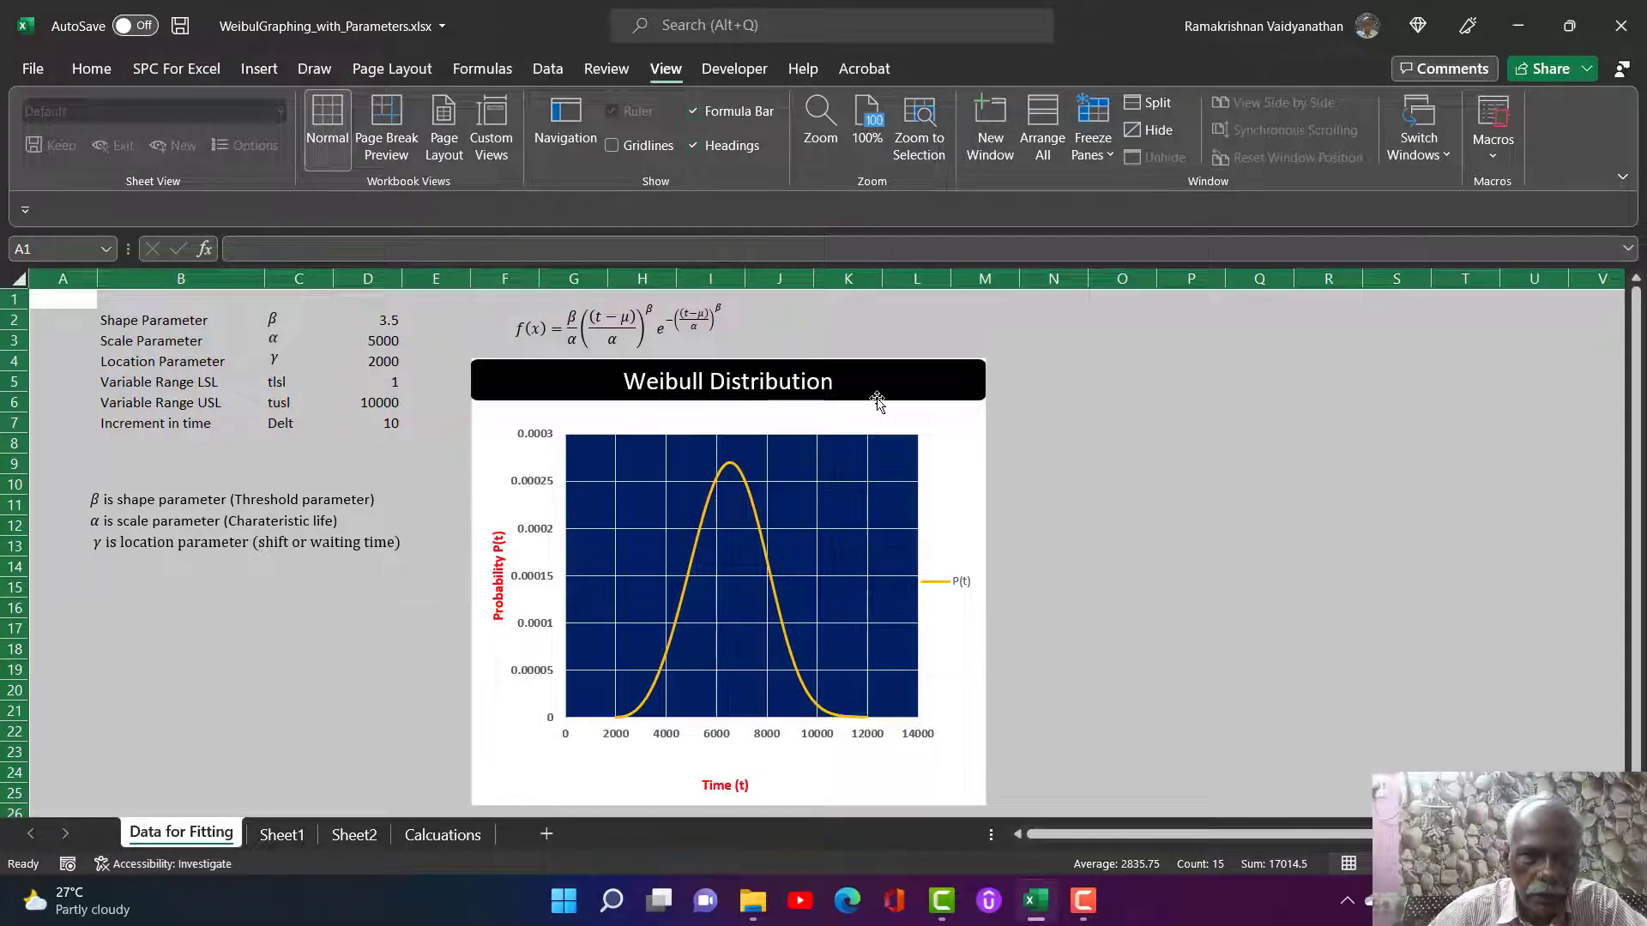
mouse_move(783, 618)
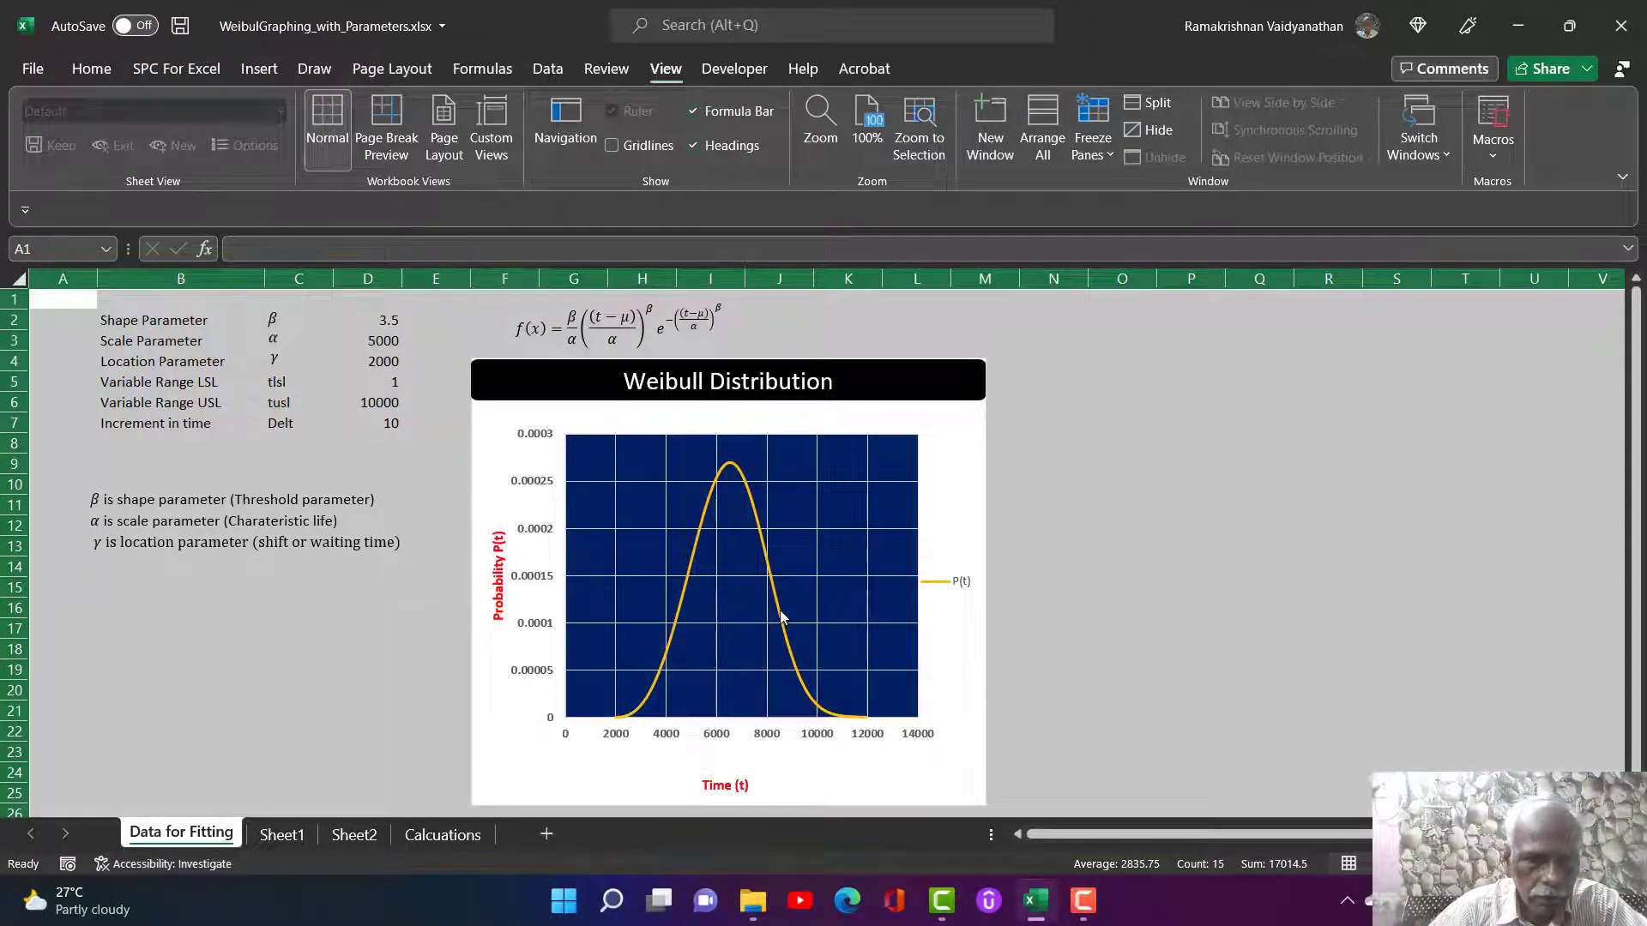
- Show Sheet2 holding the Weibull formula and parameter symbol descriptions
click(354, 833)
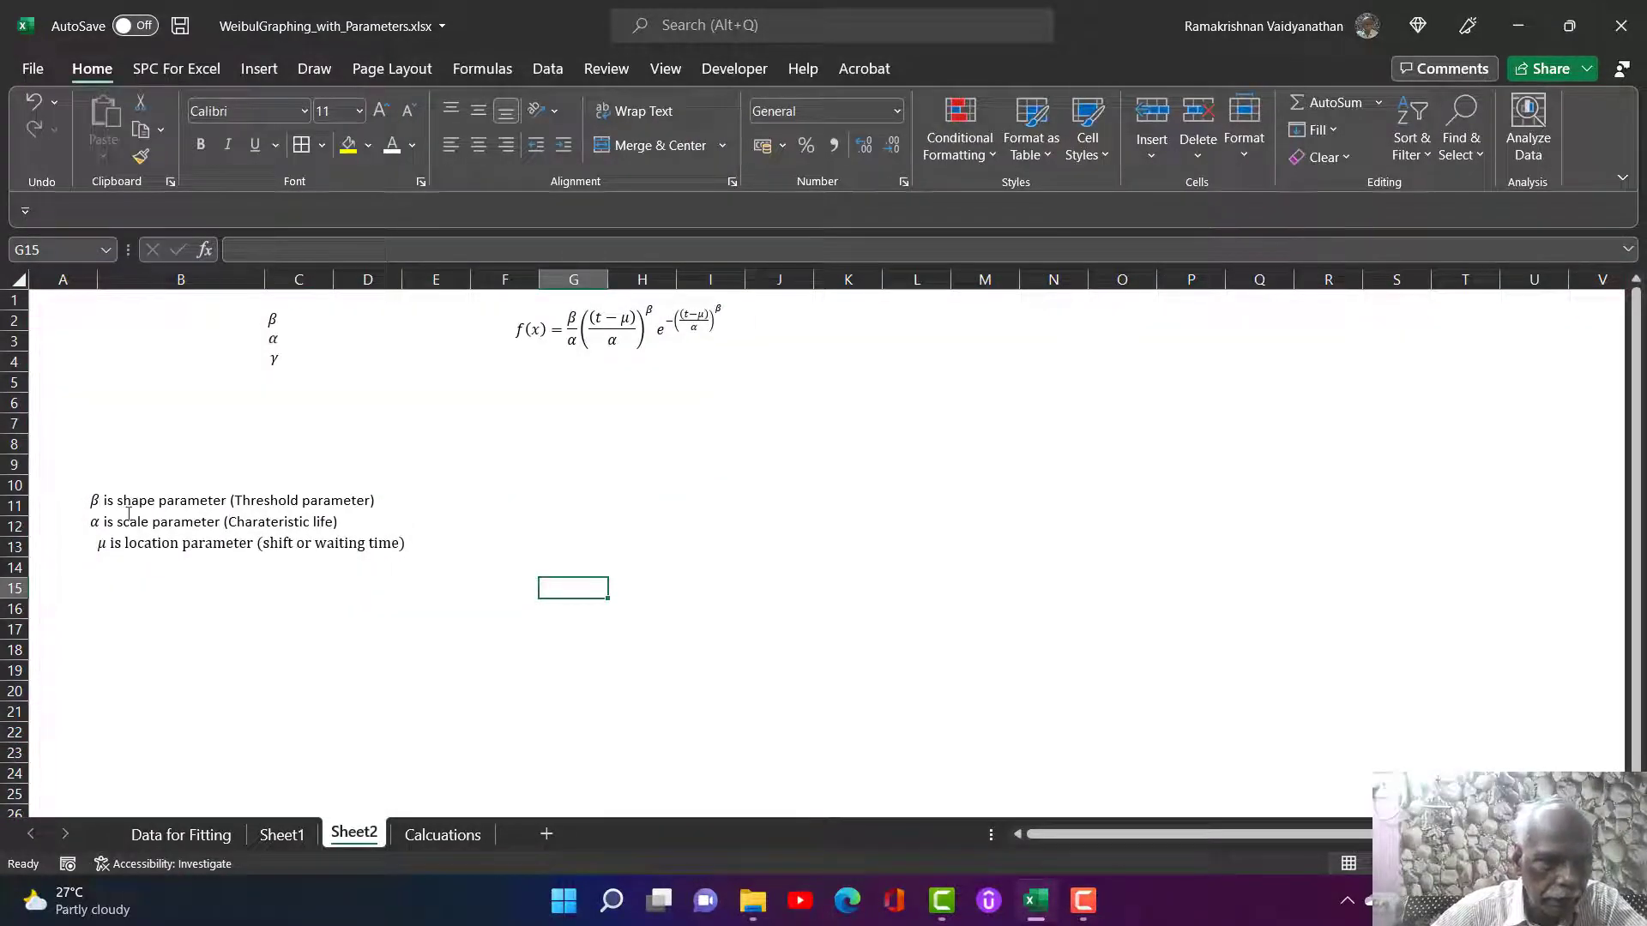
mouse_move(371, 520)
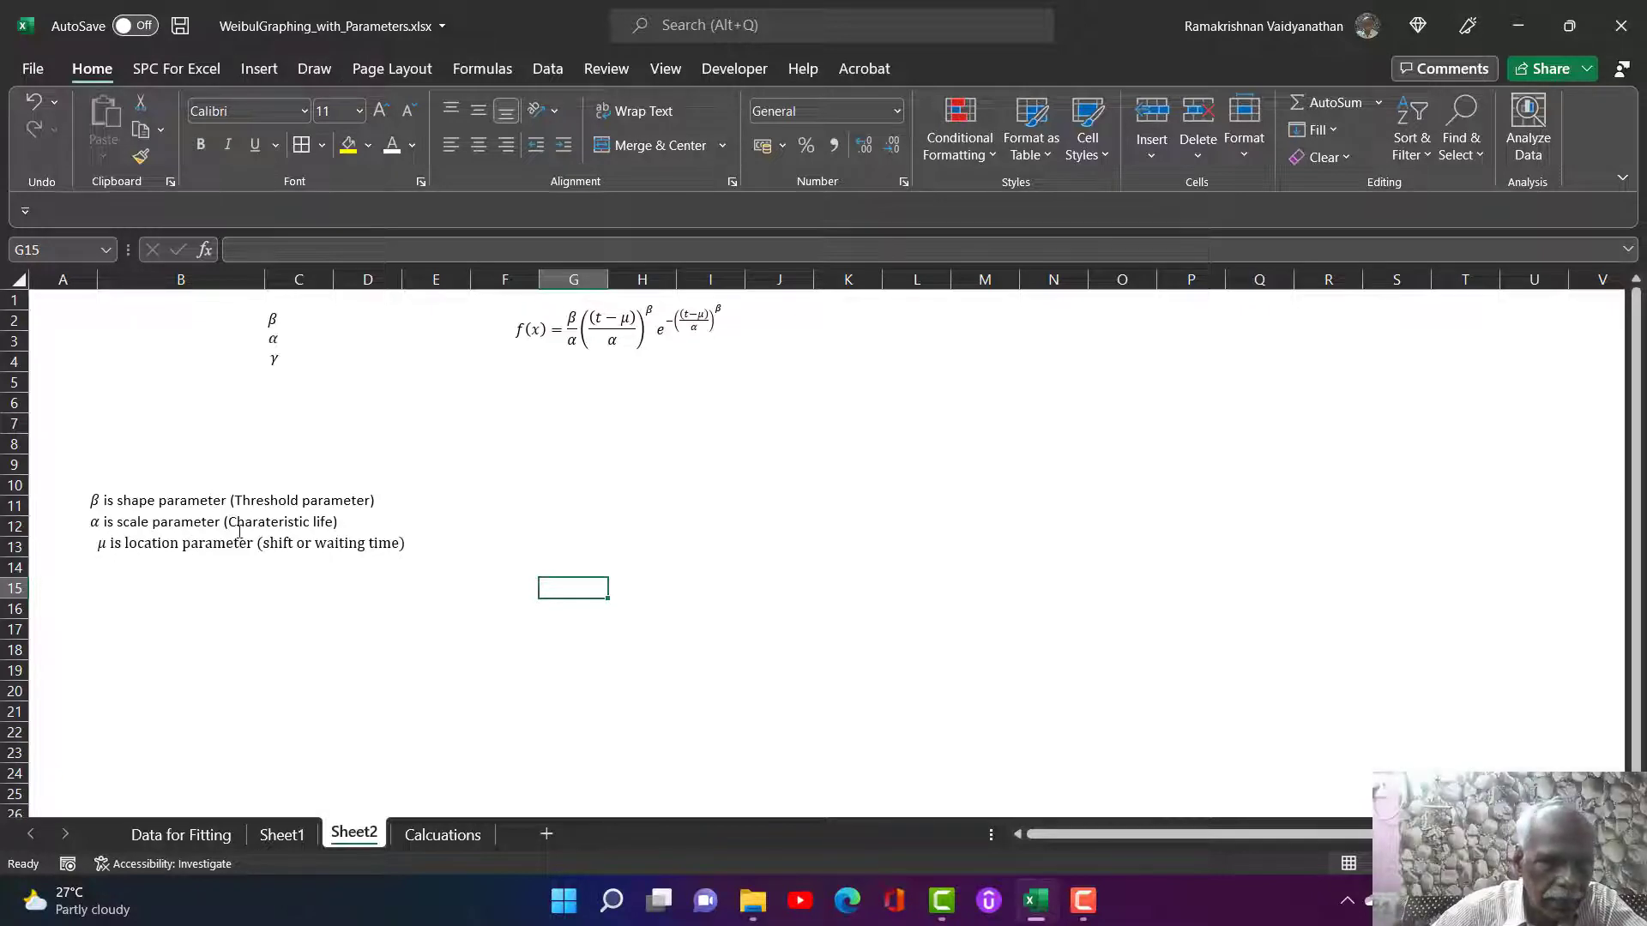
mouse_move(341, 535)
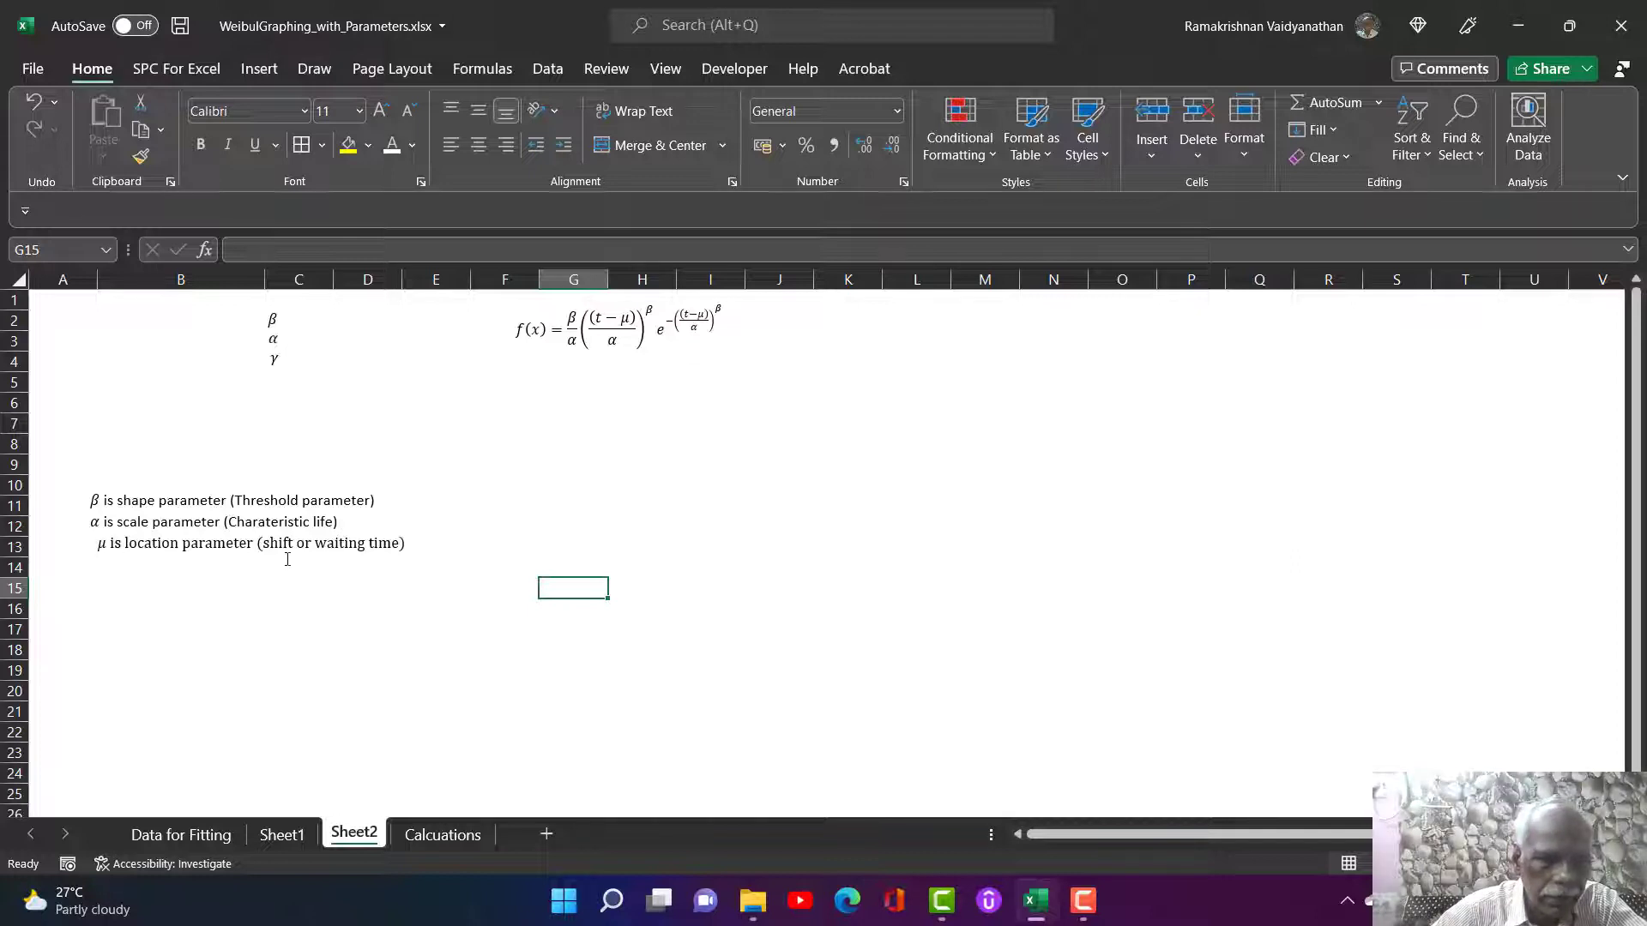
mouse_move(402, 559)
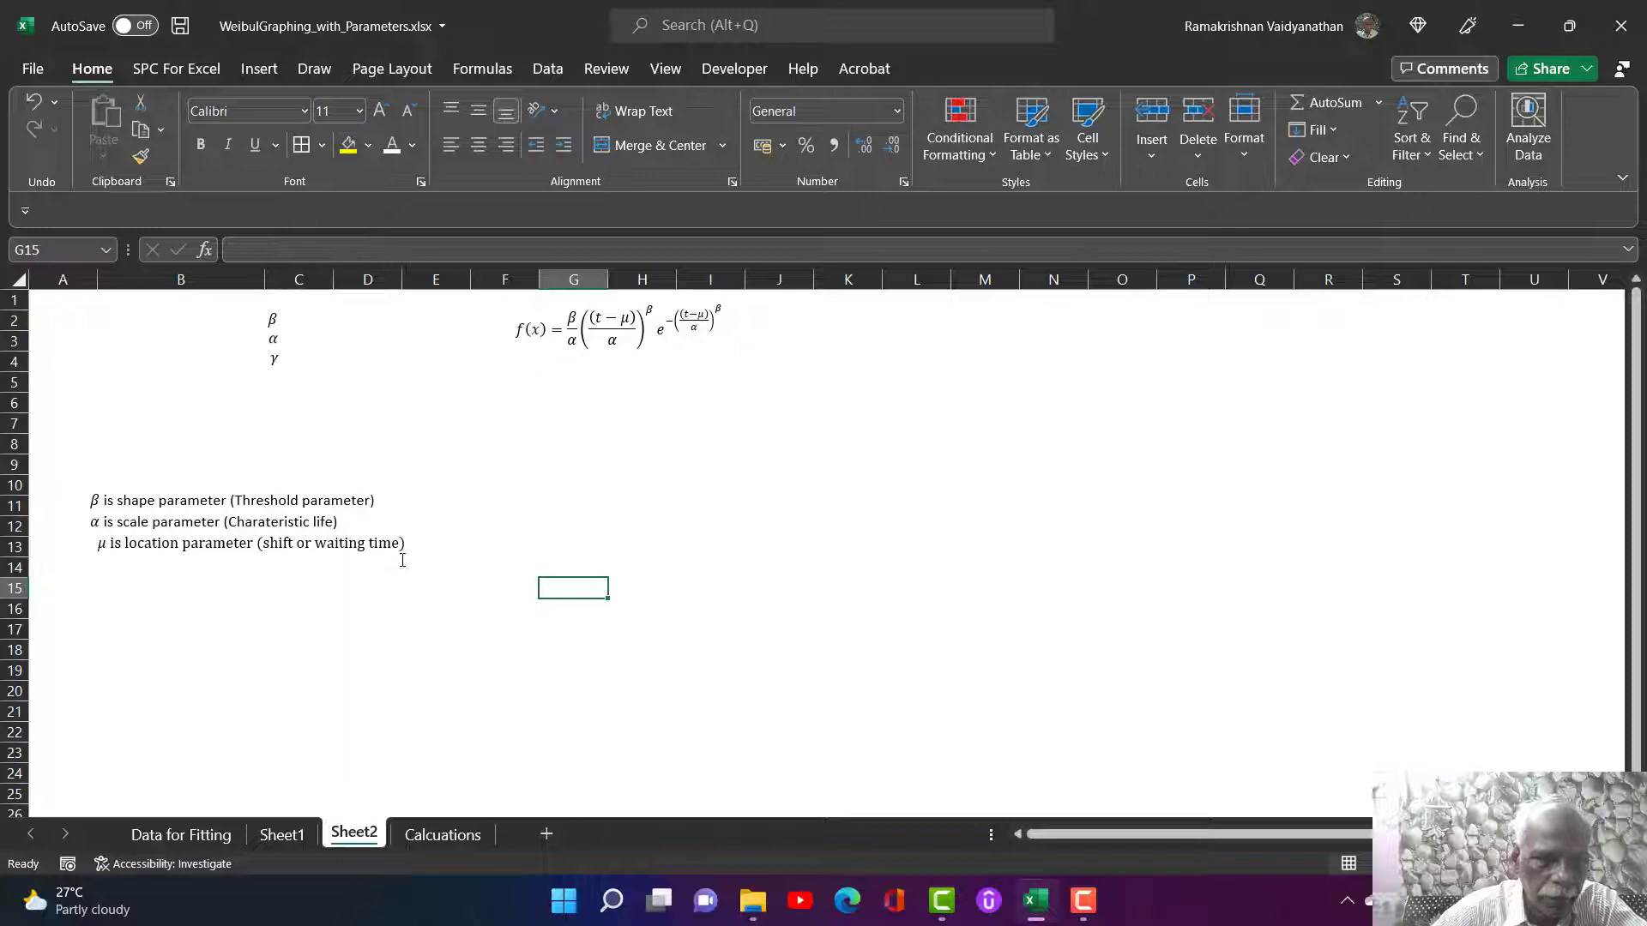
mouse_move(369, 532)
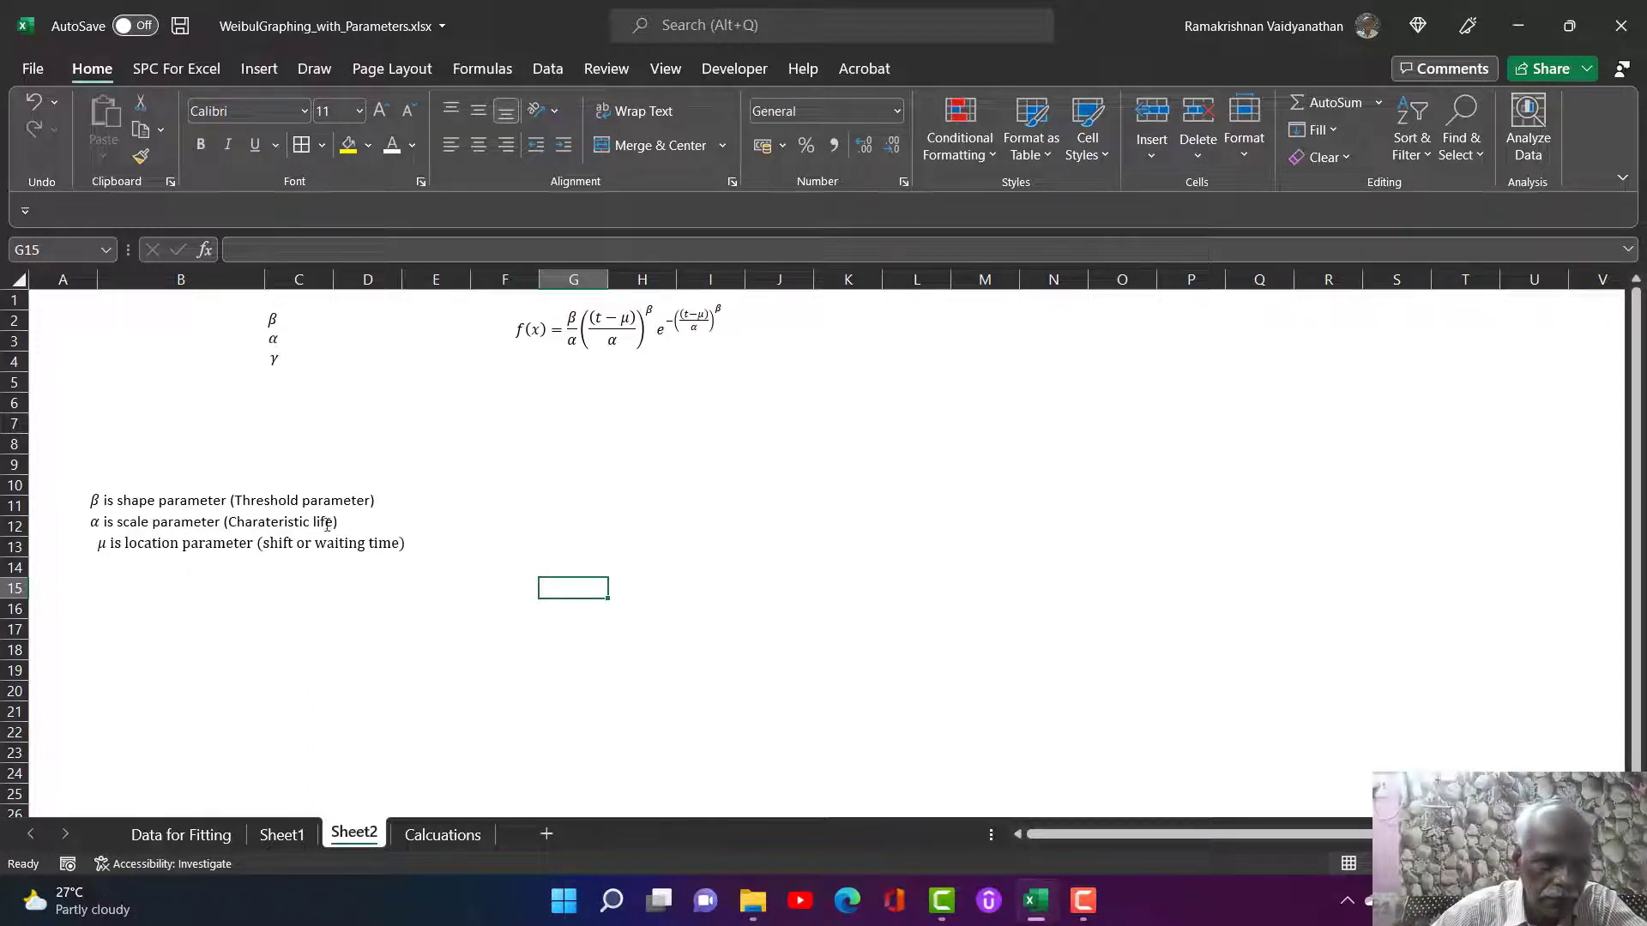
mouse_move(865, 546)
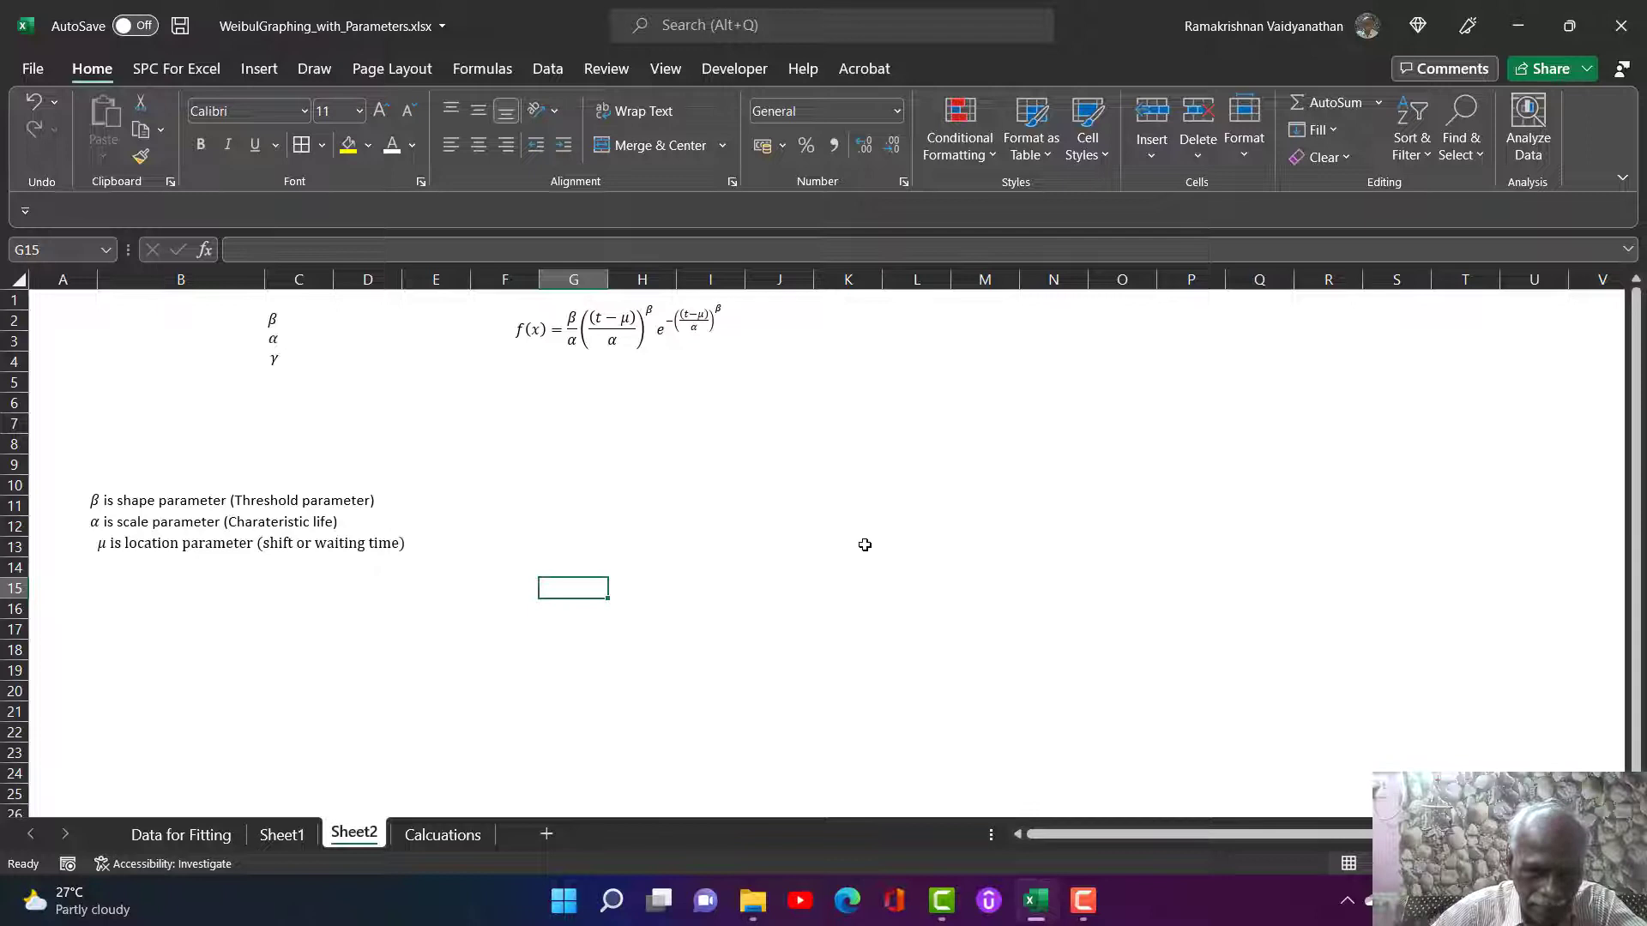
mouse_move(564, 367)
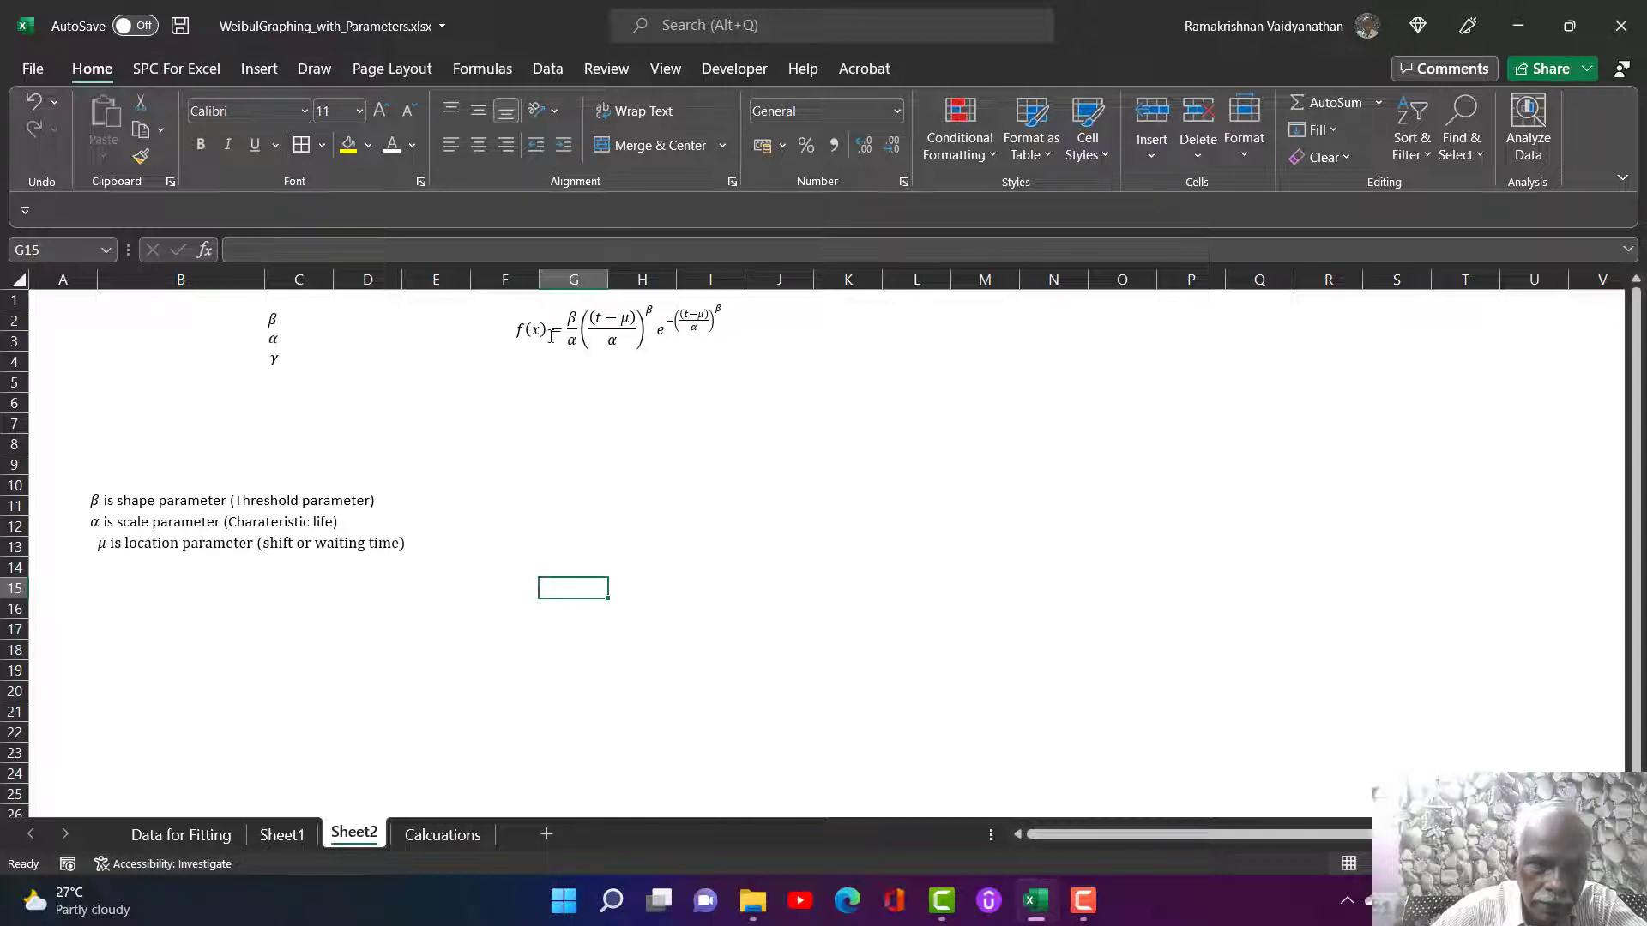
mouse_move(625, 353)
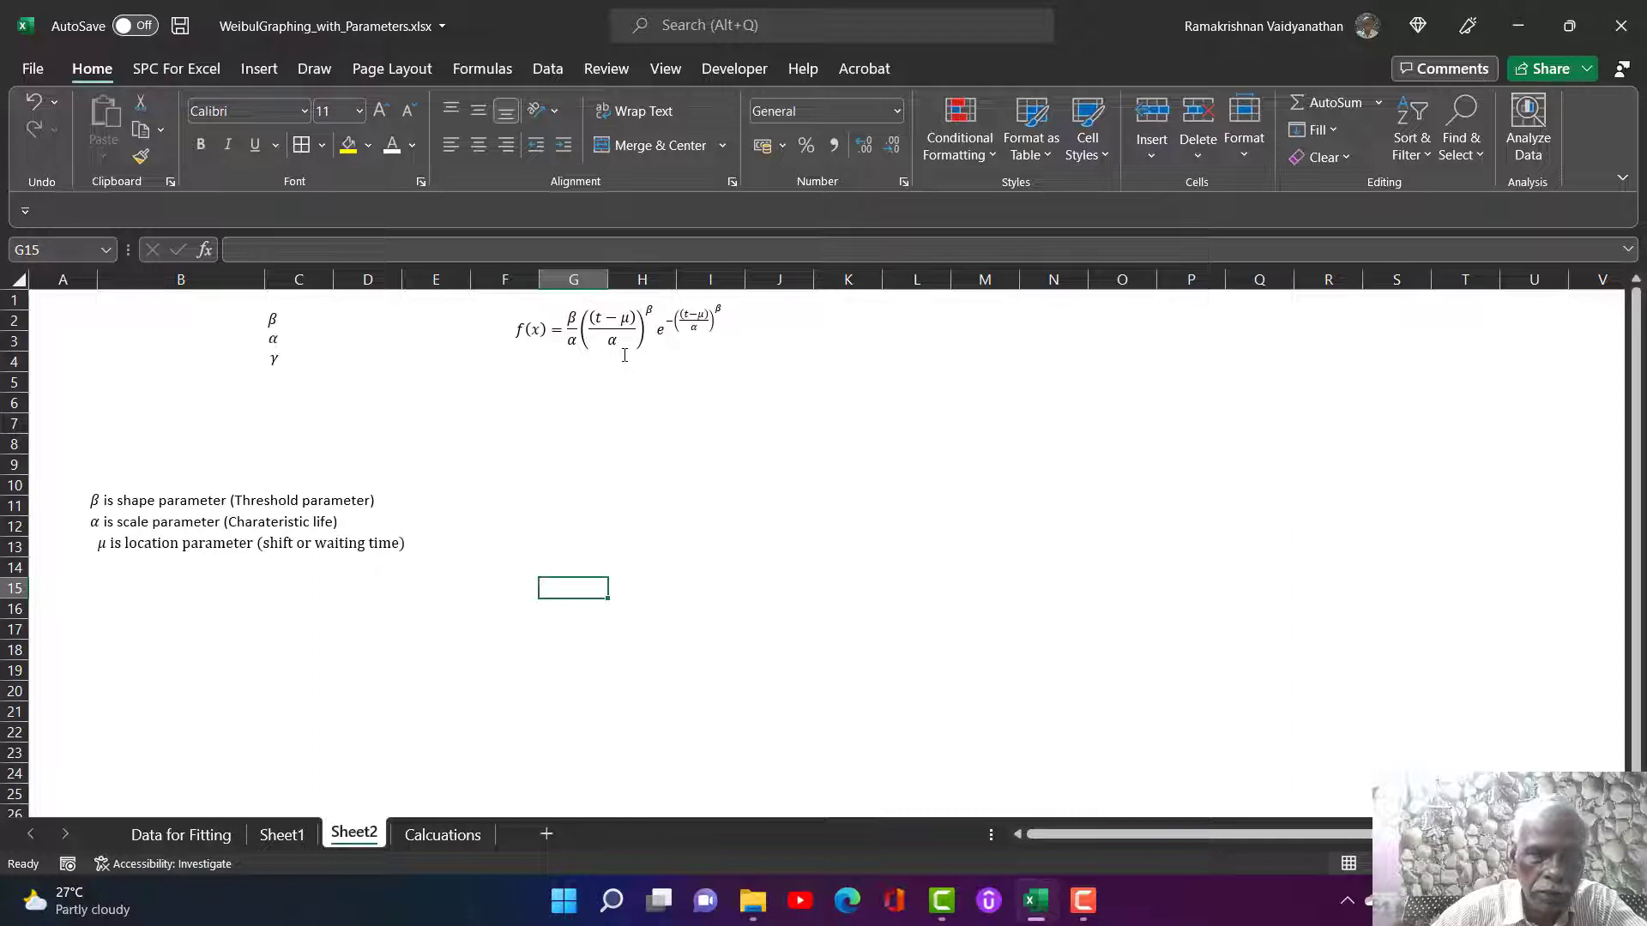
mouse_move(580, 352)
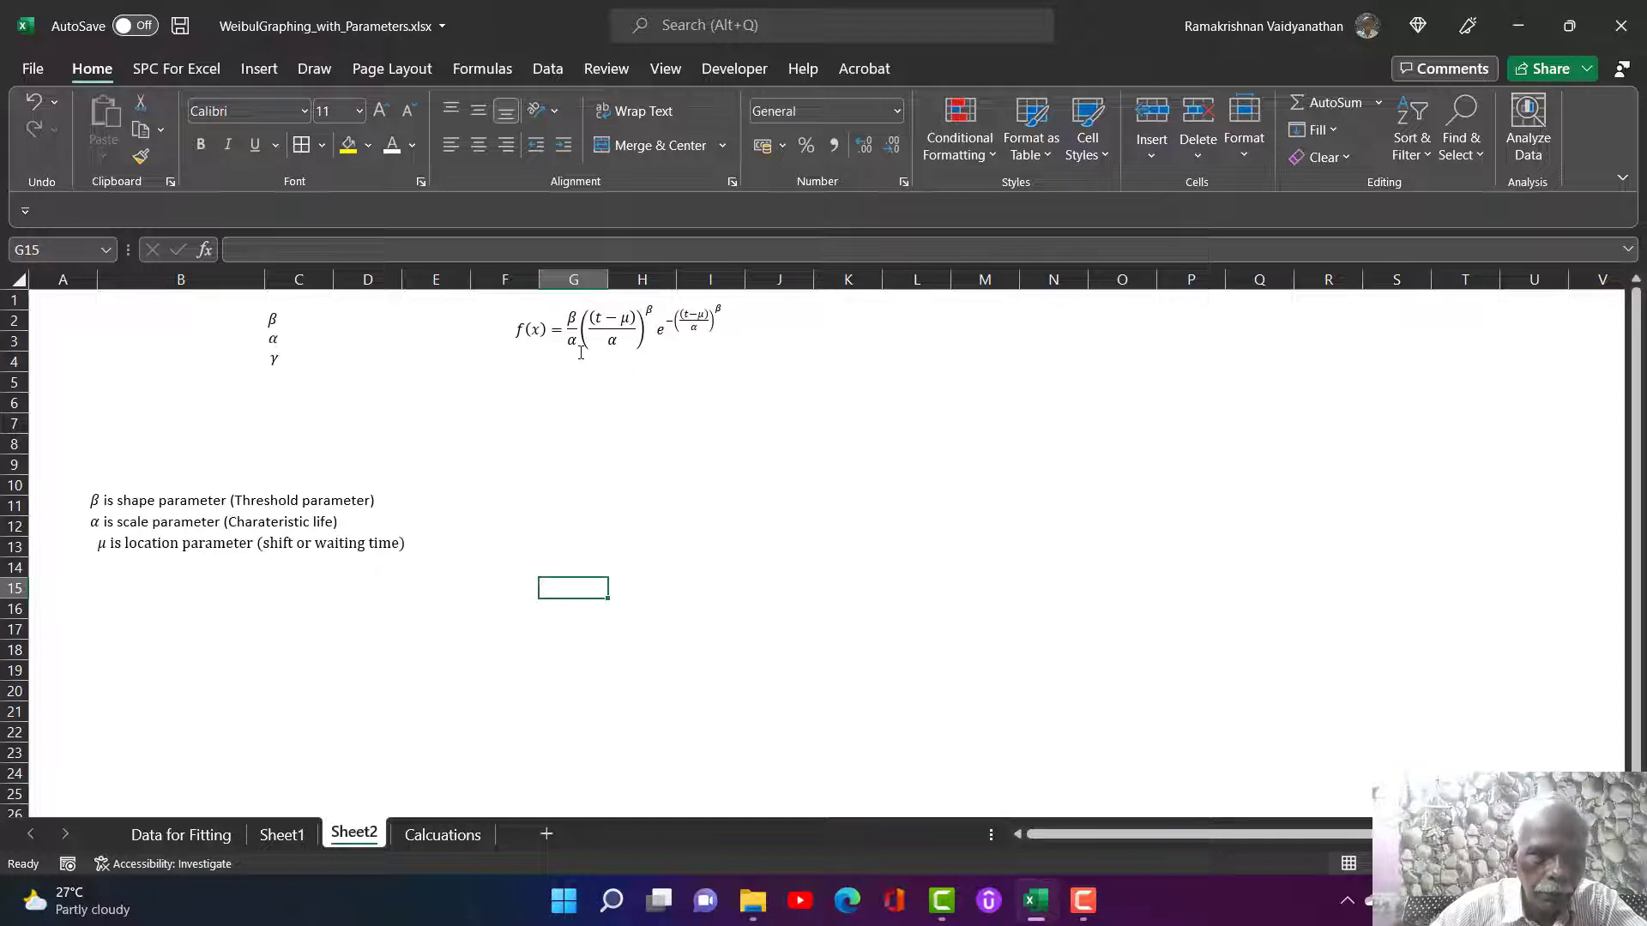
mouse_move(573, 361)
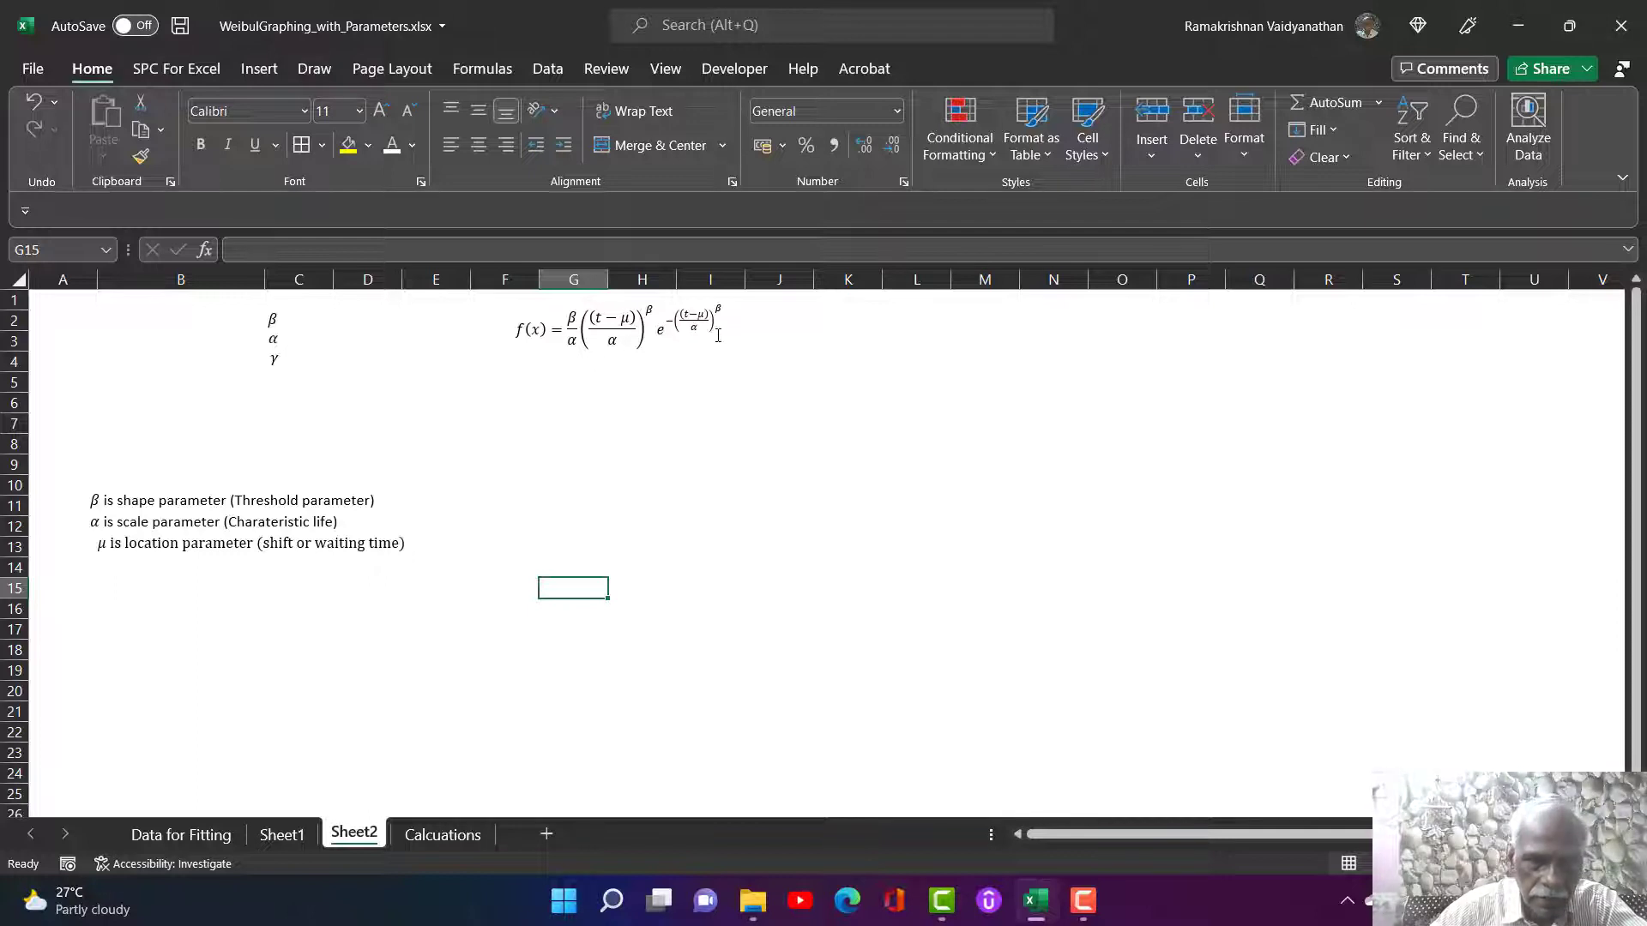
mouse_move(684, 343)
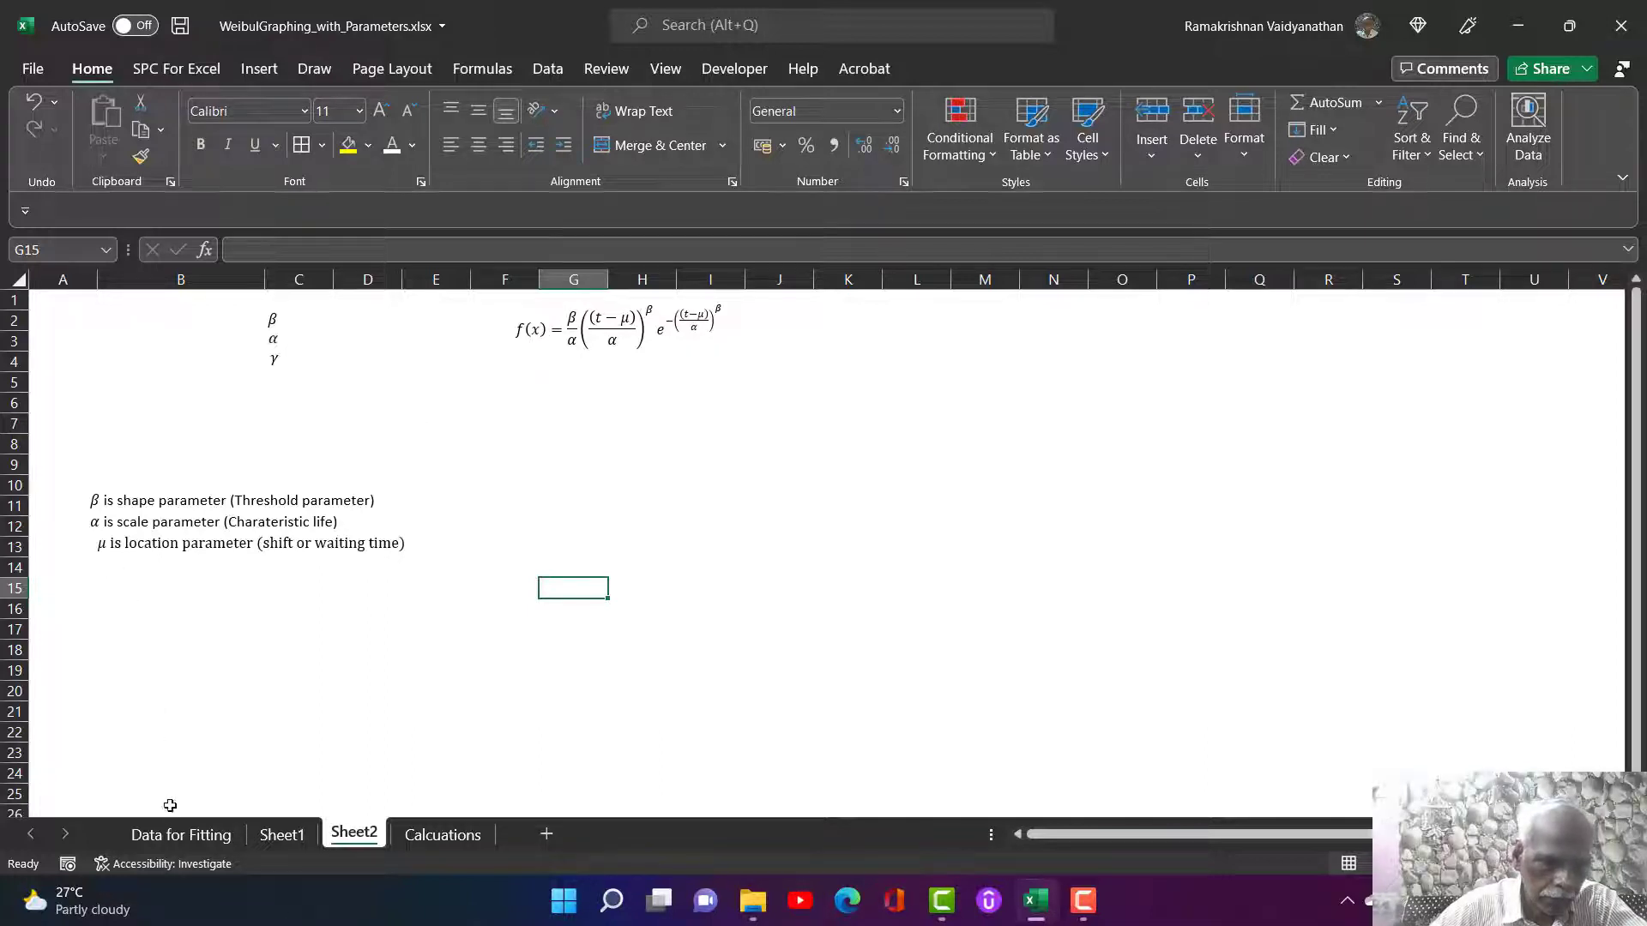
- On Sheet1 set the time increment Delt in D7 to 10
click(281, 834)
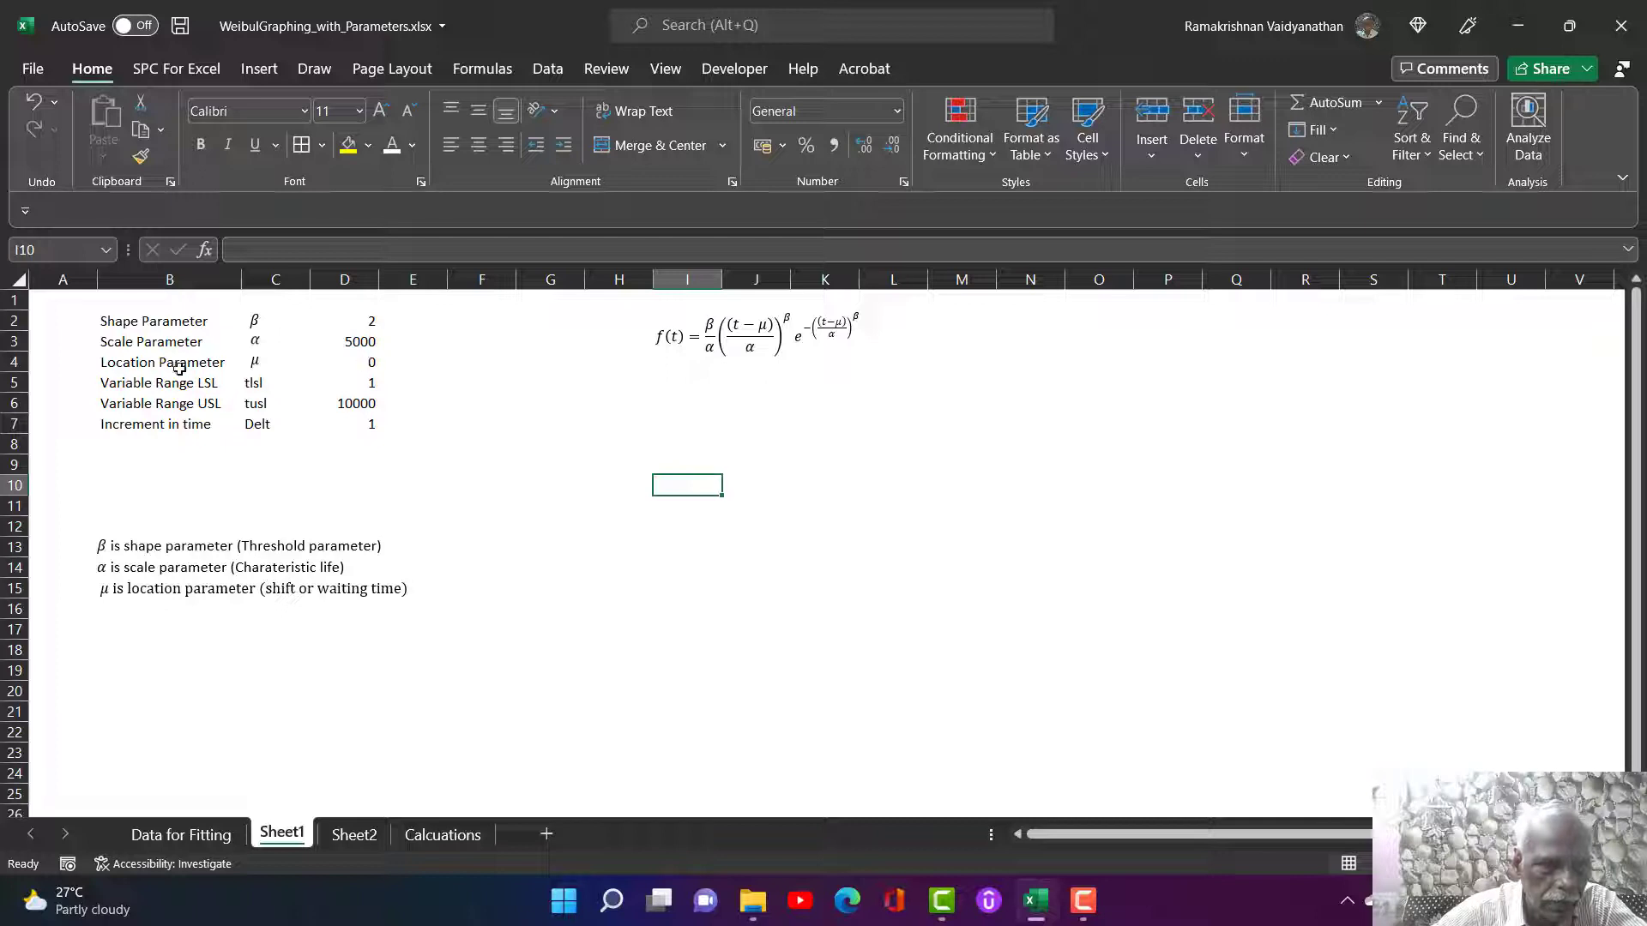
mouse_move(381, 376)
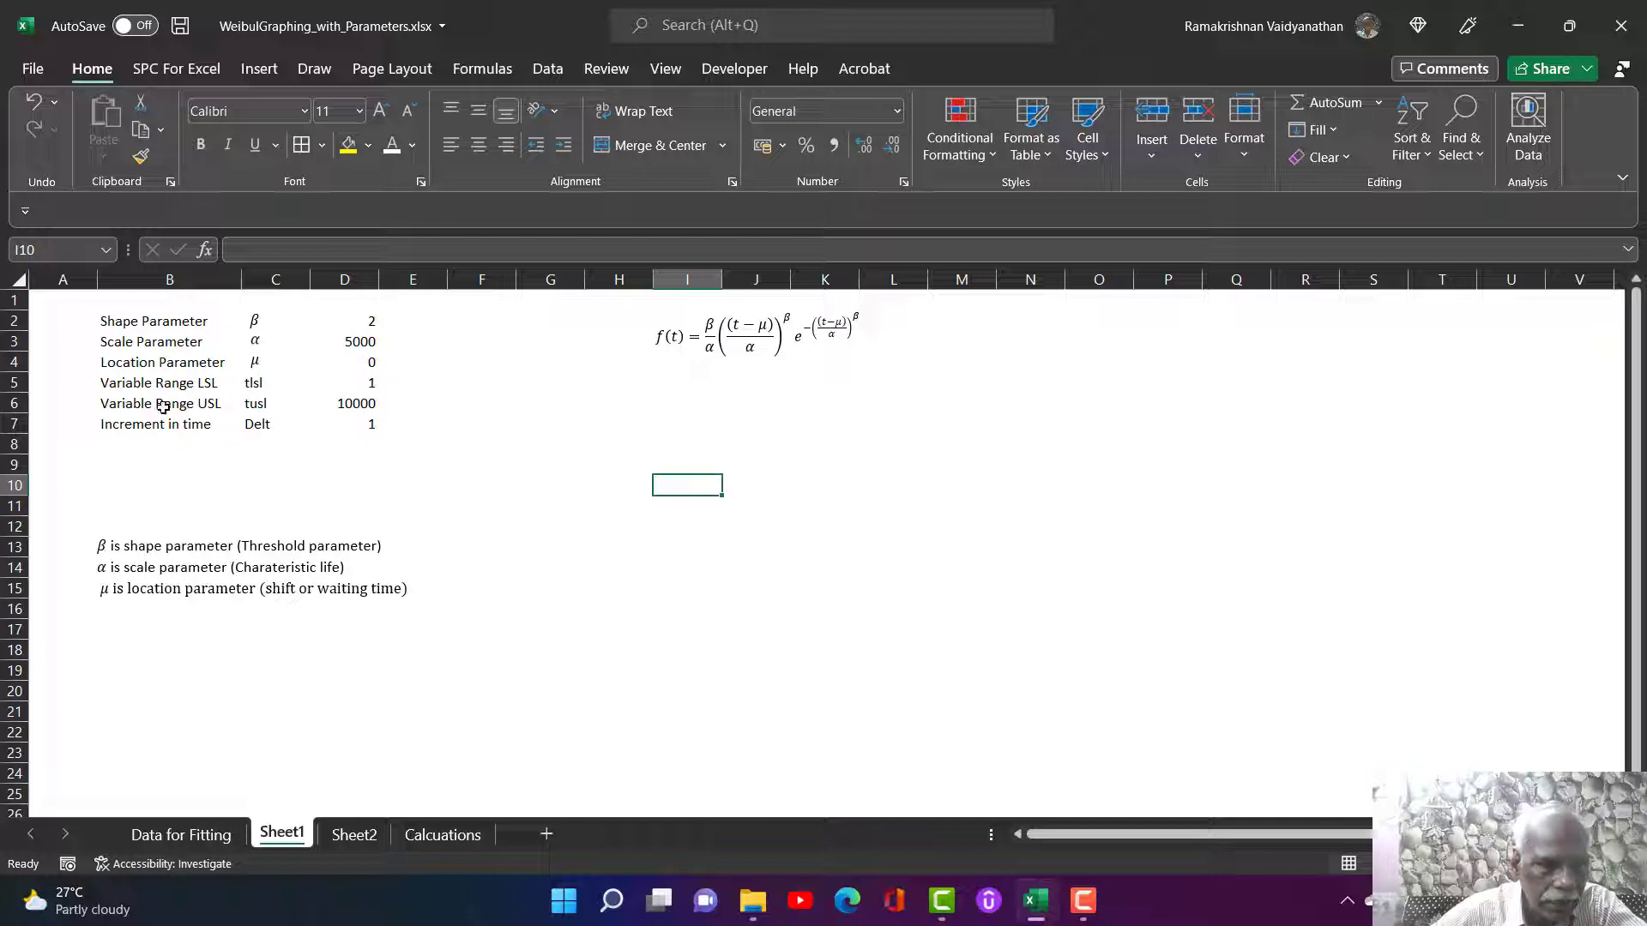
mouse_move(491, 382)
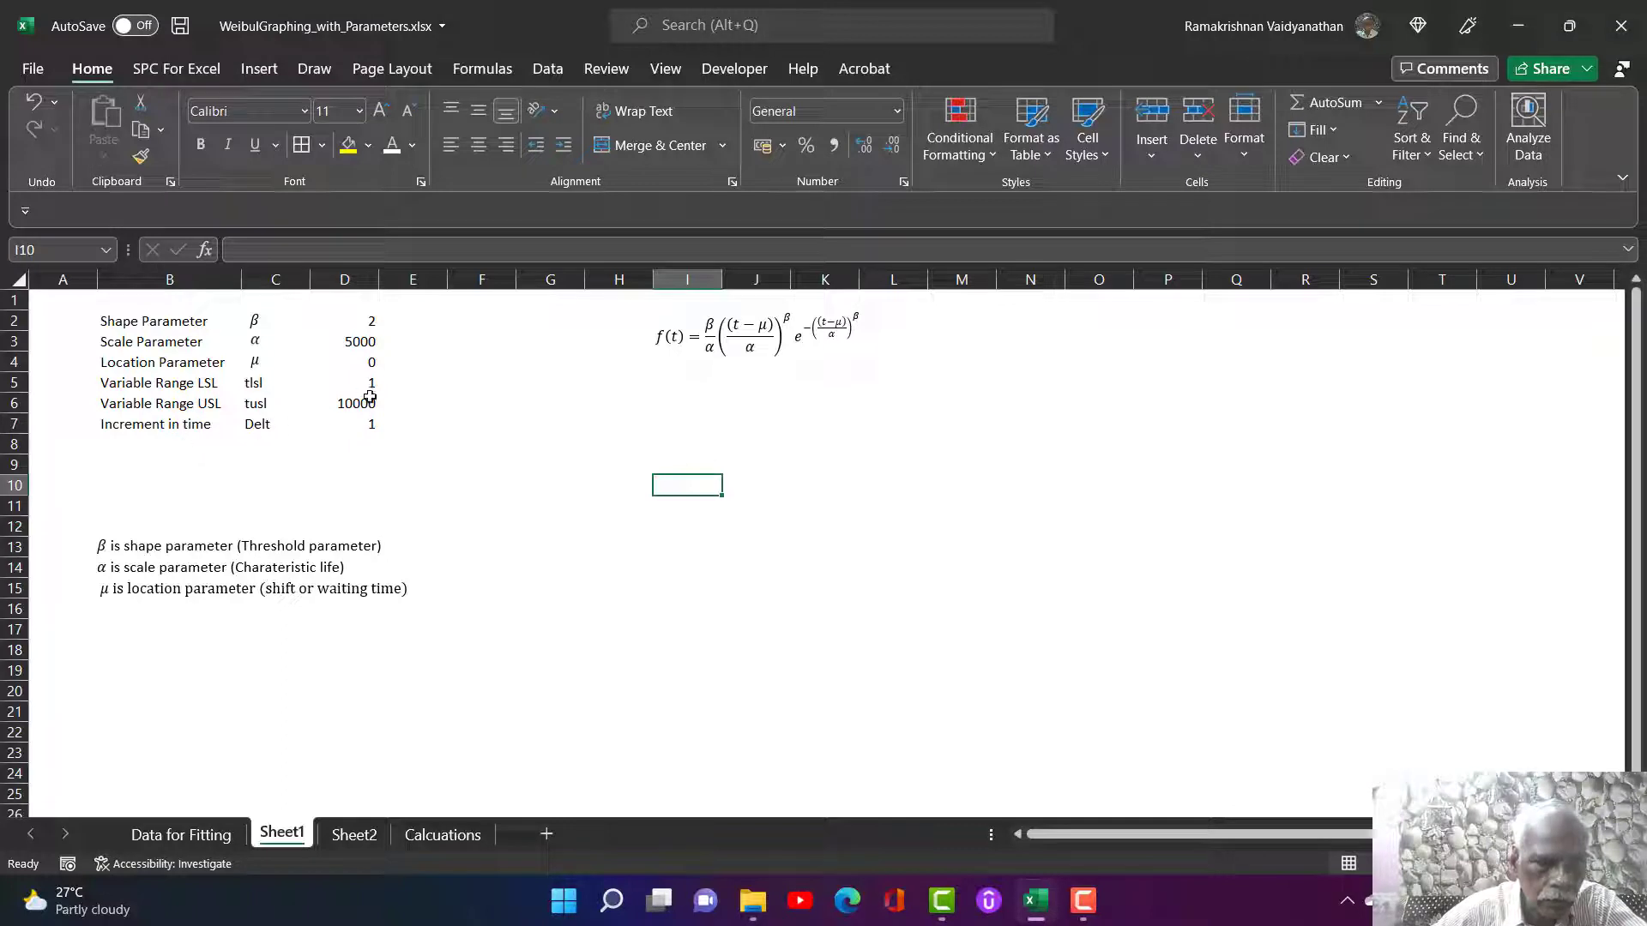
mouse_move(331, 429)
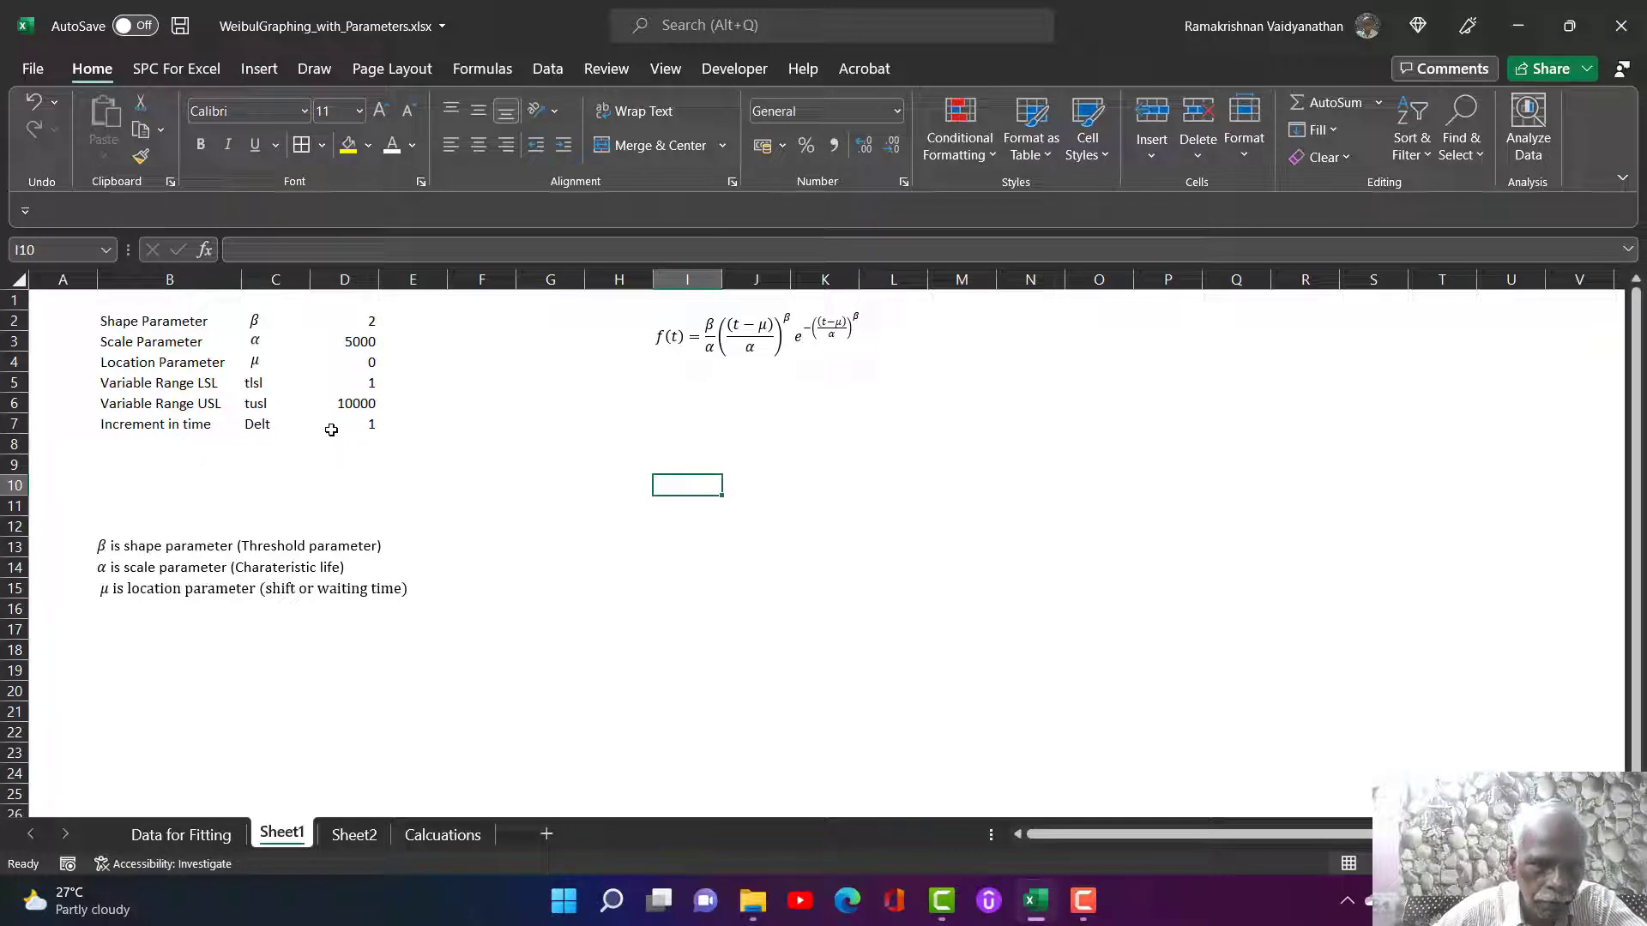
mouse_move(171, 470)
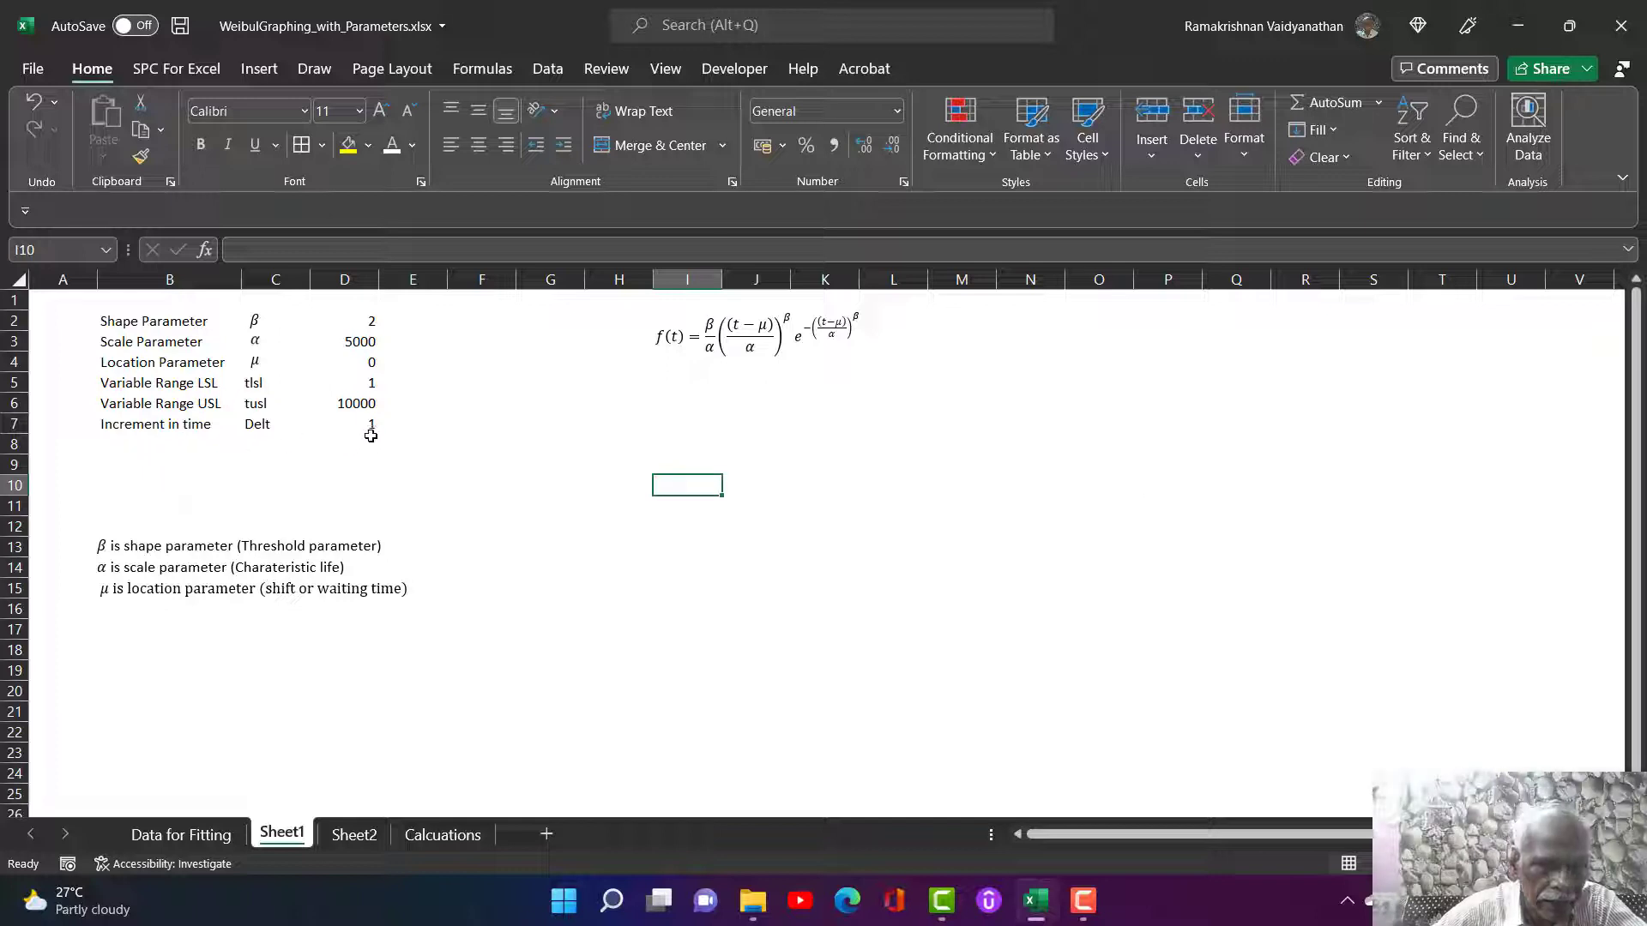
click(344, 423)
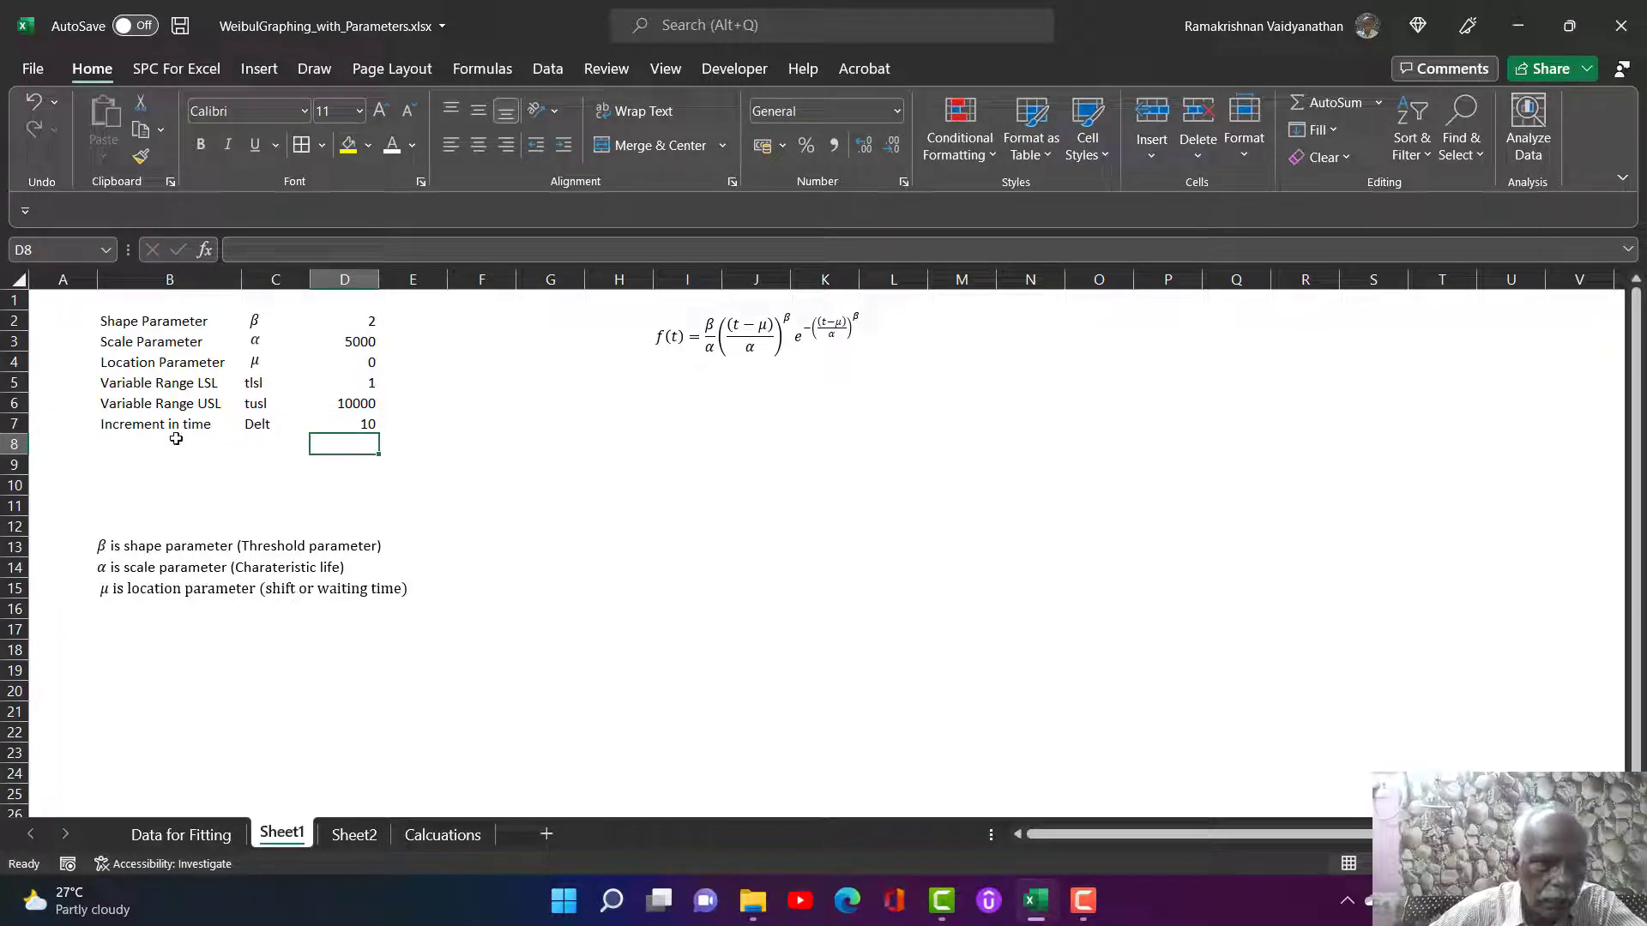
mouse_move(53, 615)
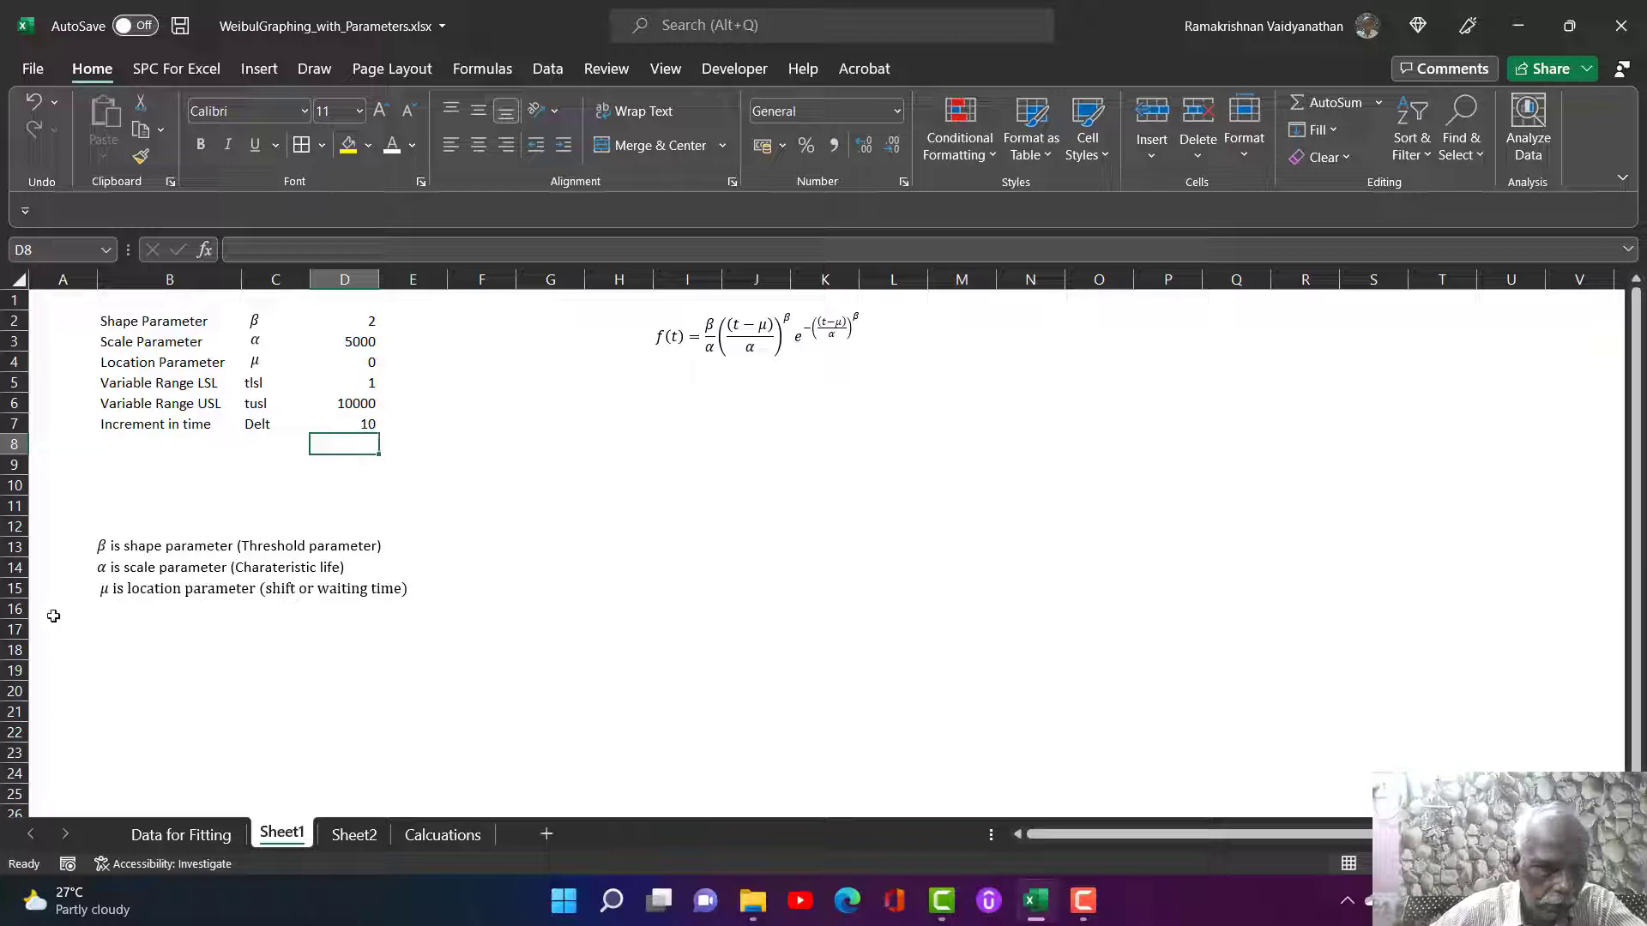
click(14, 628)
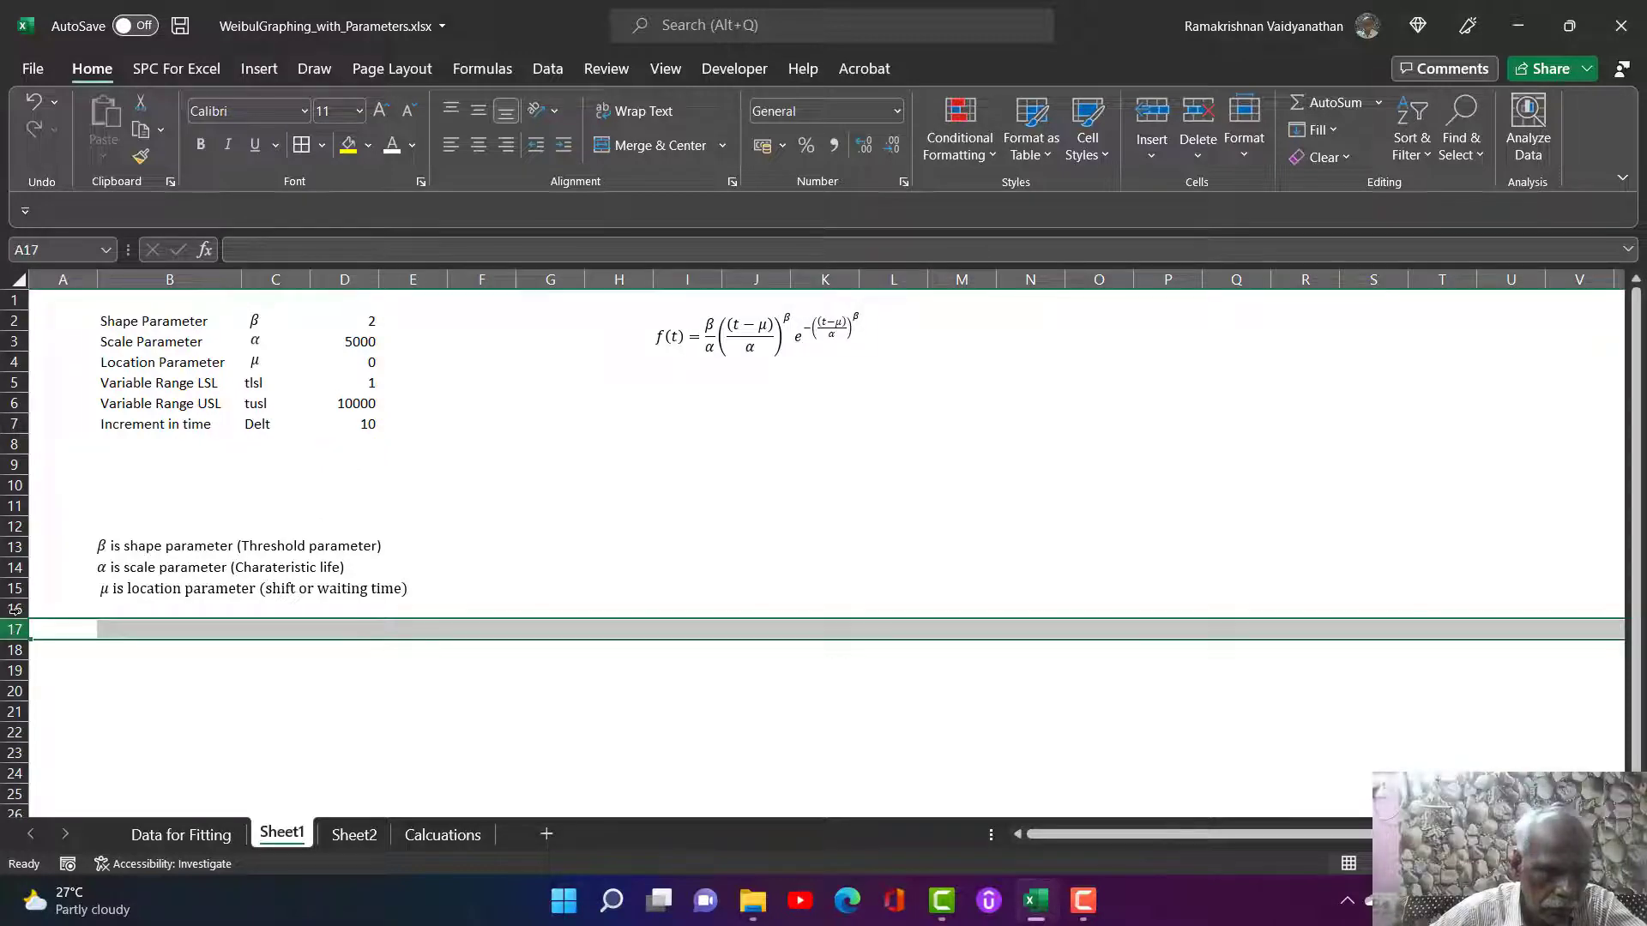
click(354, 834)
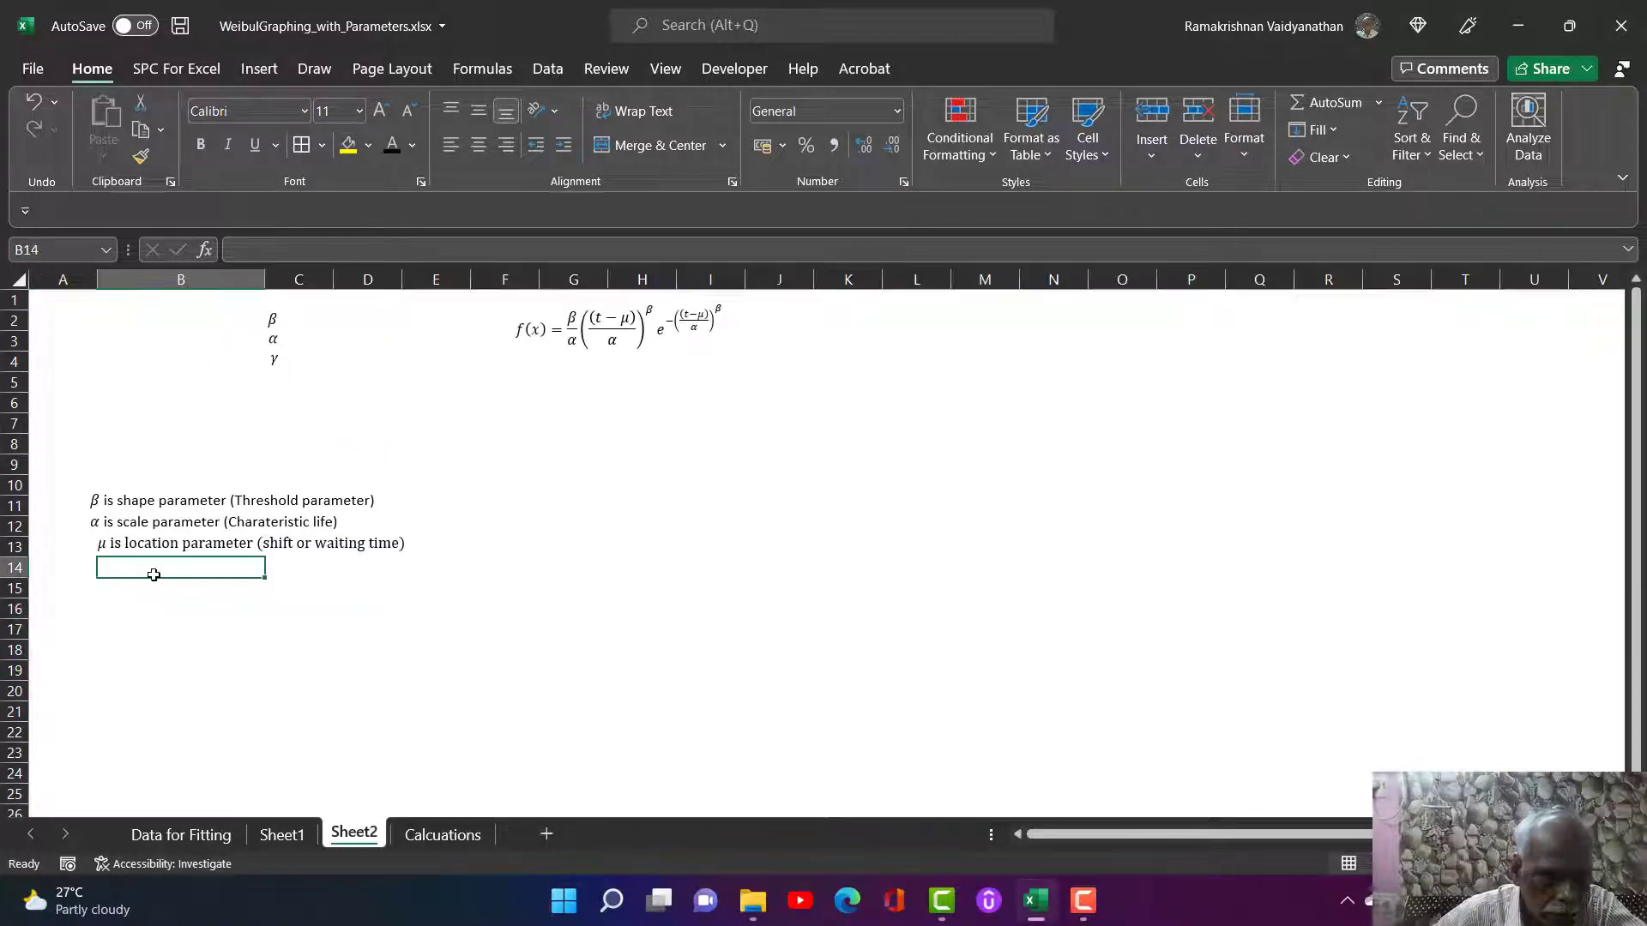
click(443, 834)
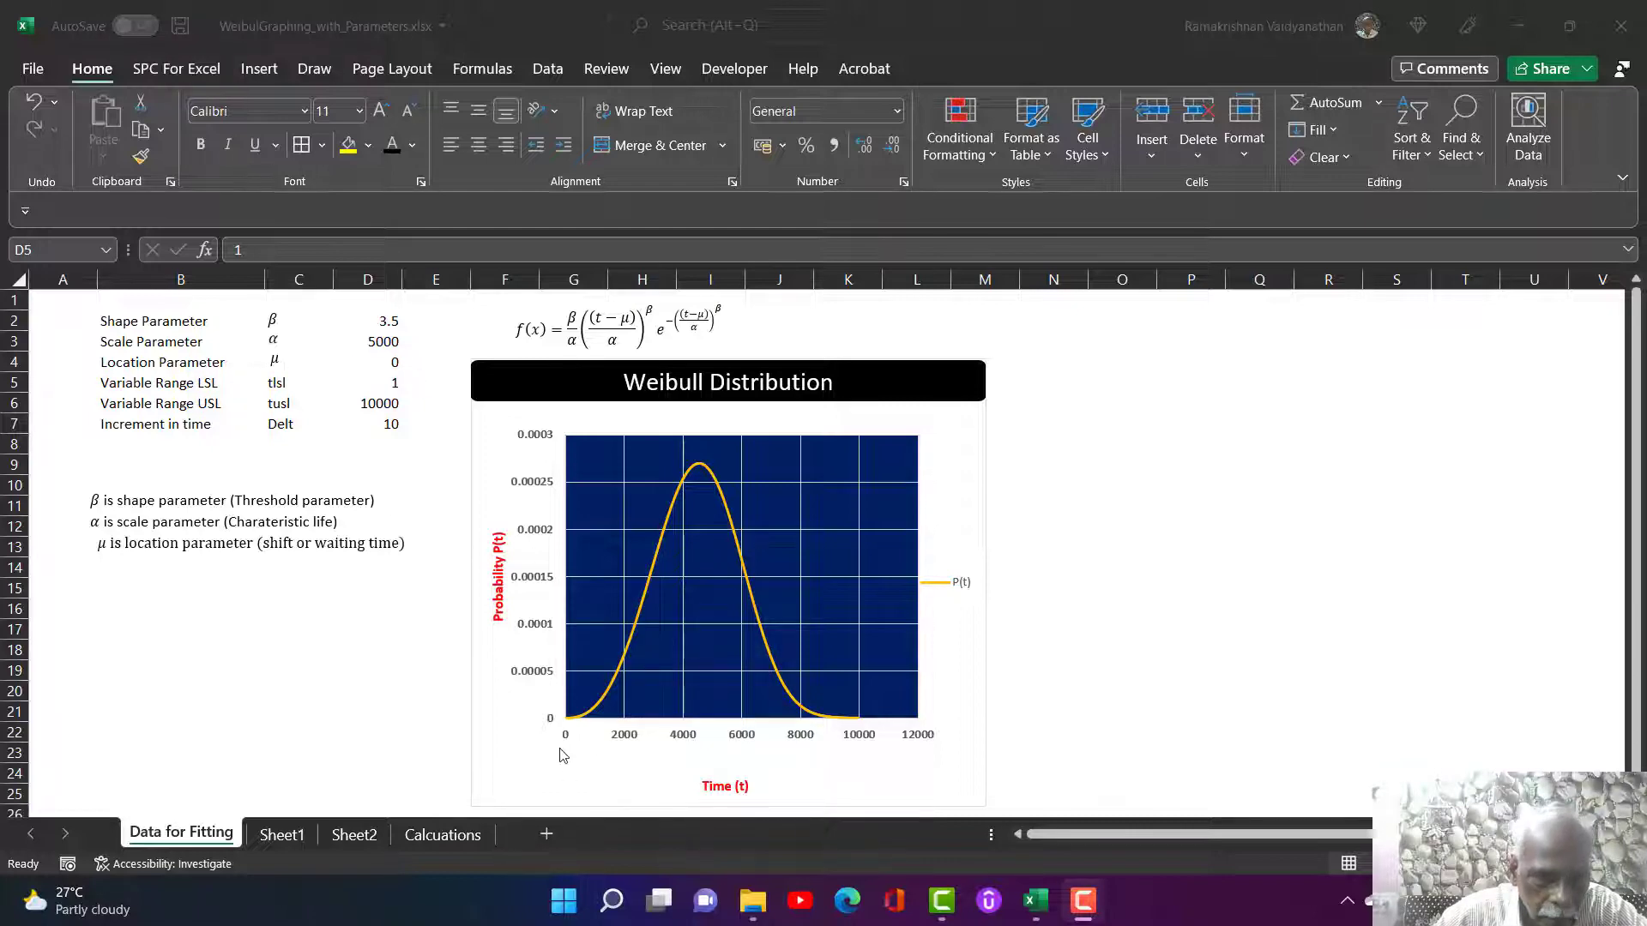
mouse_move(567, 731)
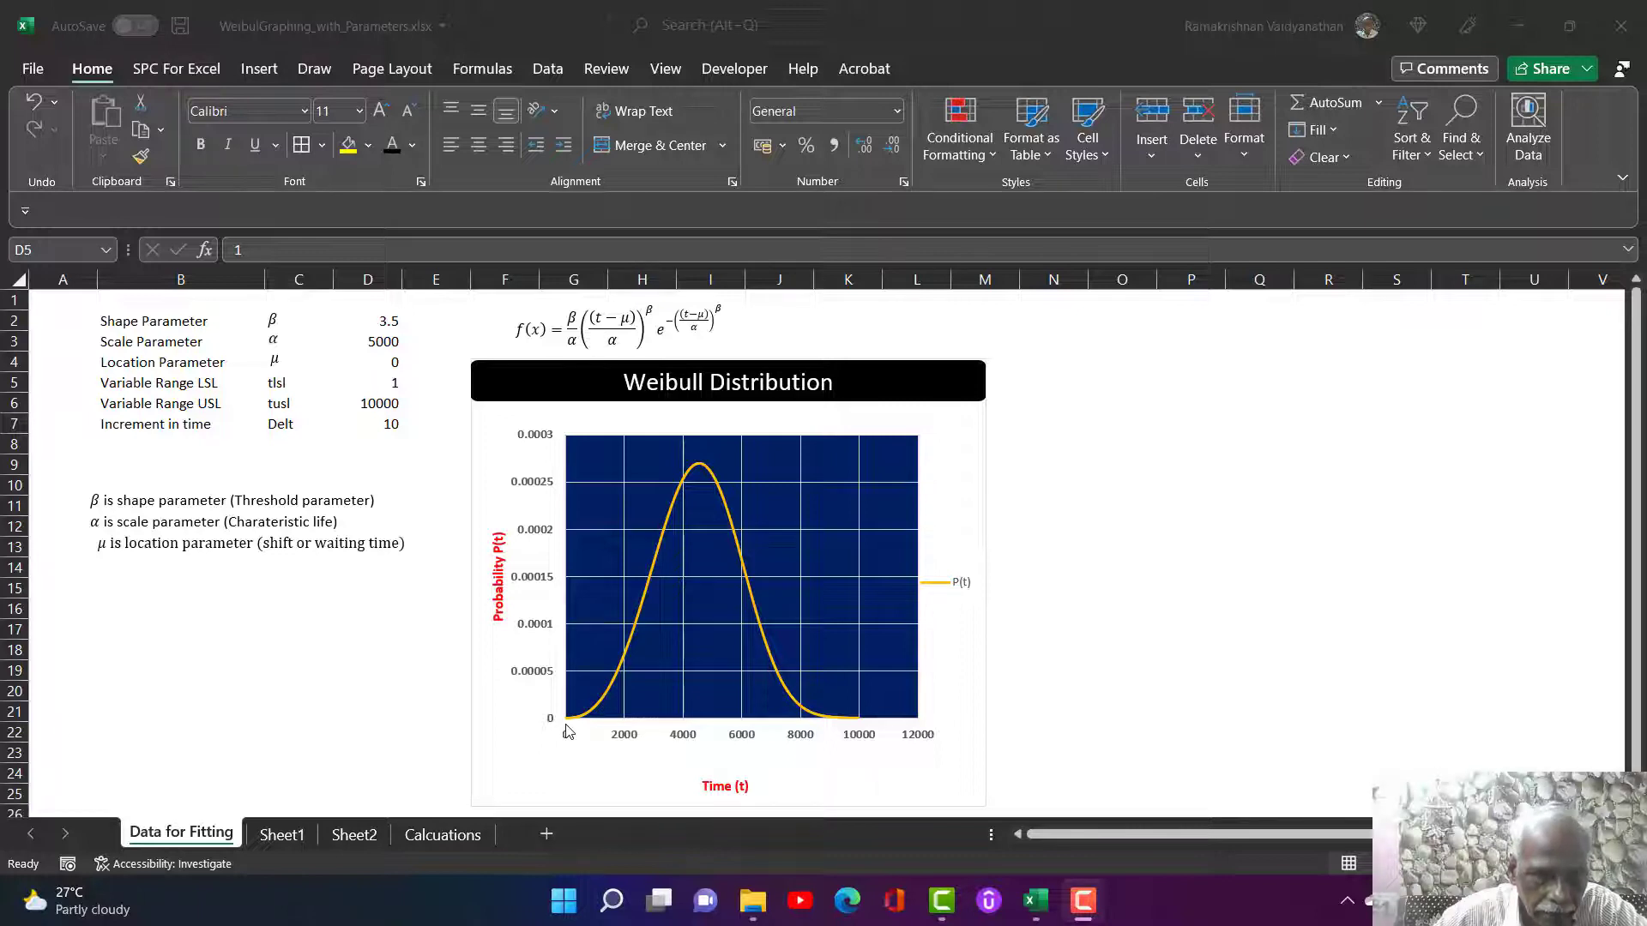
mouse_move(563, 707)
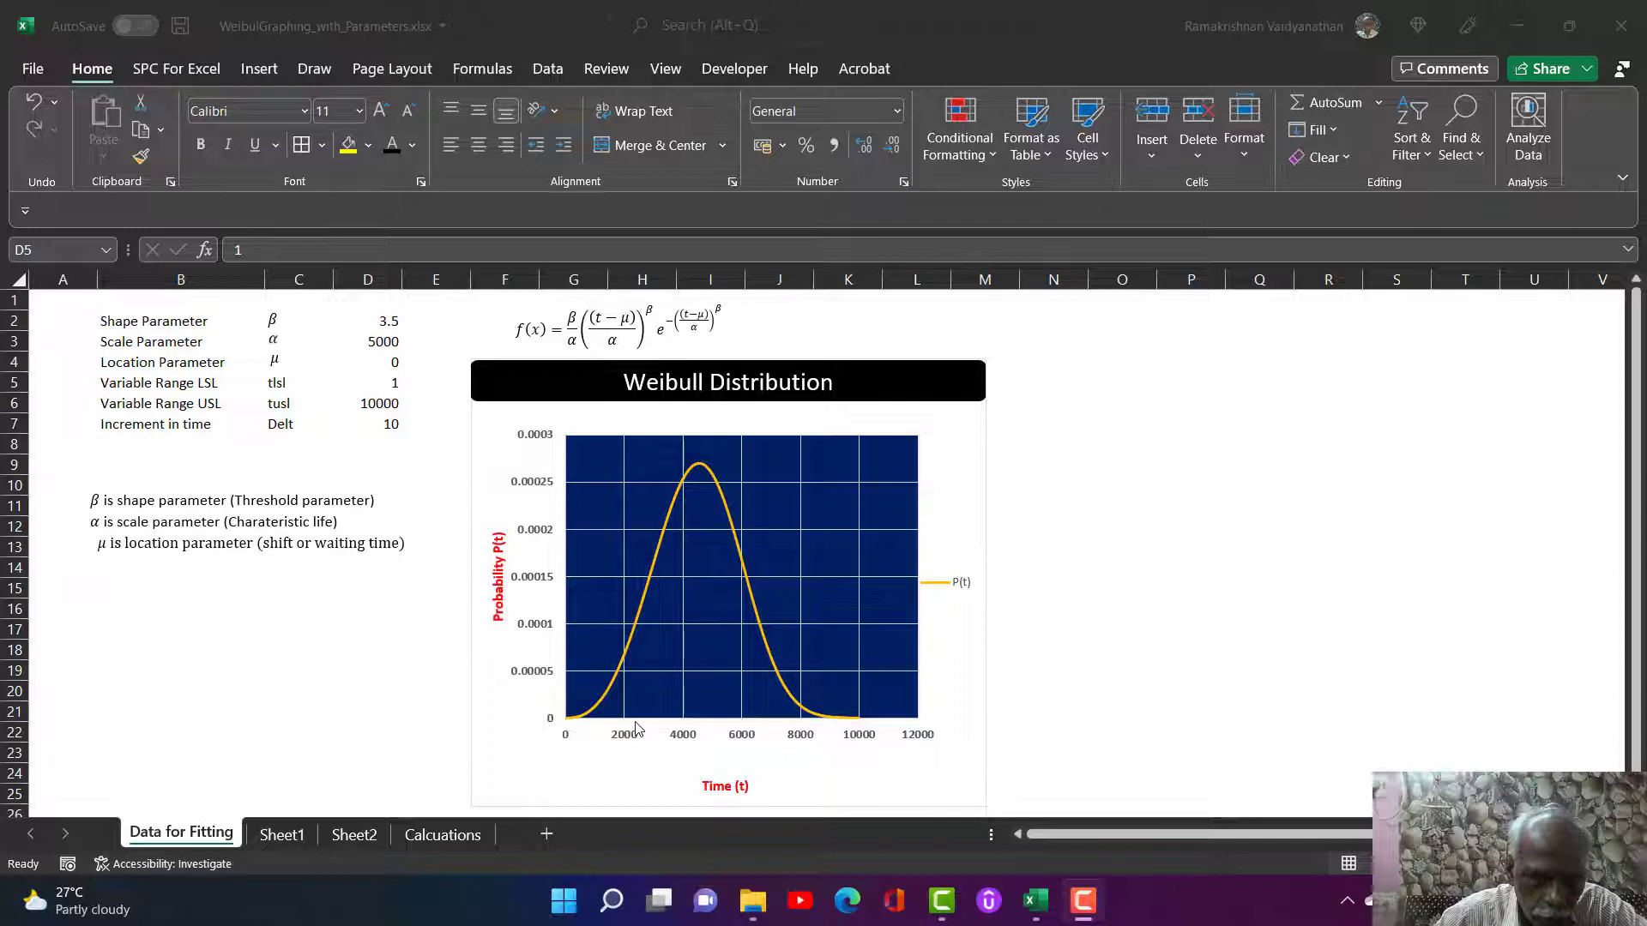
- Try location 2000 and scale 5 and 1000, then restore location 0 and scale 5000
click(367, 362)
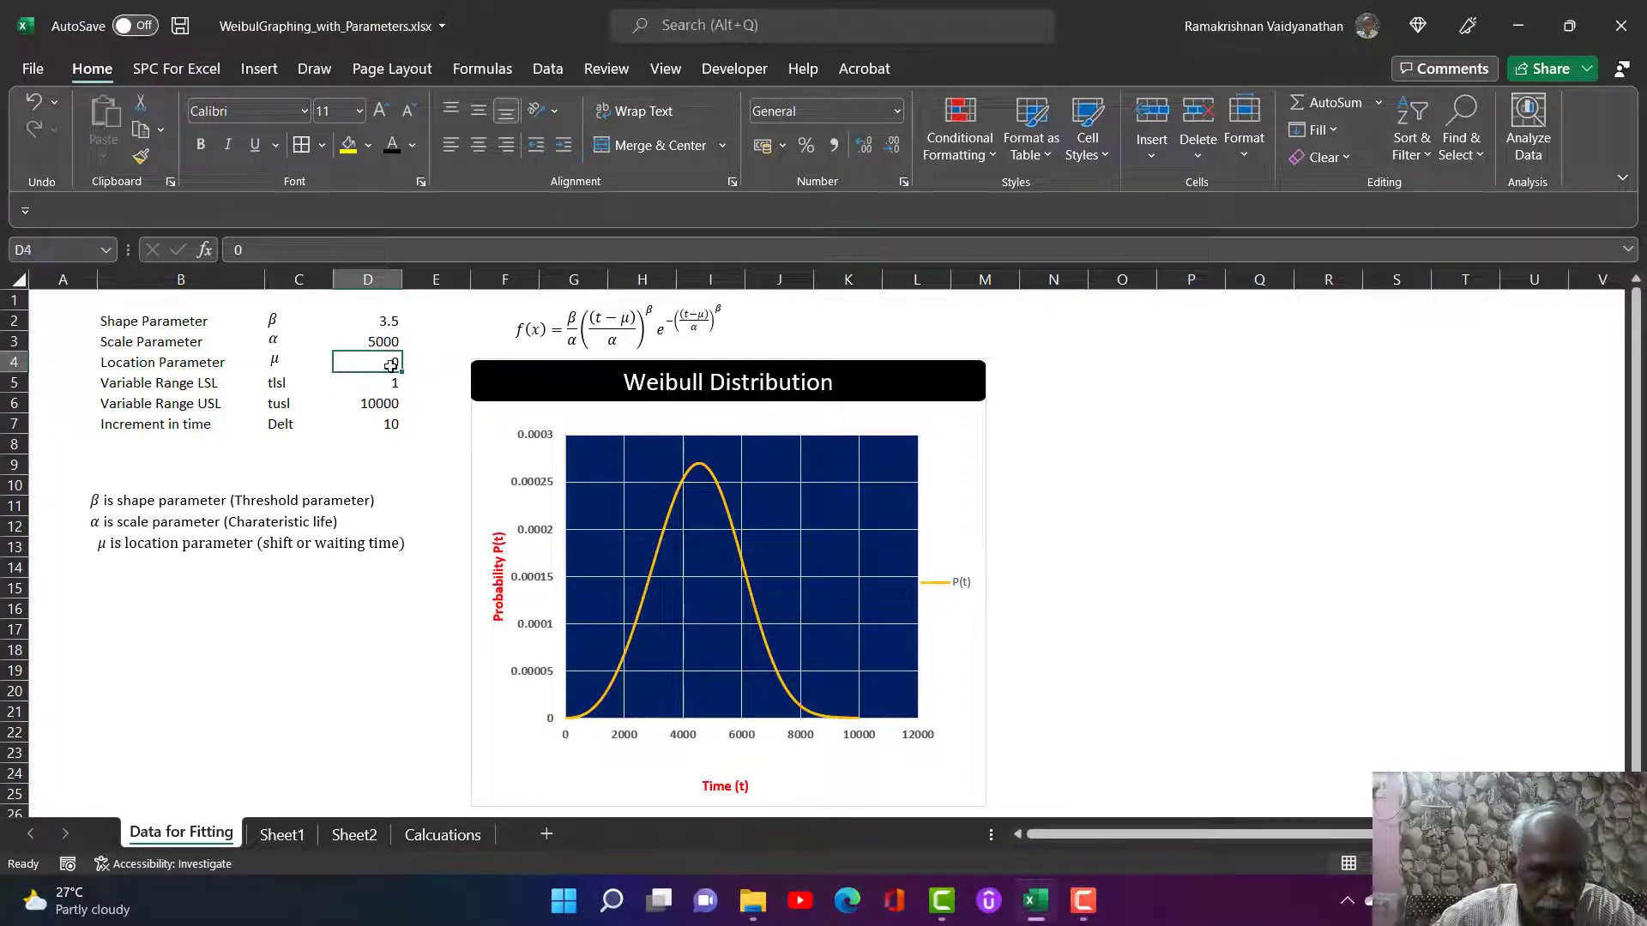
text(2000)
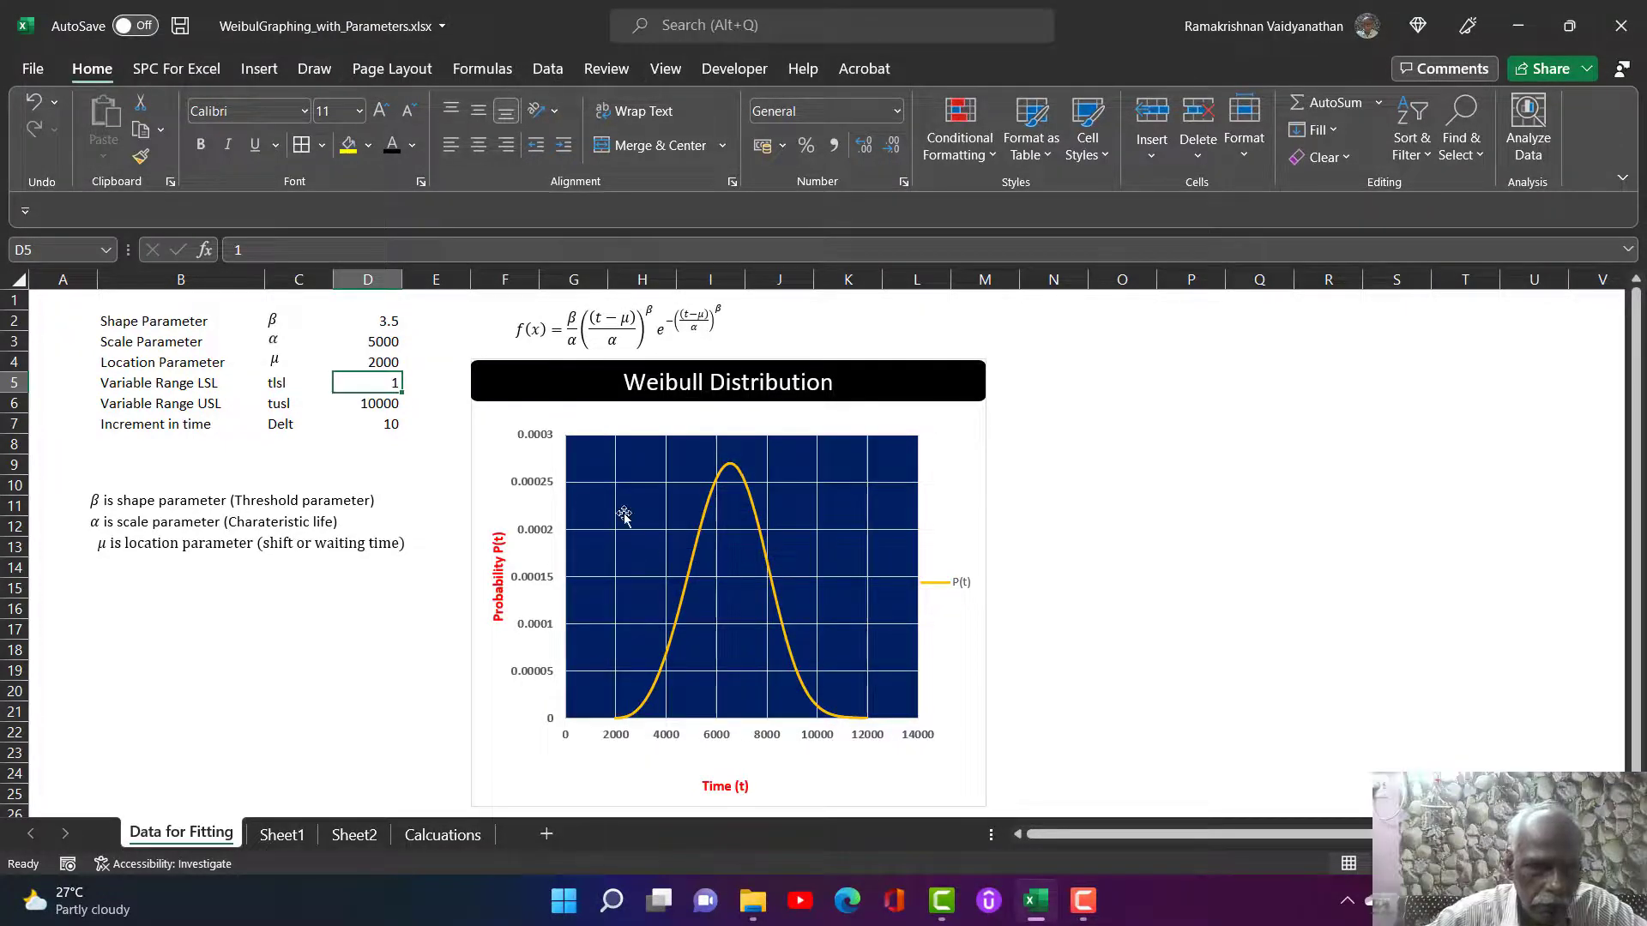
click(367, 362)
text(0)
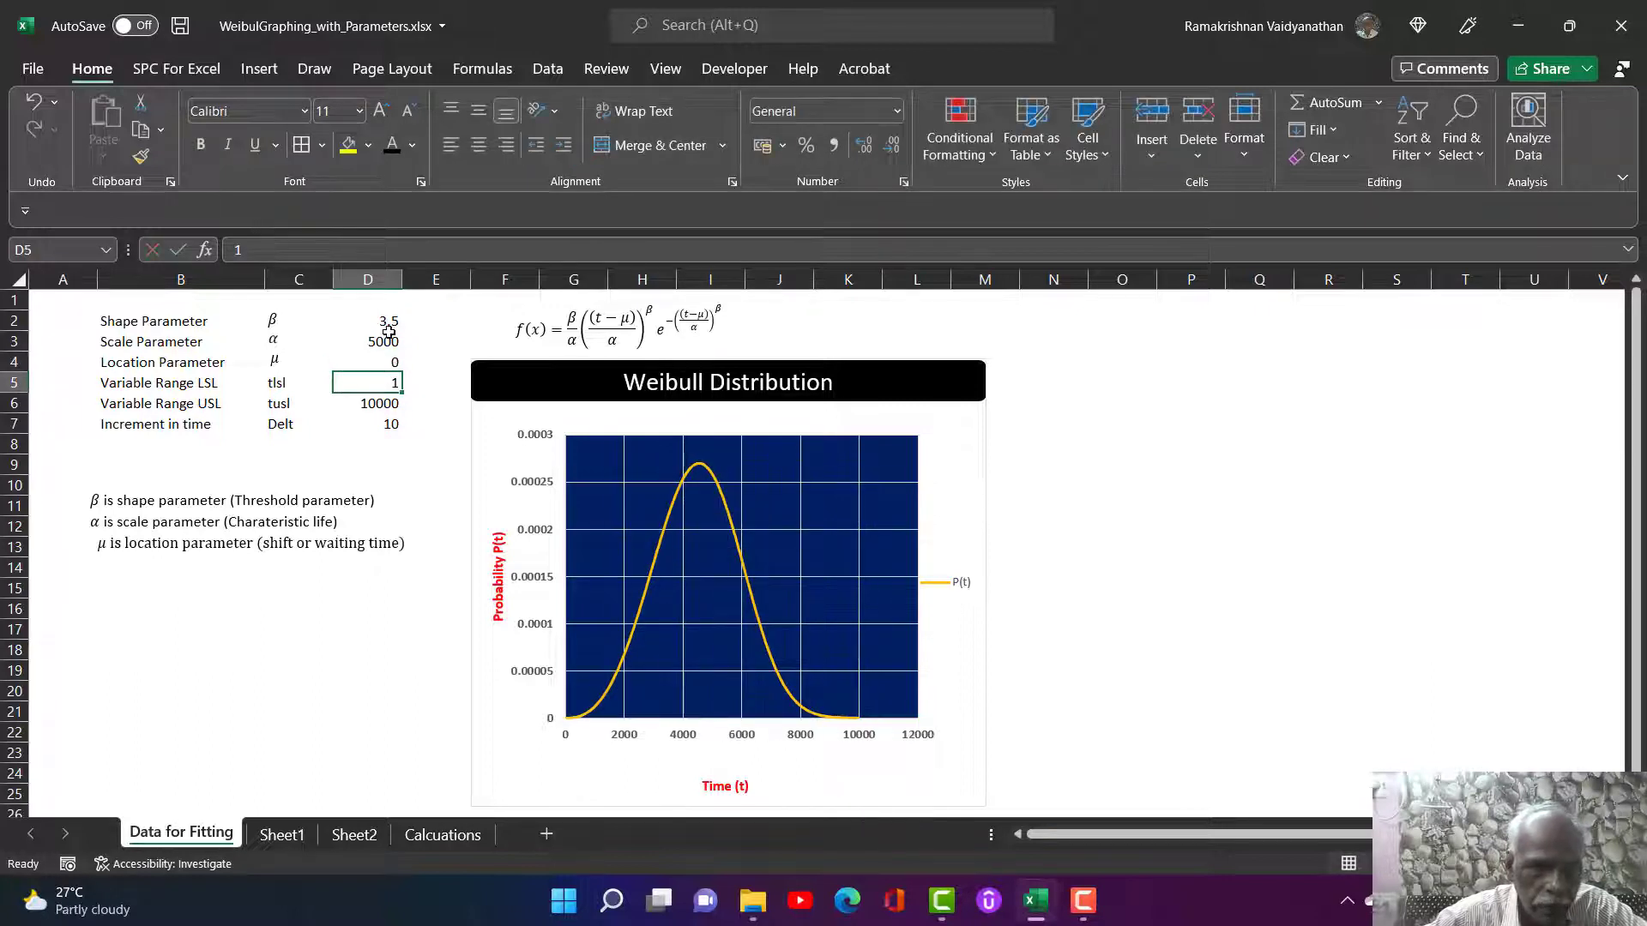
mouse_move(384, 342)
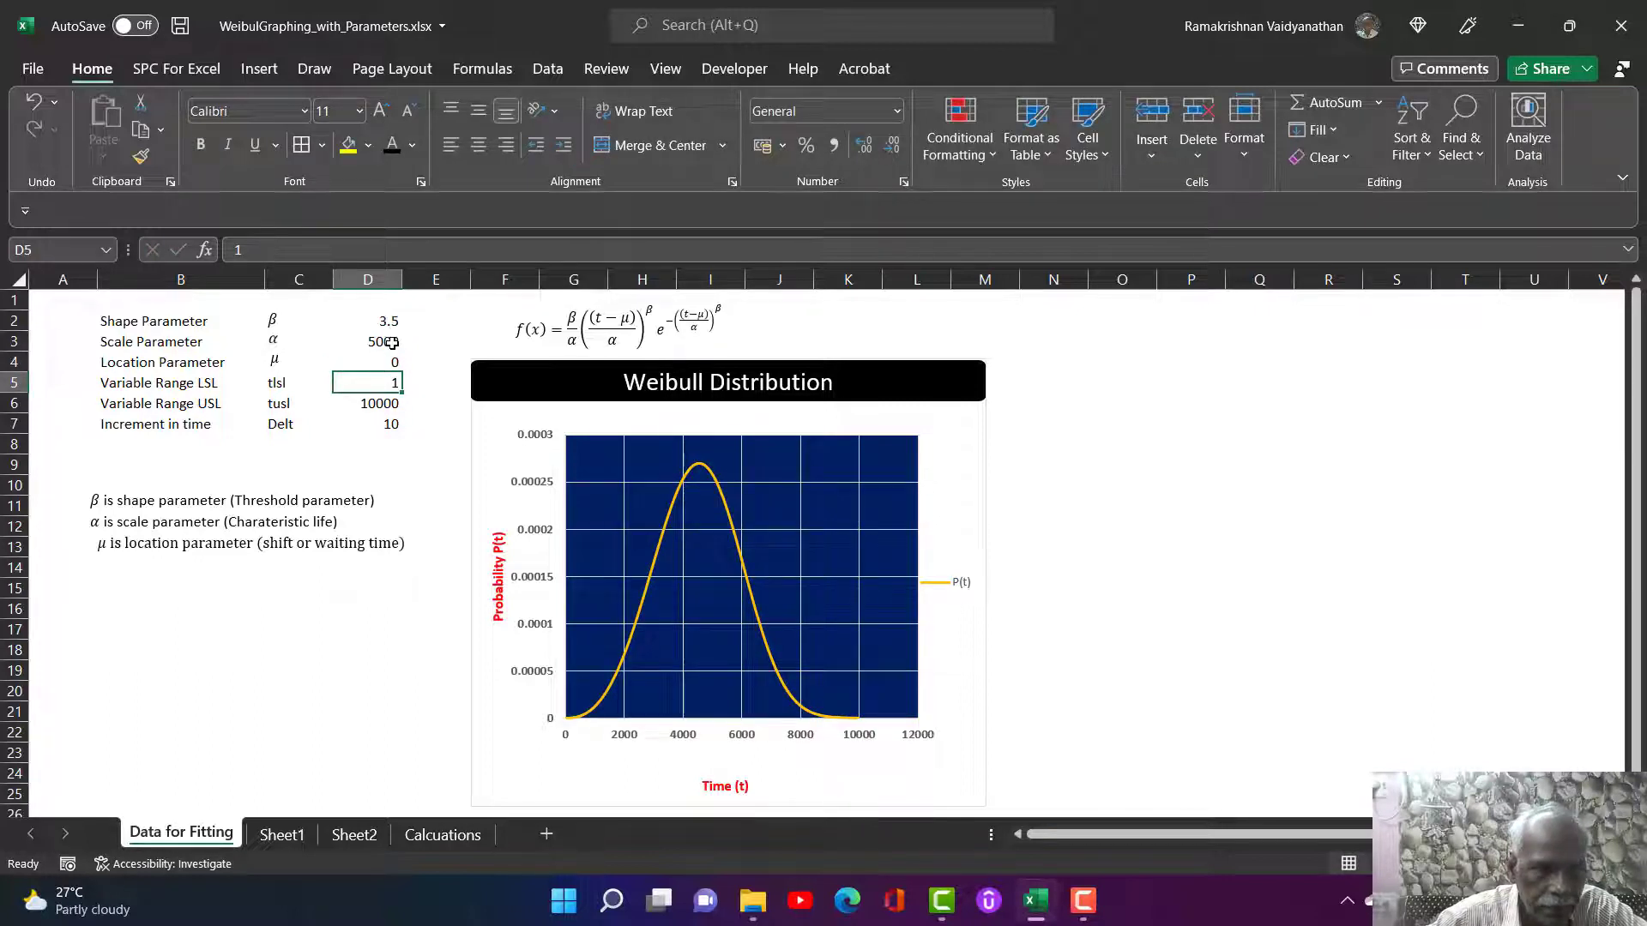
click(367, 341)
text(1000)
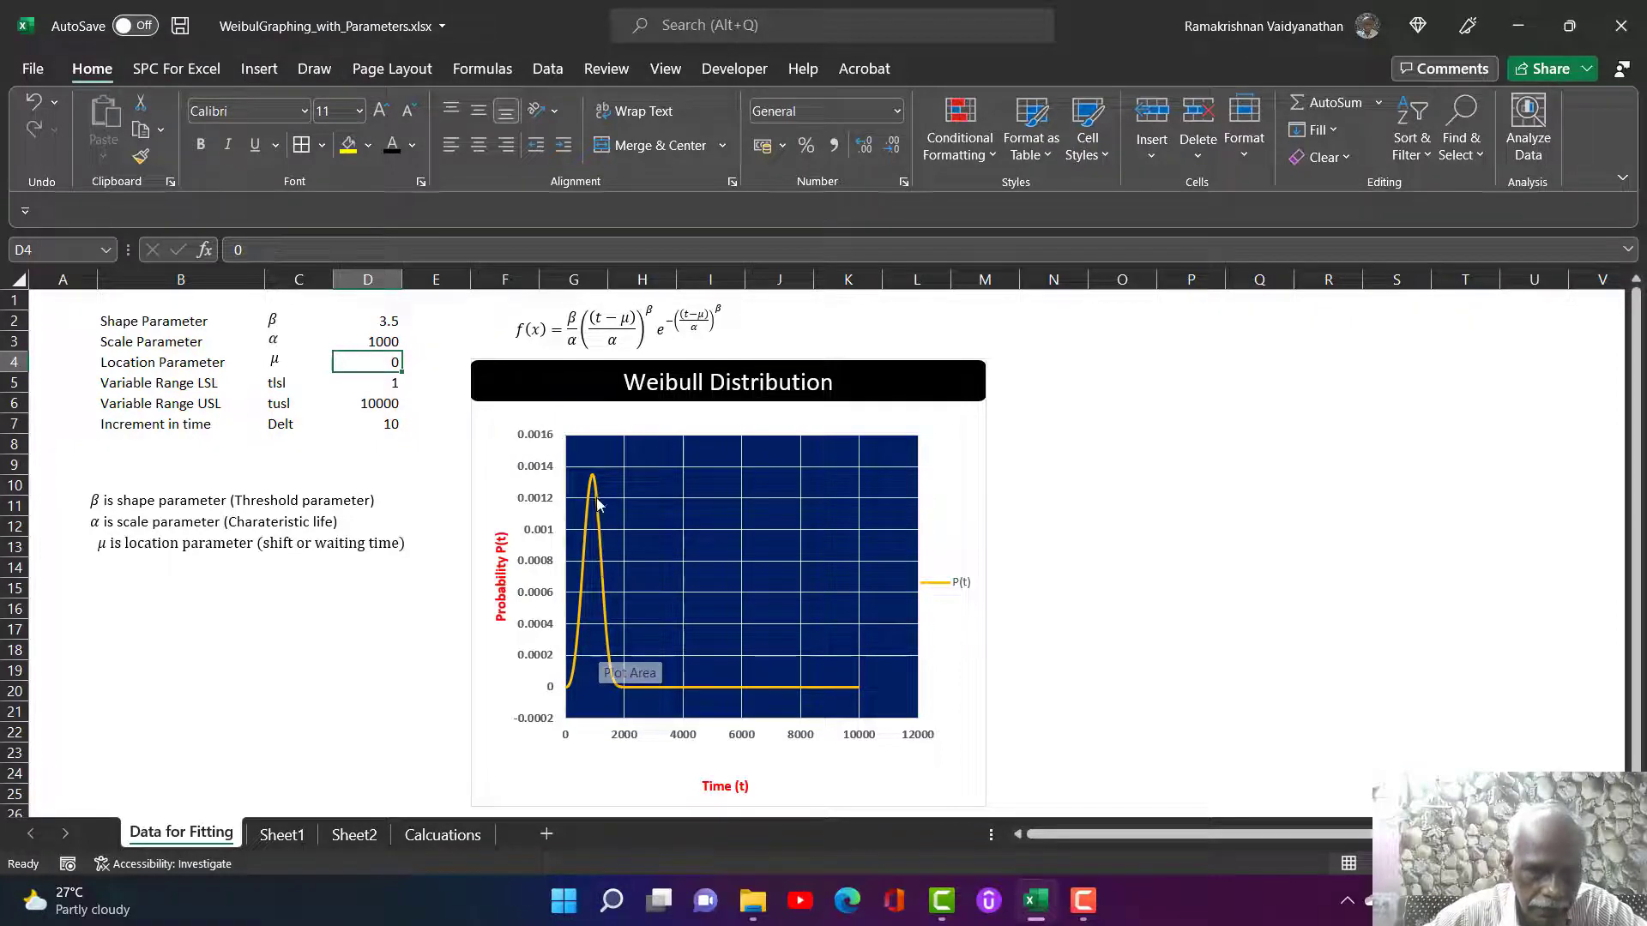
mouse_move(606, 612)
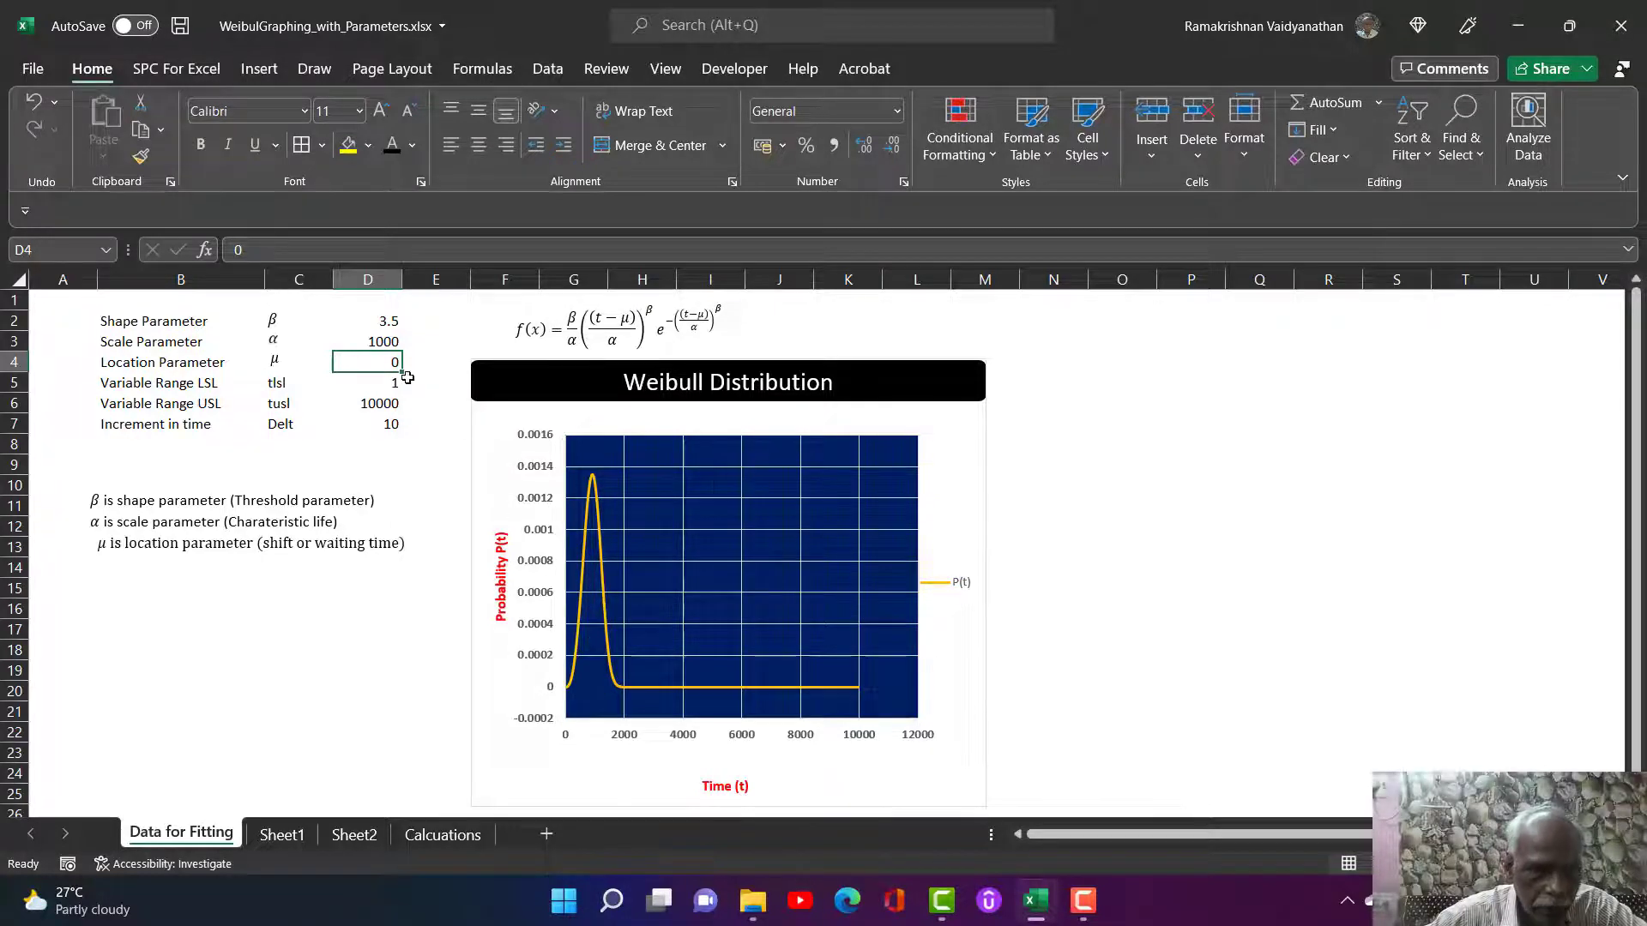
text(5)
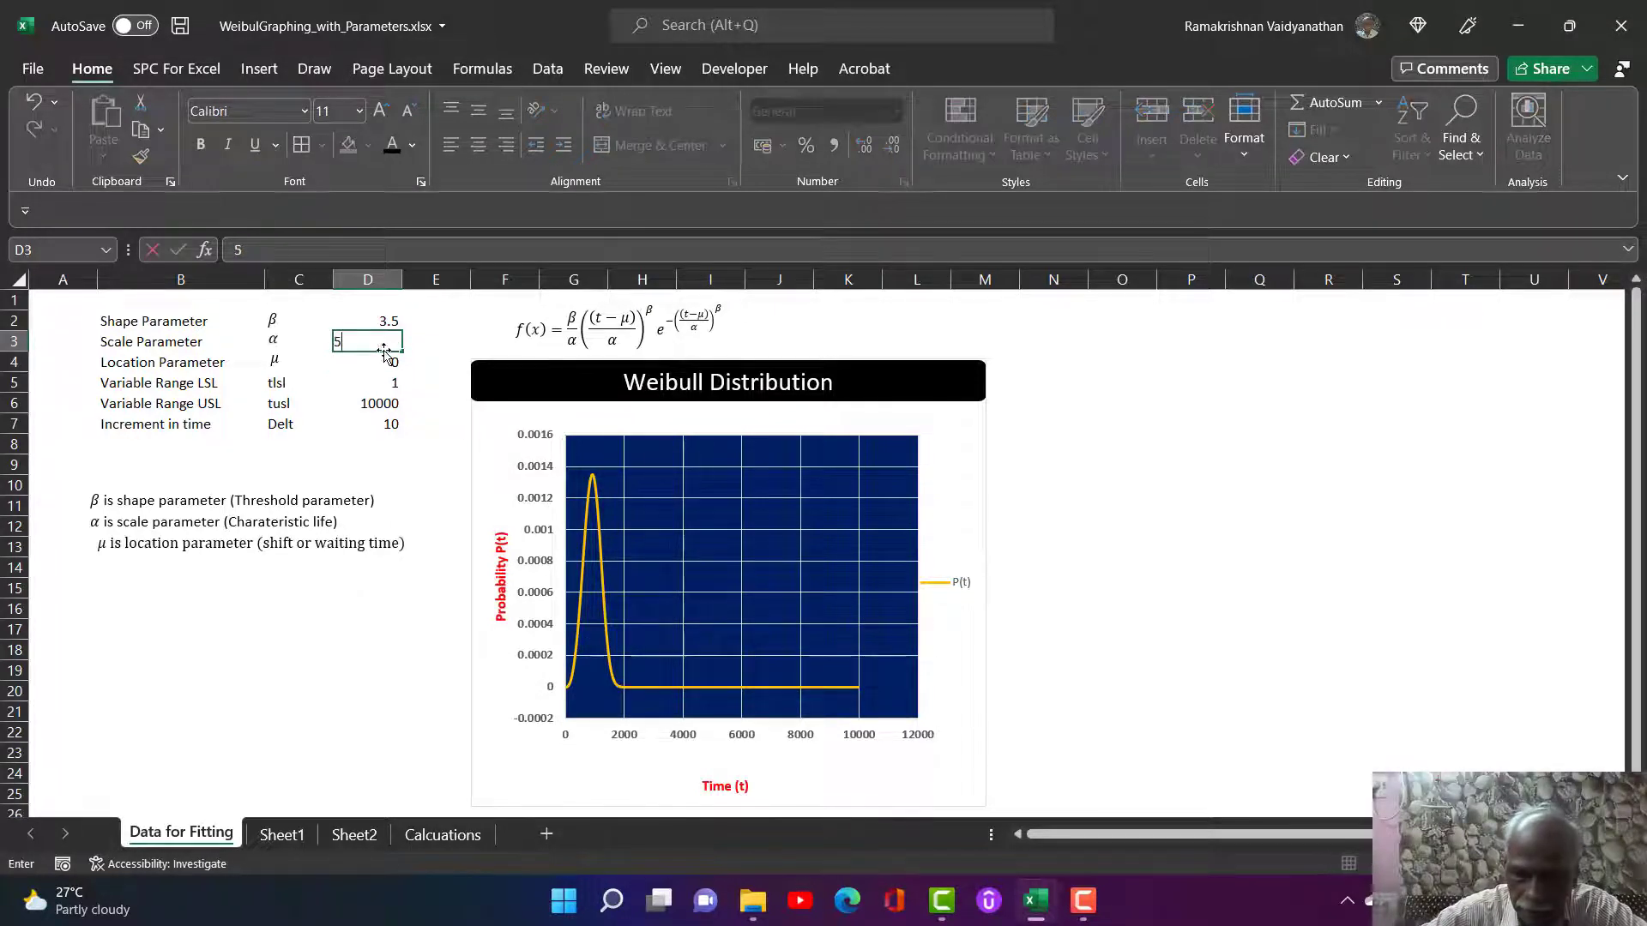
text(1000)
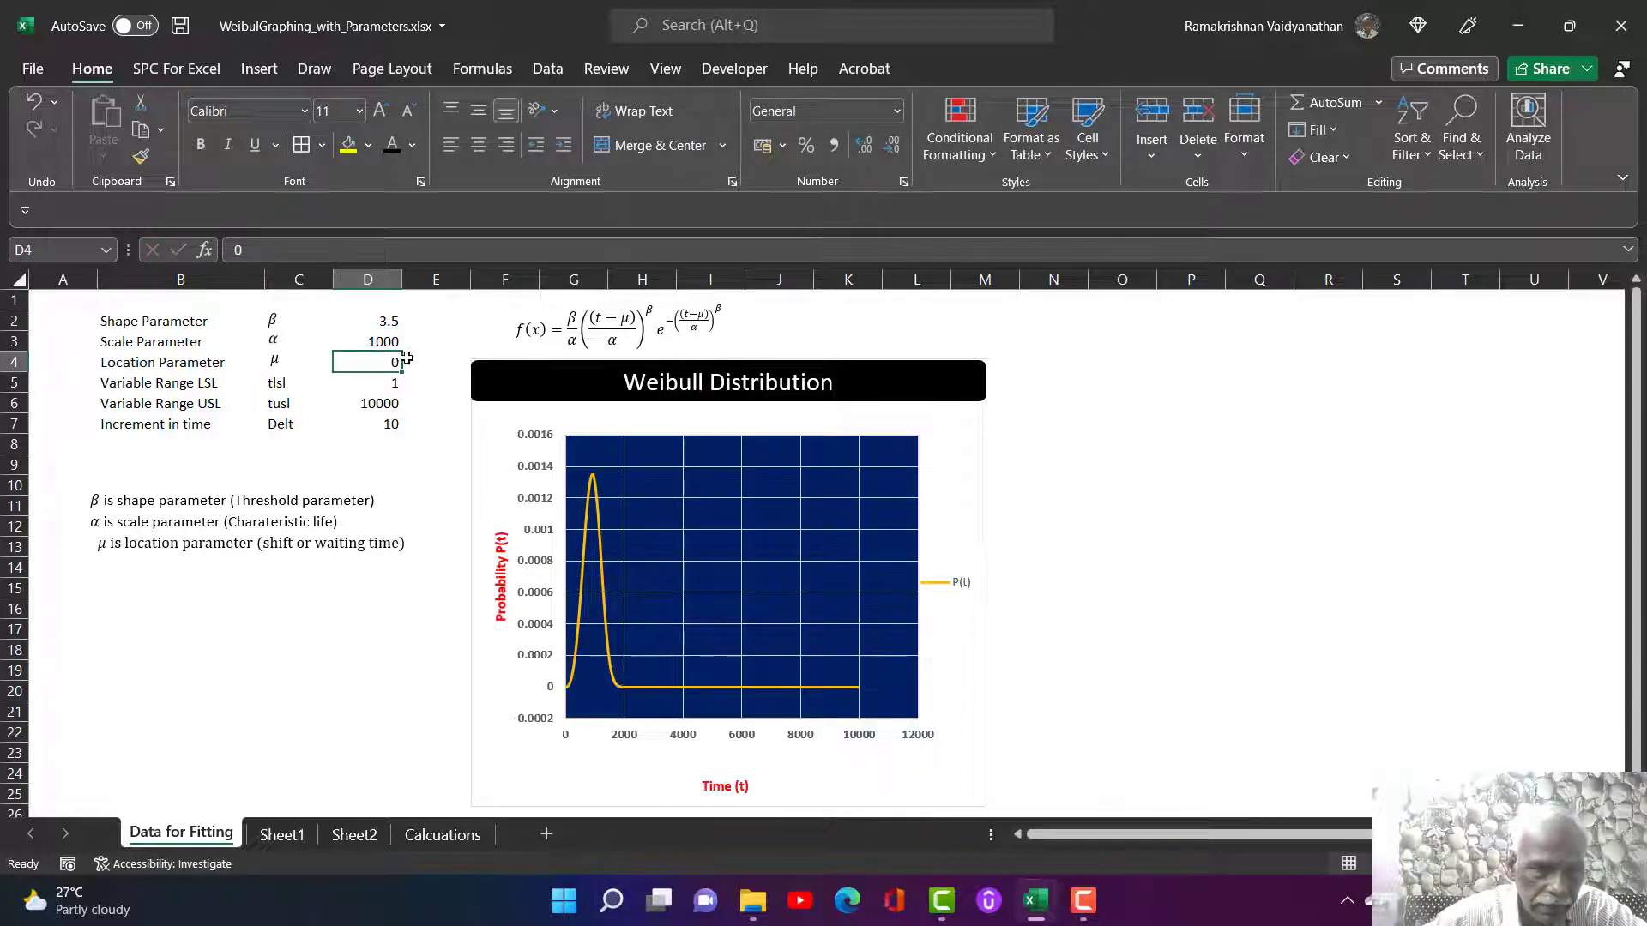
click(367, 342)
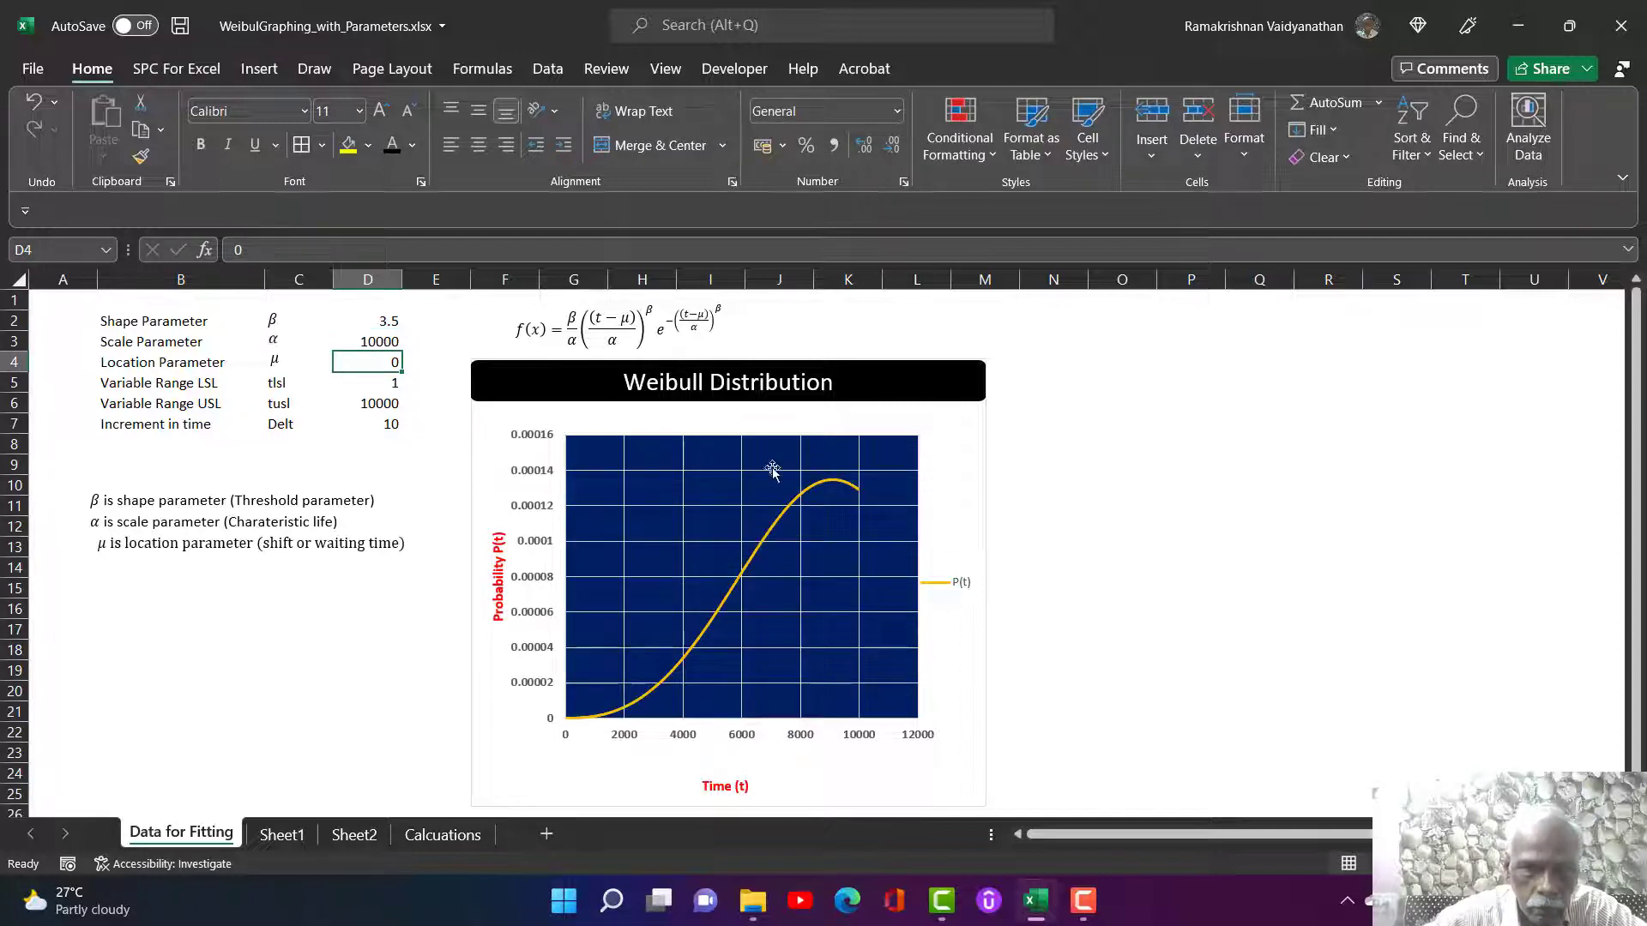
mouse_move(834, 580)
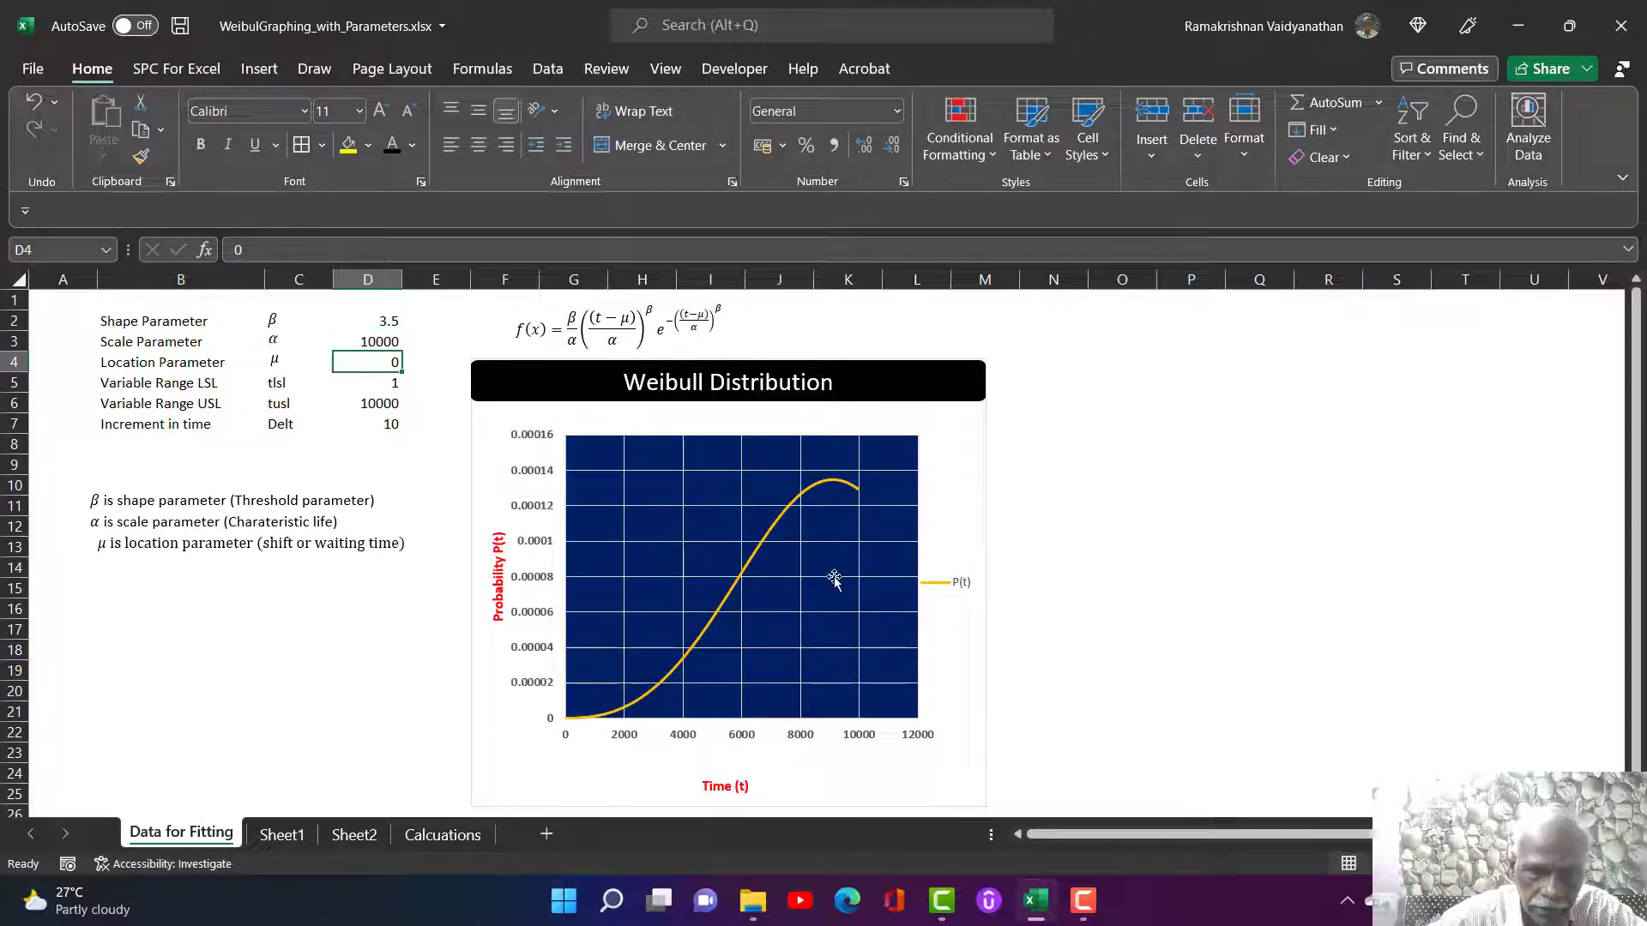
mouse_move(625, 469)
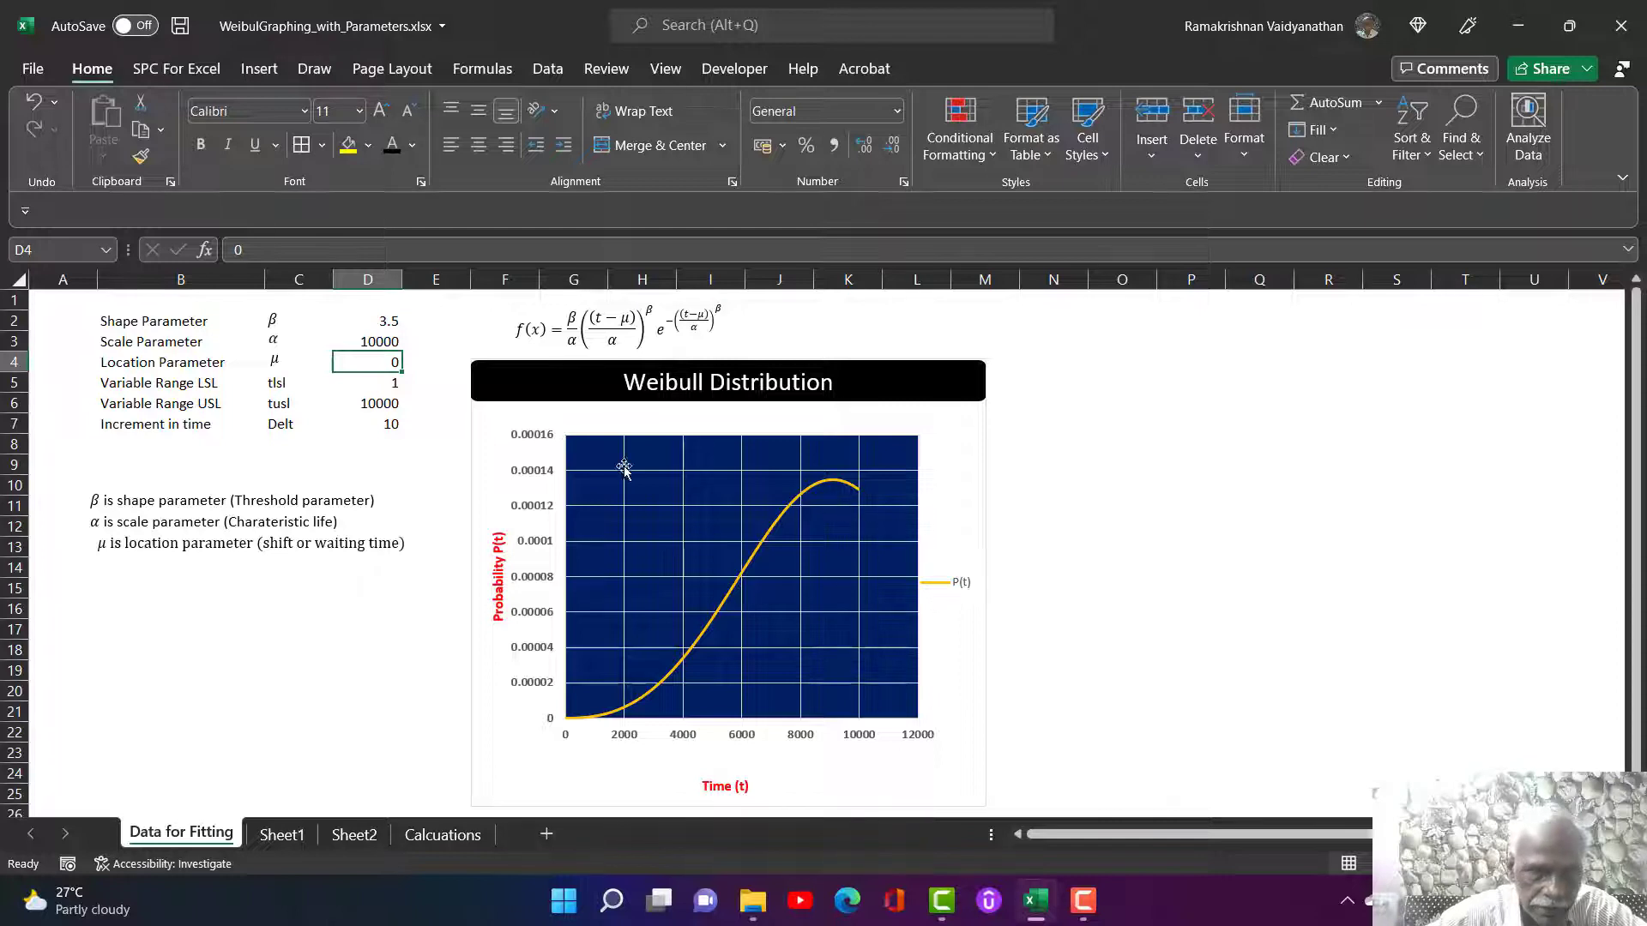
click(367, 341)
text(5000)
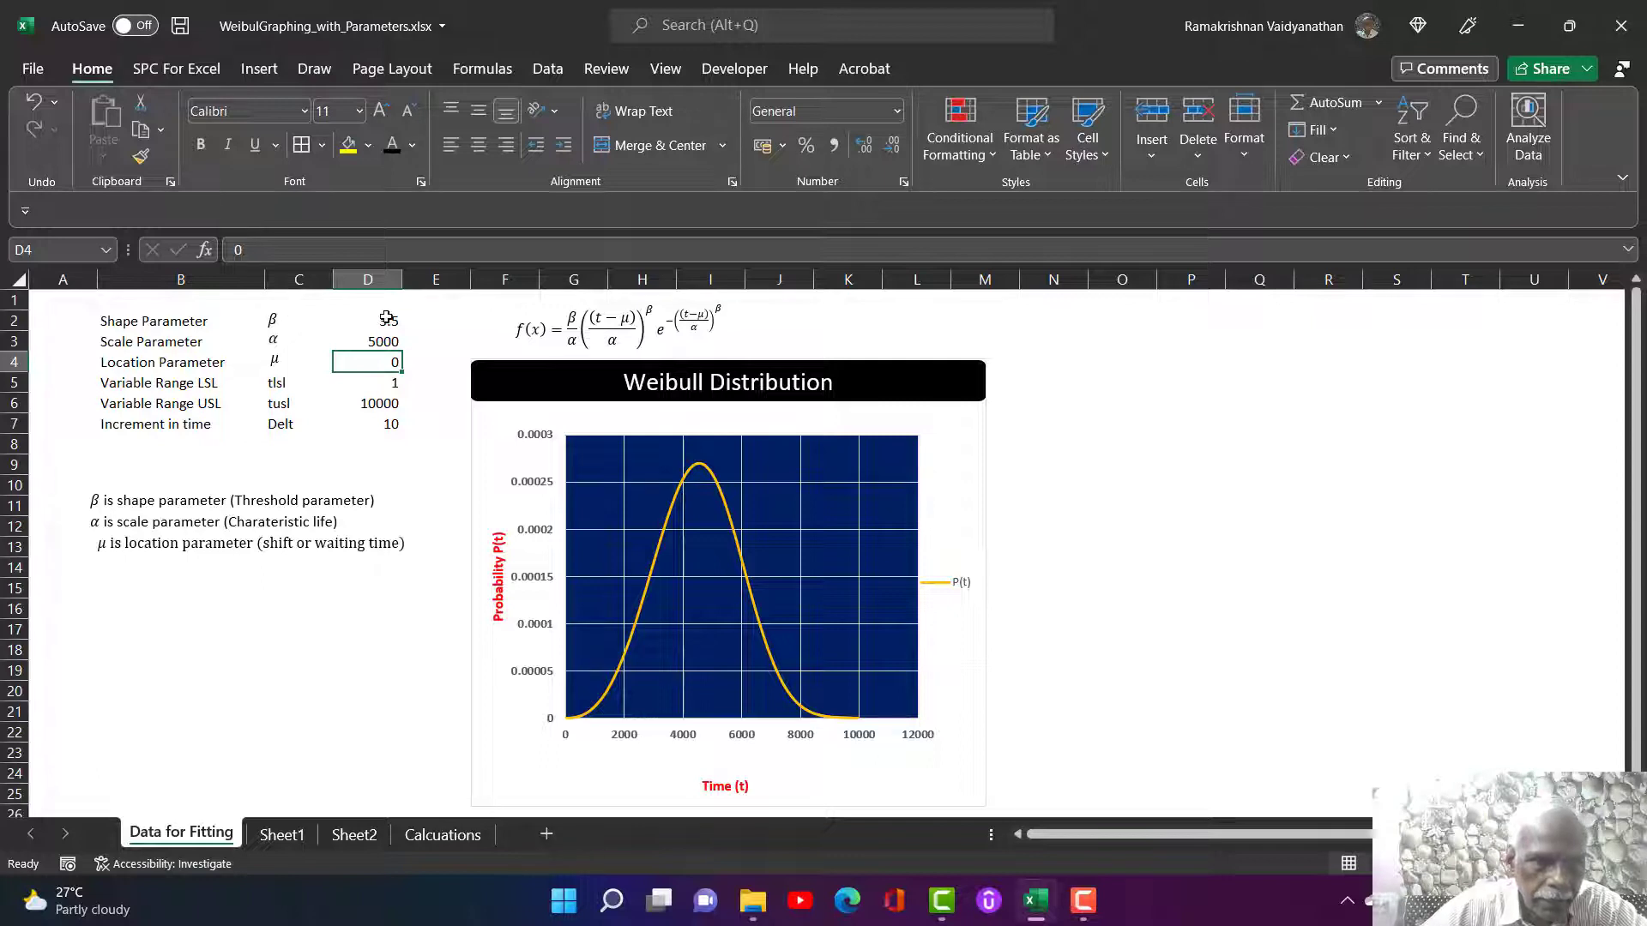
- Vary the shape parameter through 2 and 3.5, ending near 0.8 for a steep decay
click(367, 321)
text(1)
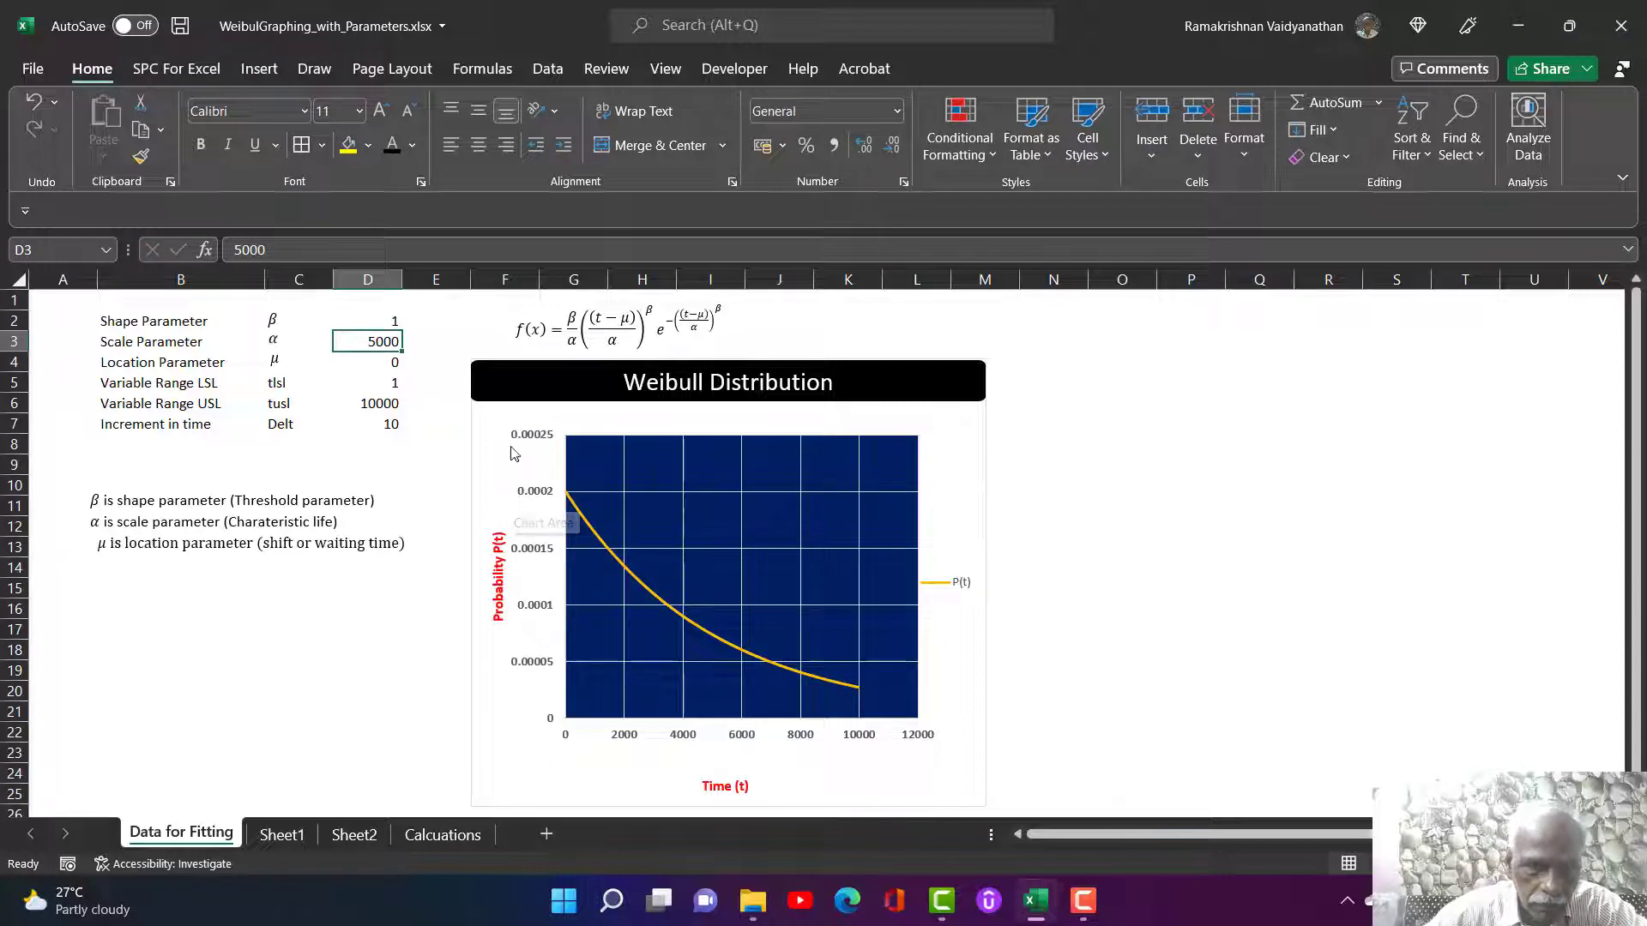
text(2)
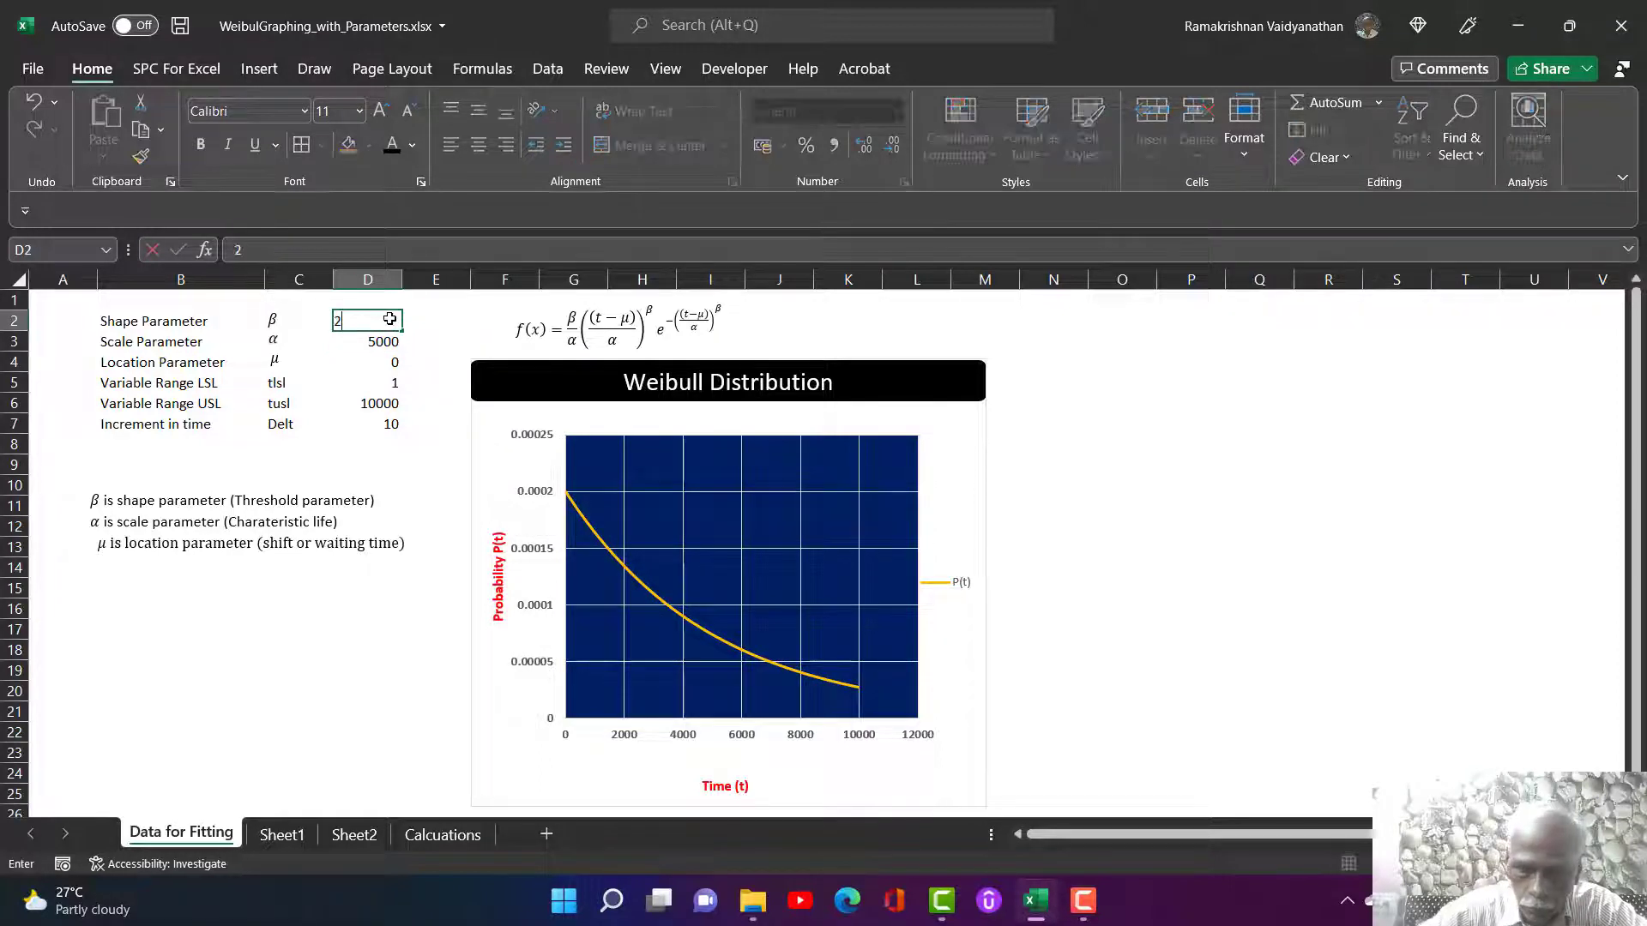
key(Enter)
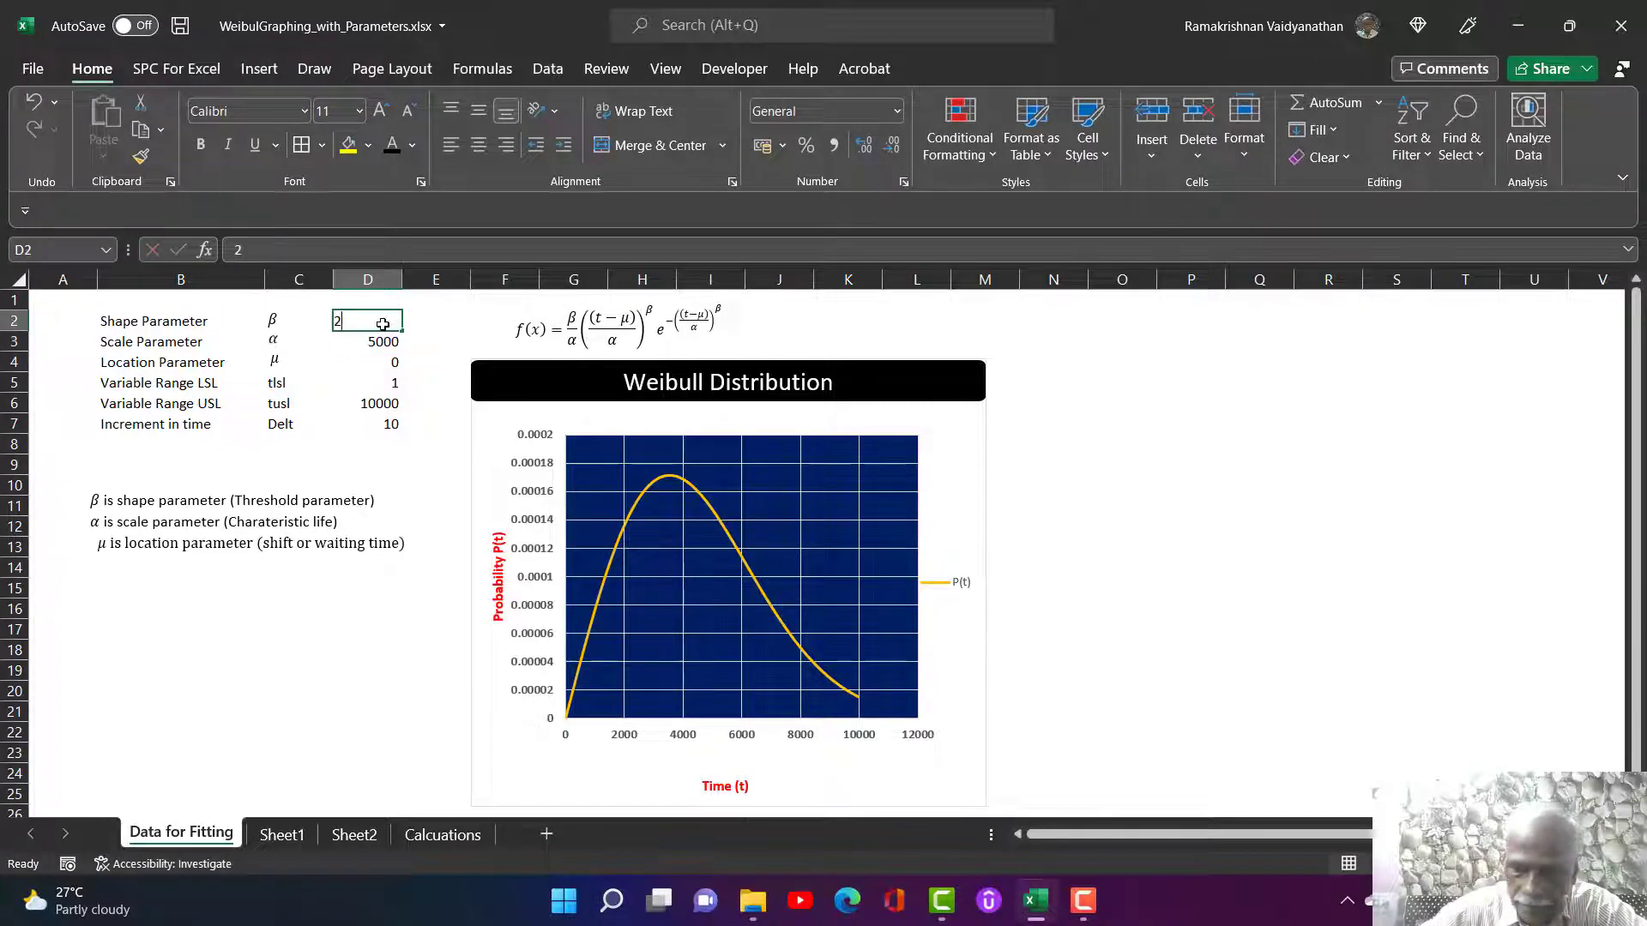
text(3.5)
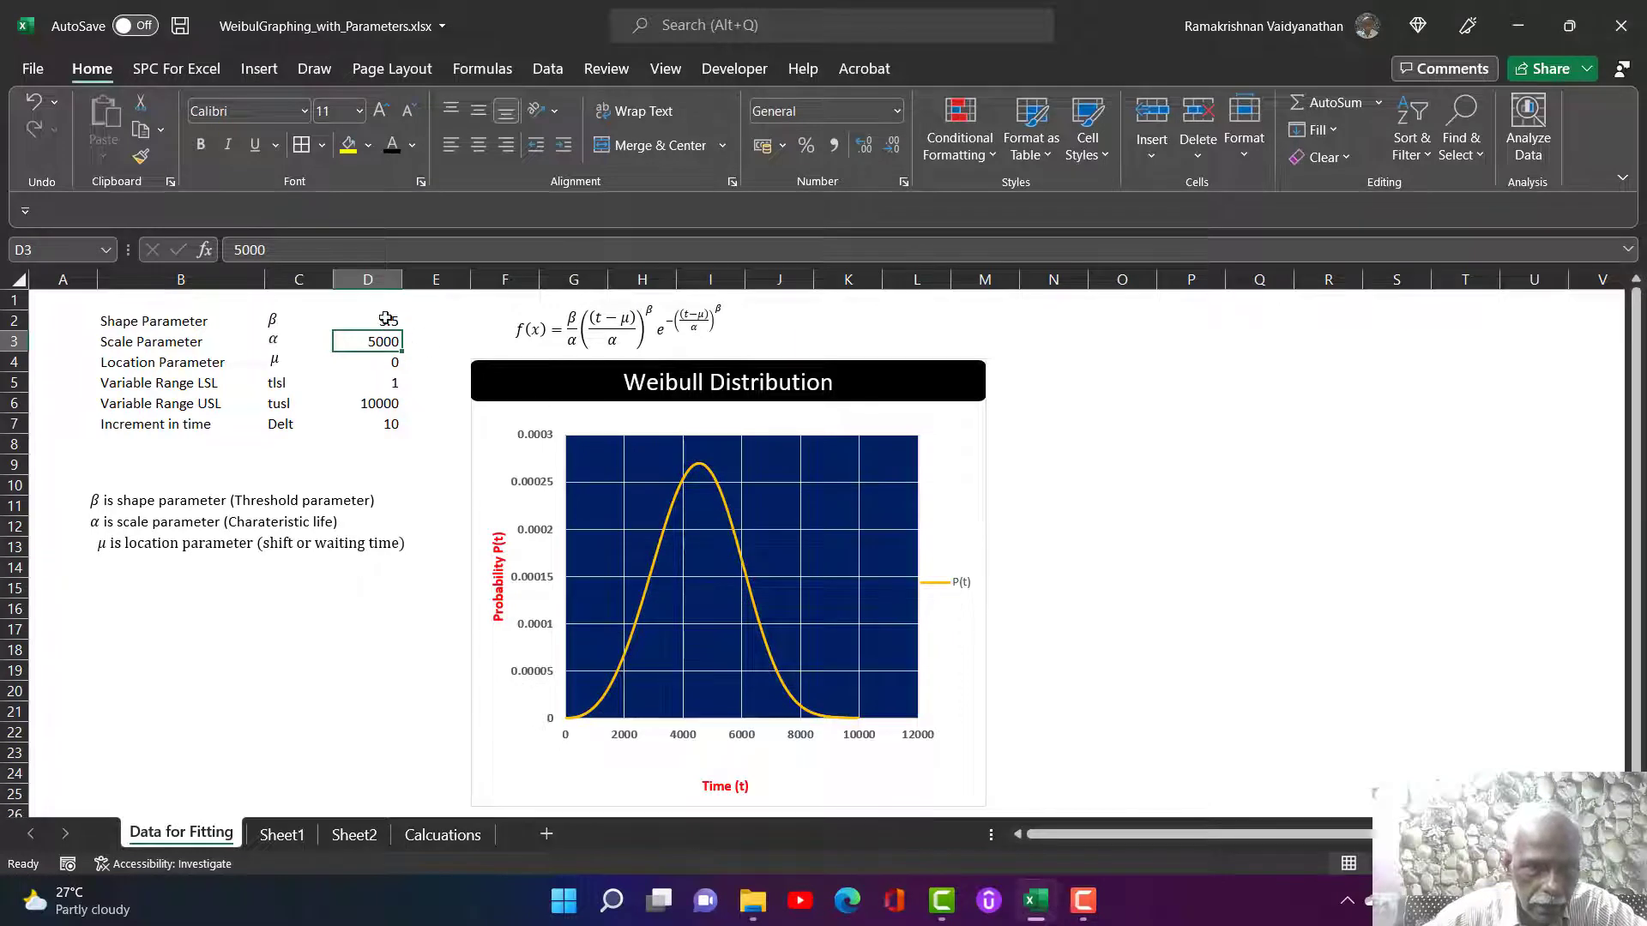
text(0.8)
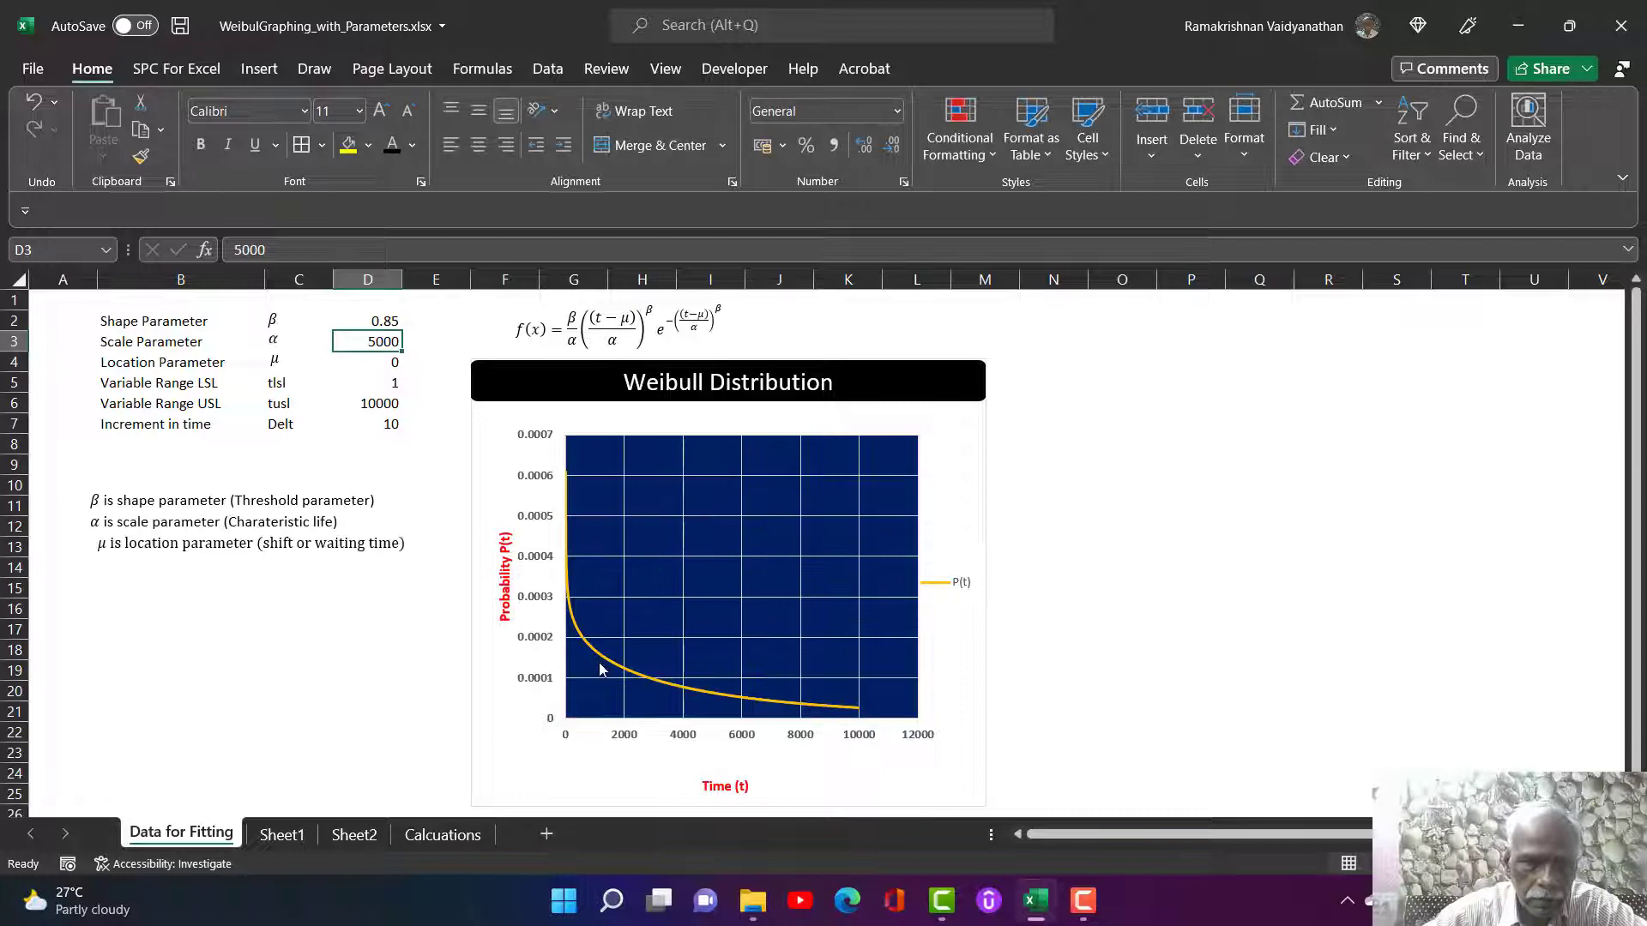
mouse_move(786, 722)
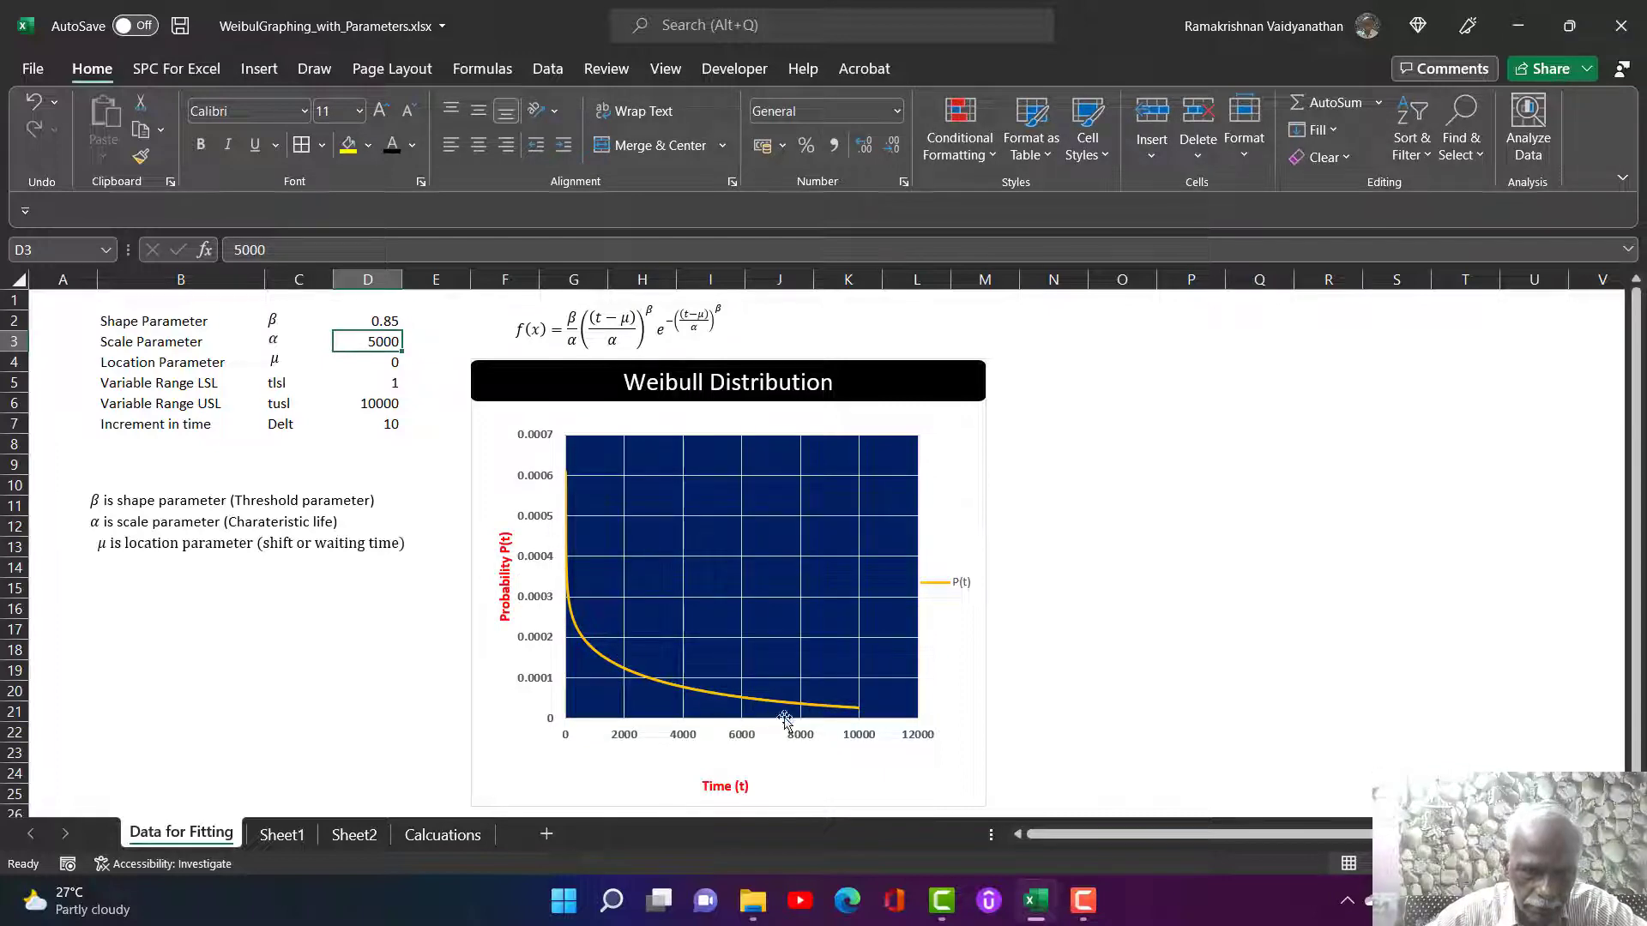
mouse_move(525, 484)
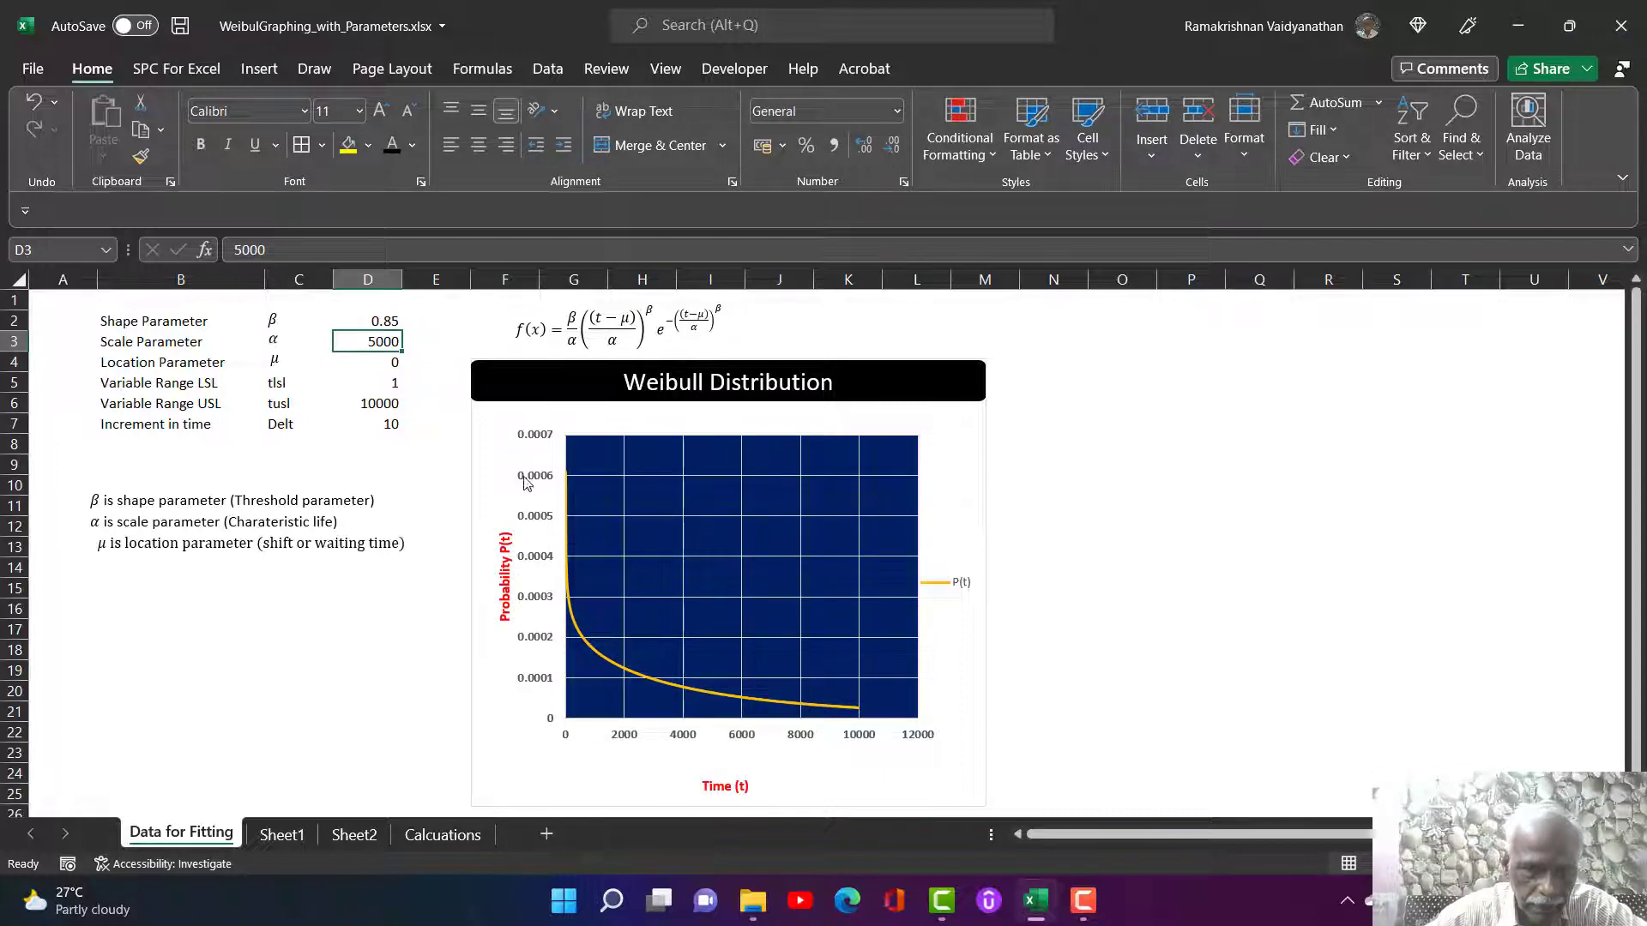
- Run the shape parameter through 10, 1 and 2, then settle on 0.85
click(367, 321)
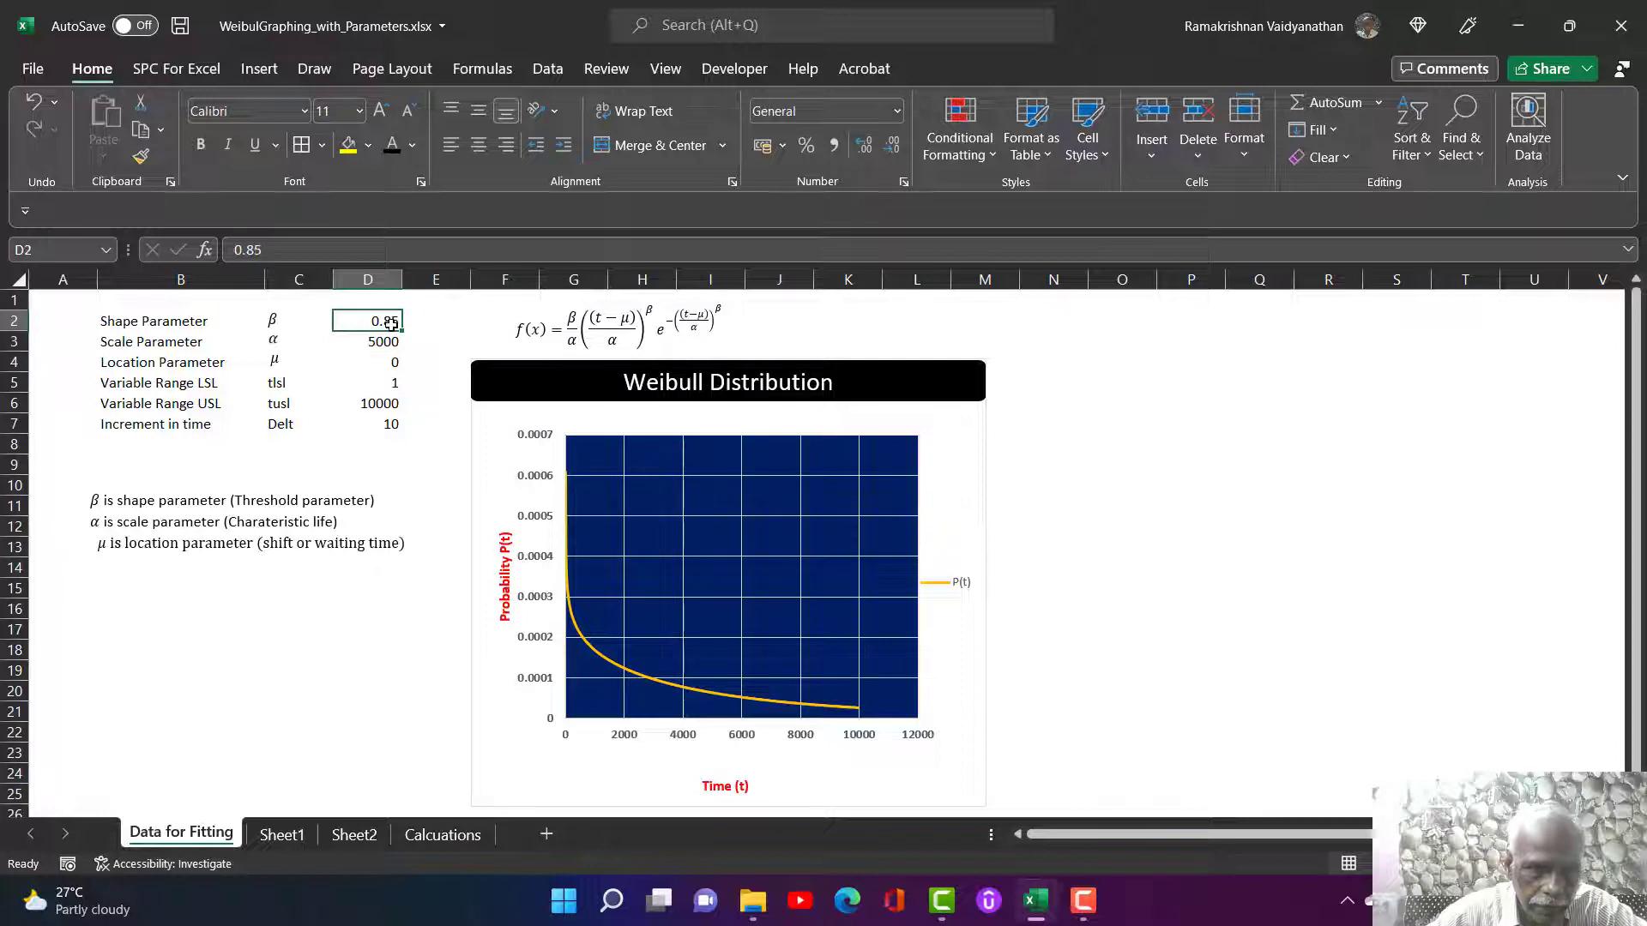
text(10)
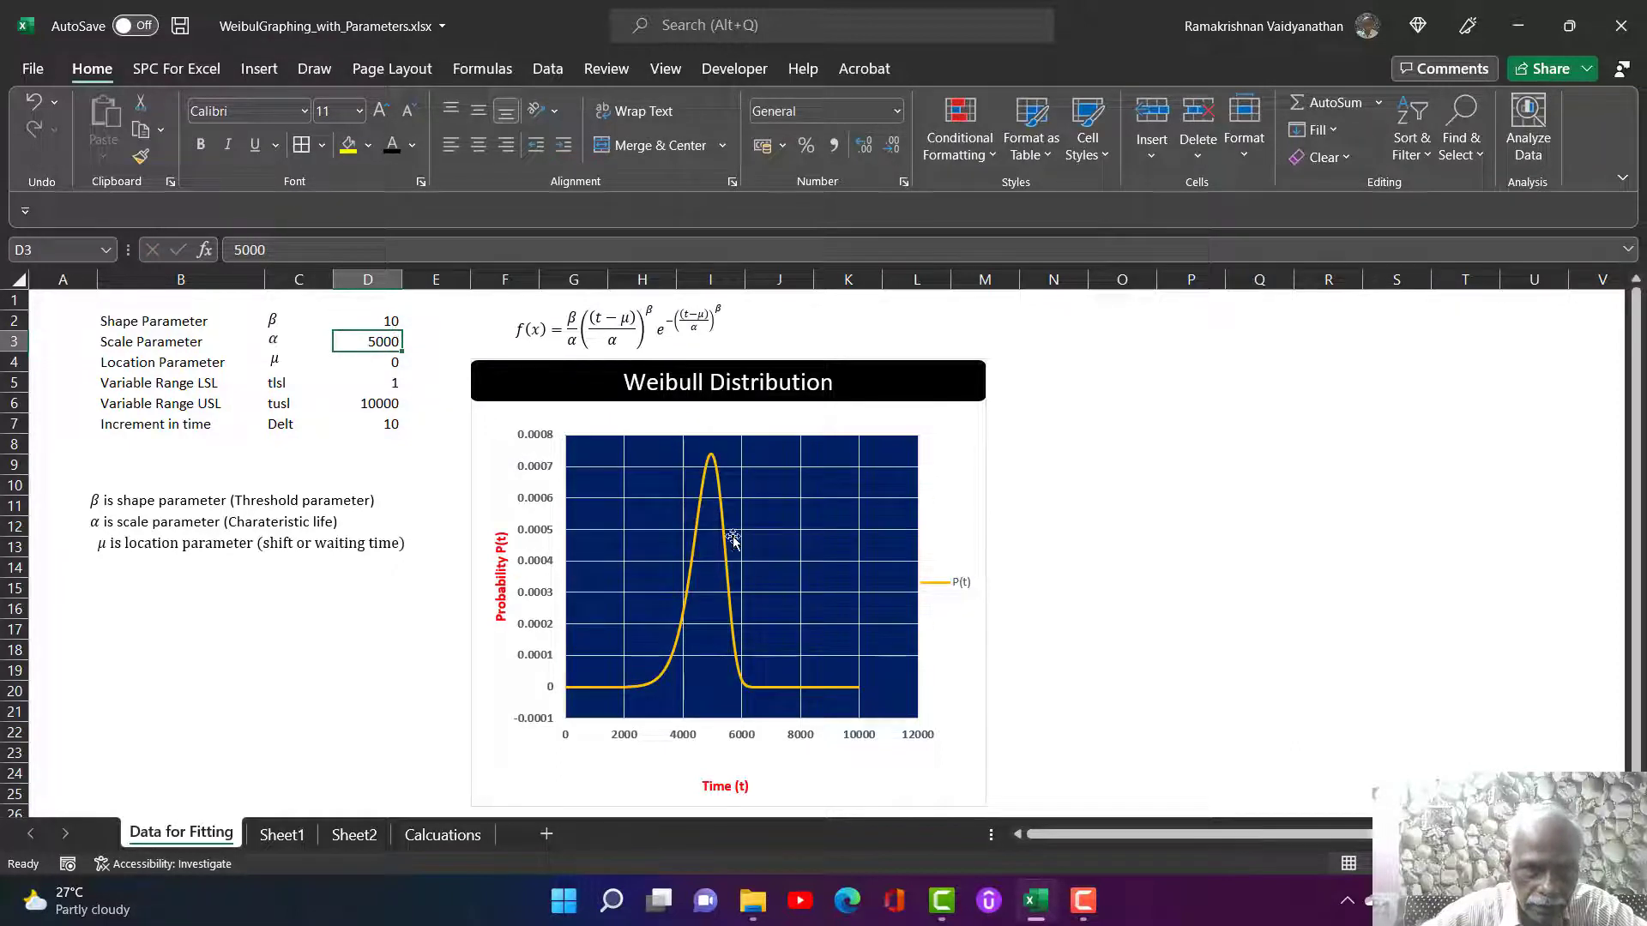
mouse_move(370, 323)
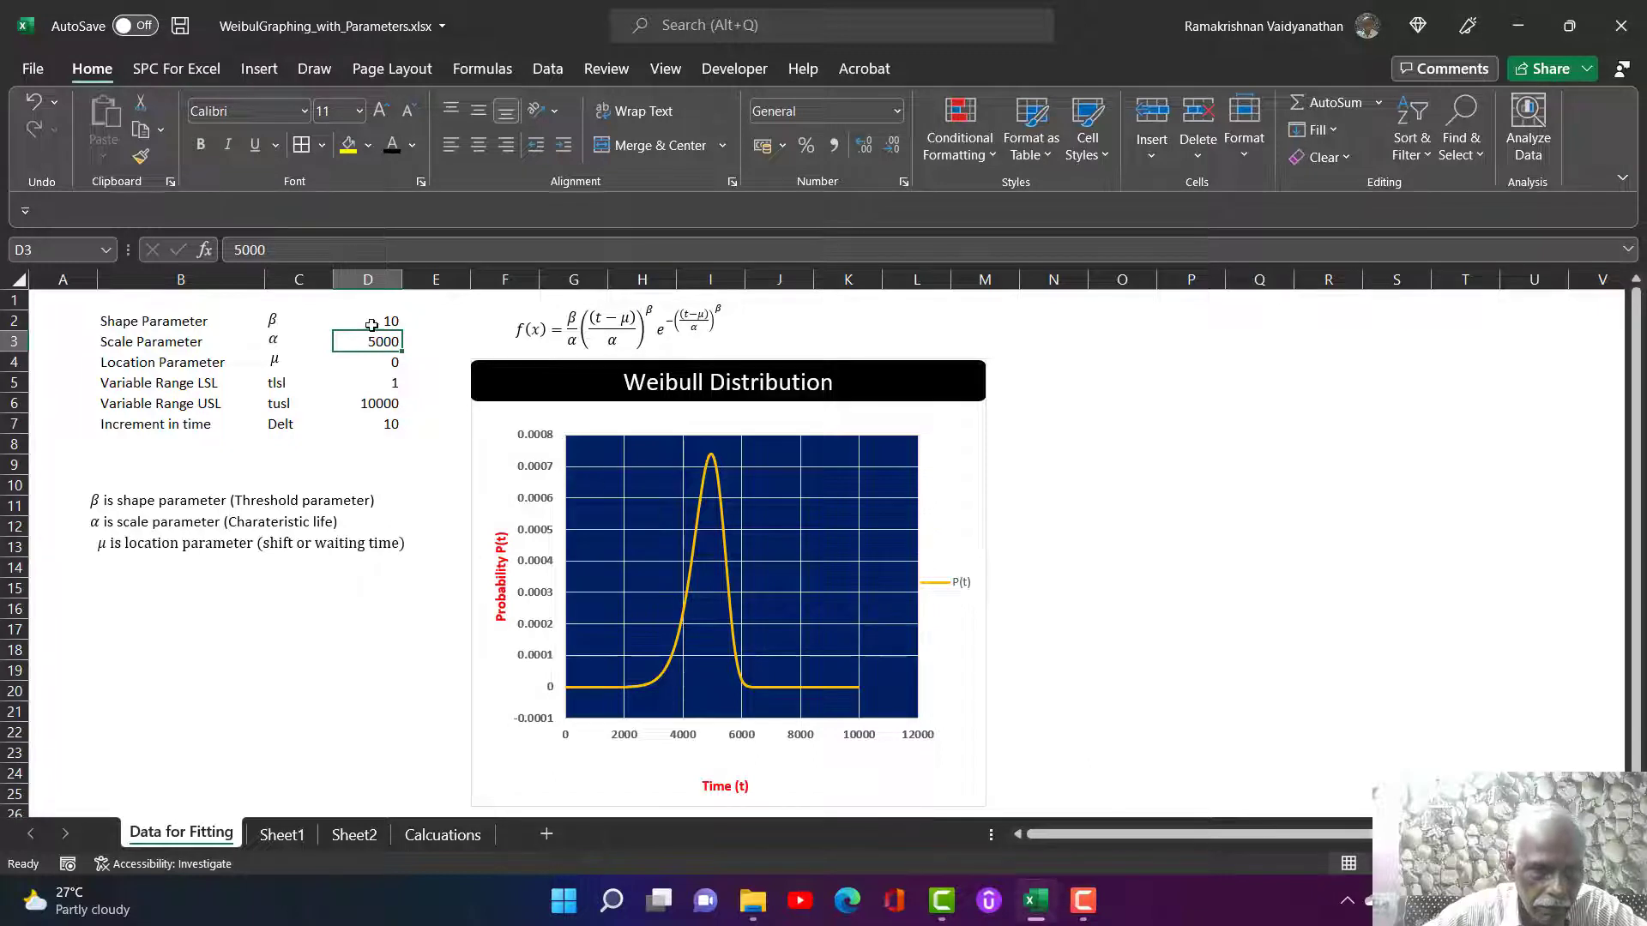
click(367, 320)
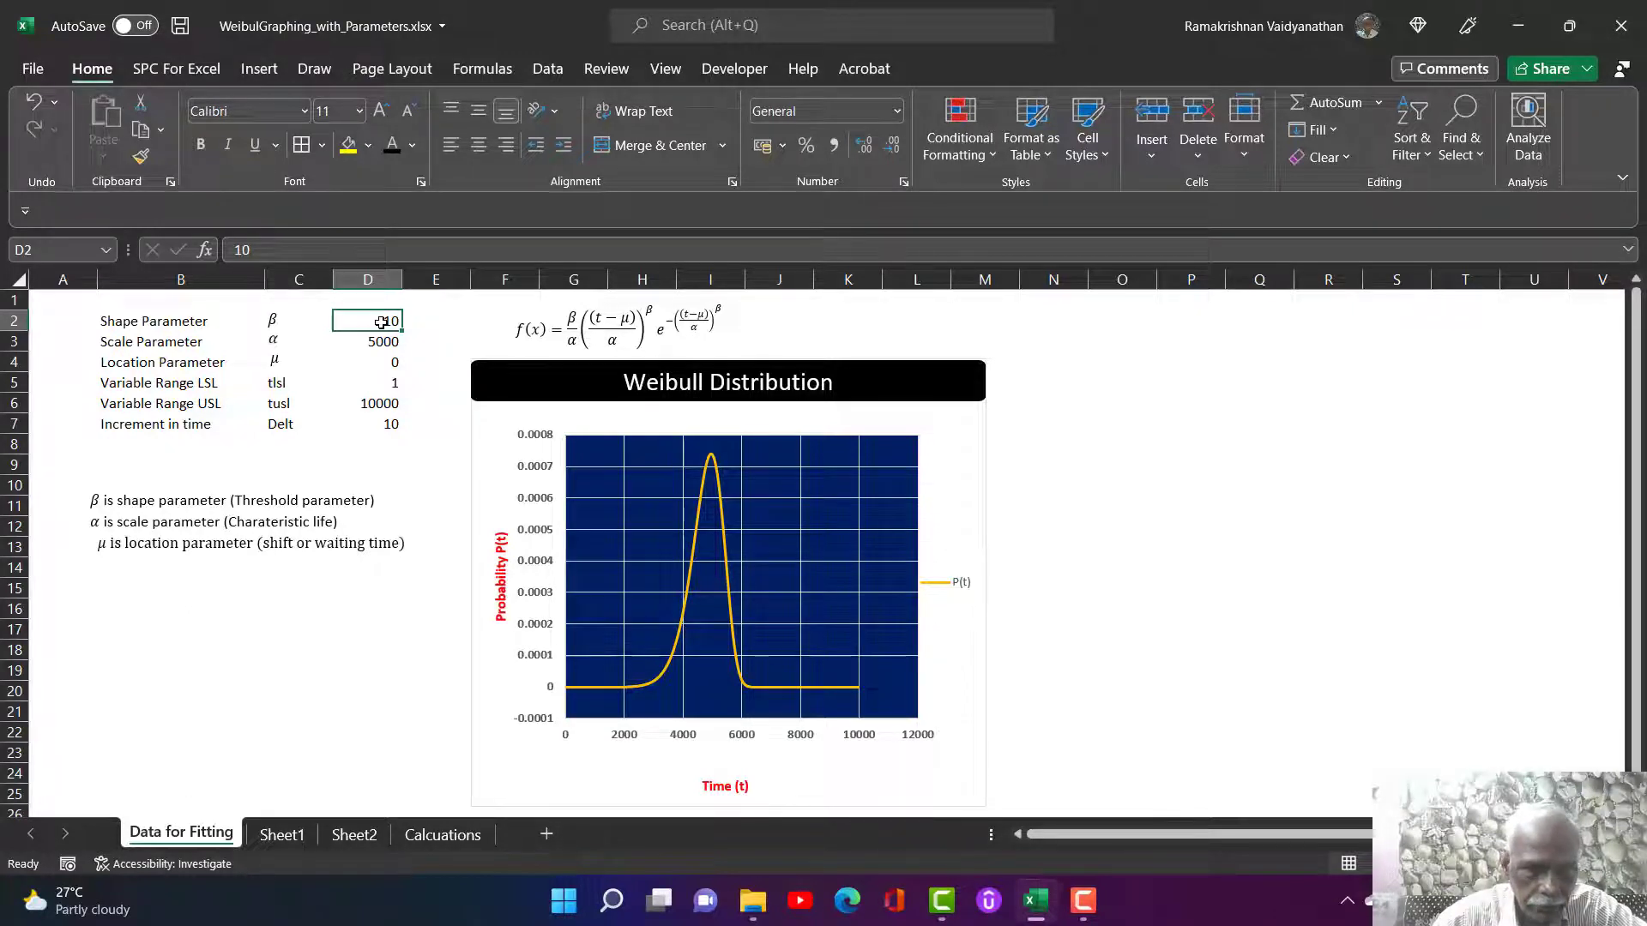
double_click(367, 321)
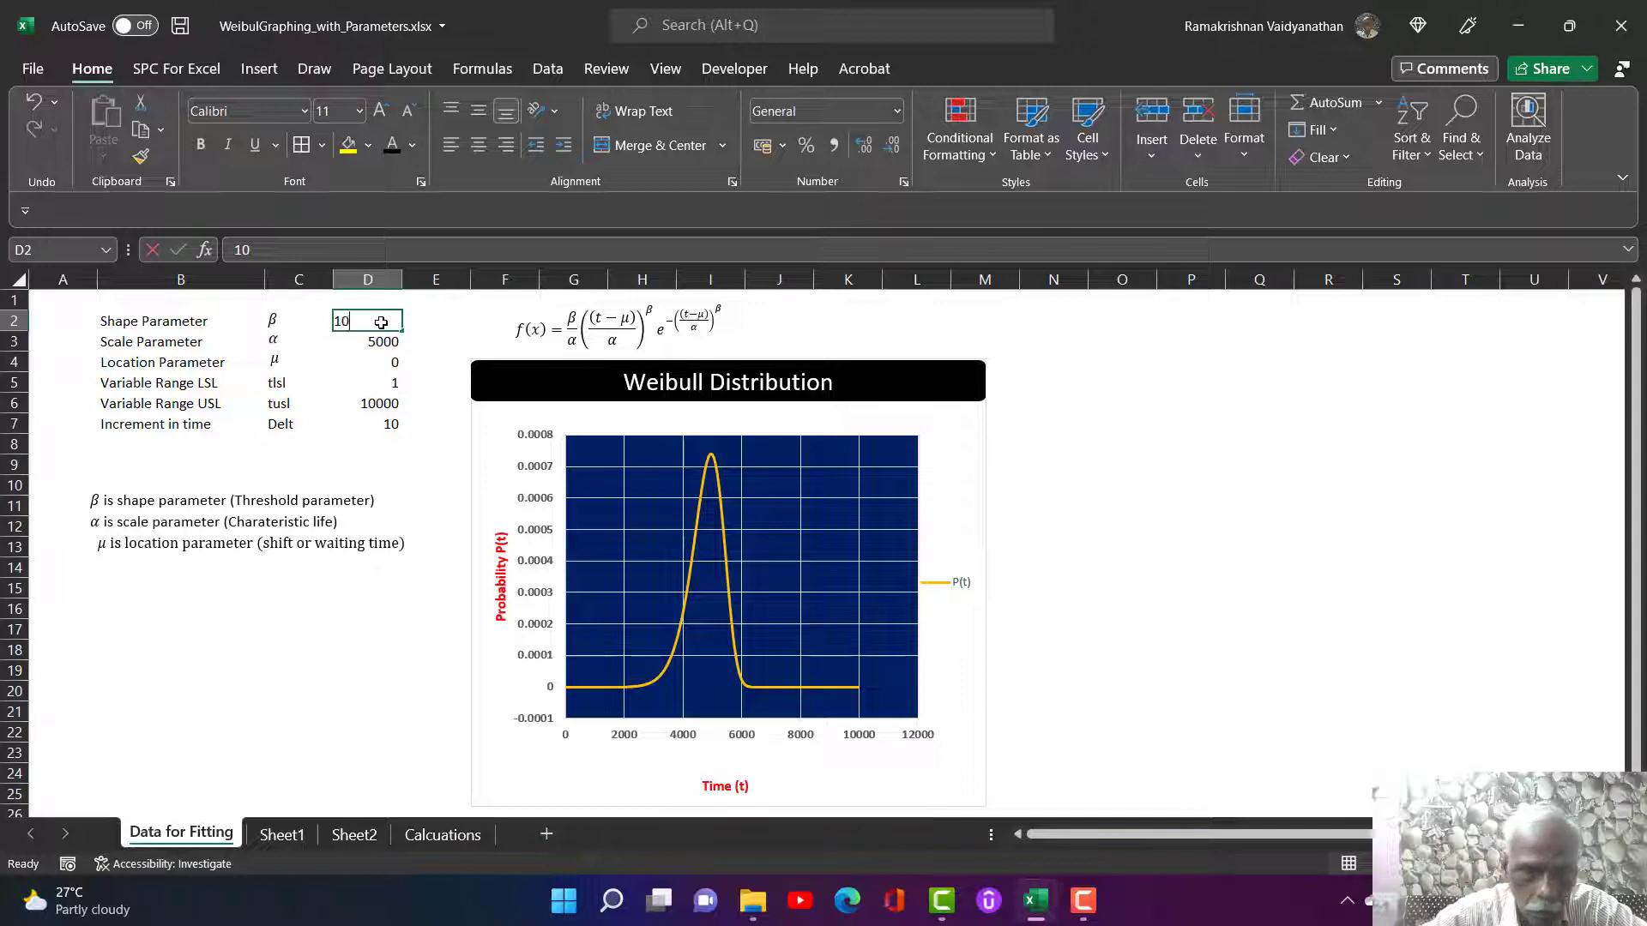
text(1)
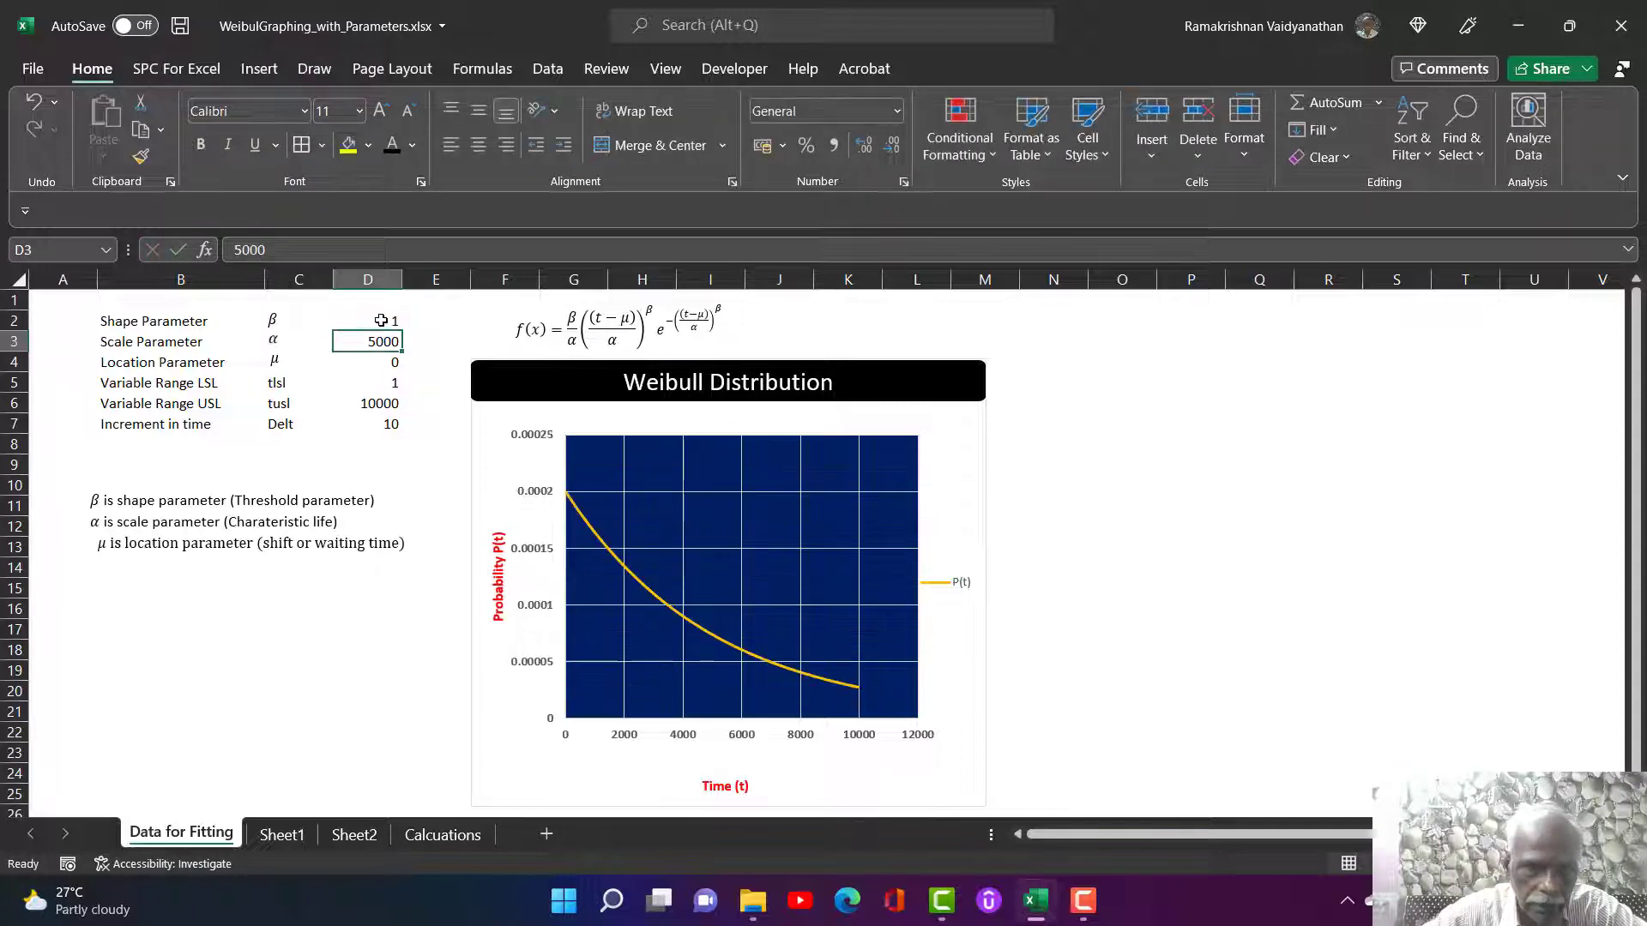
text(2)
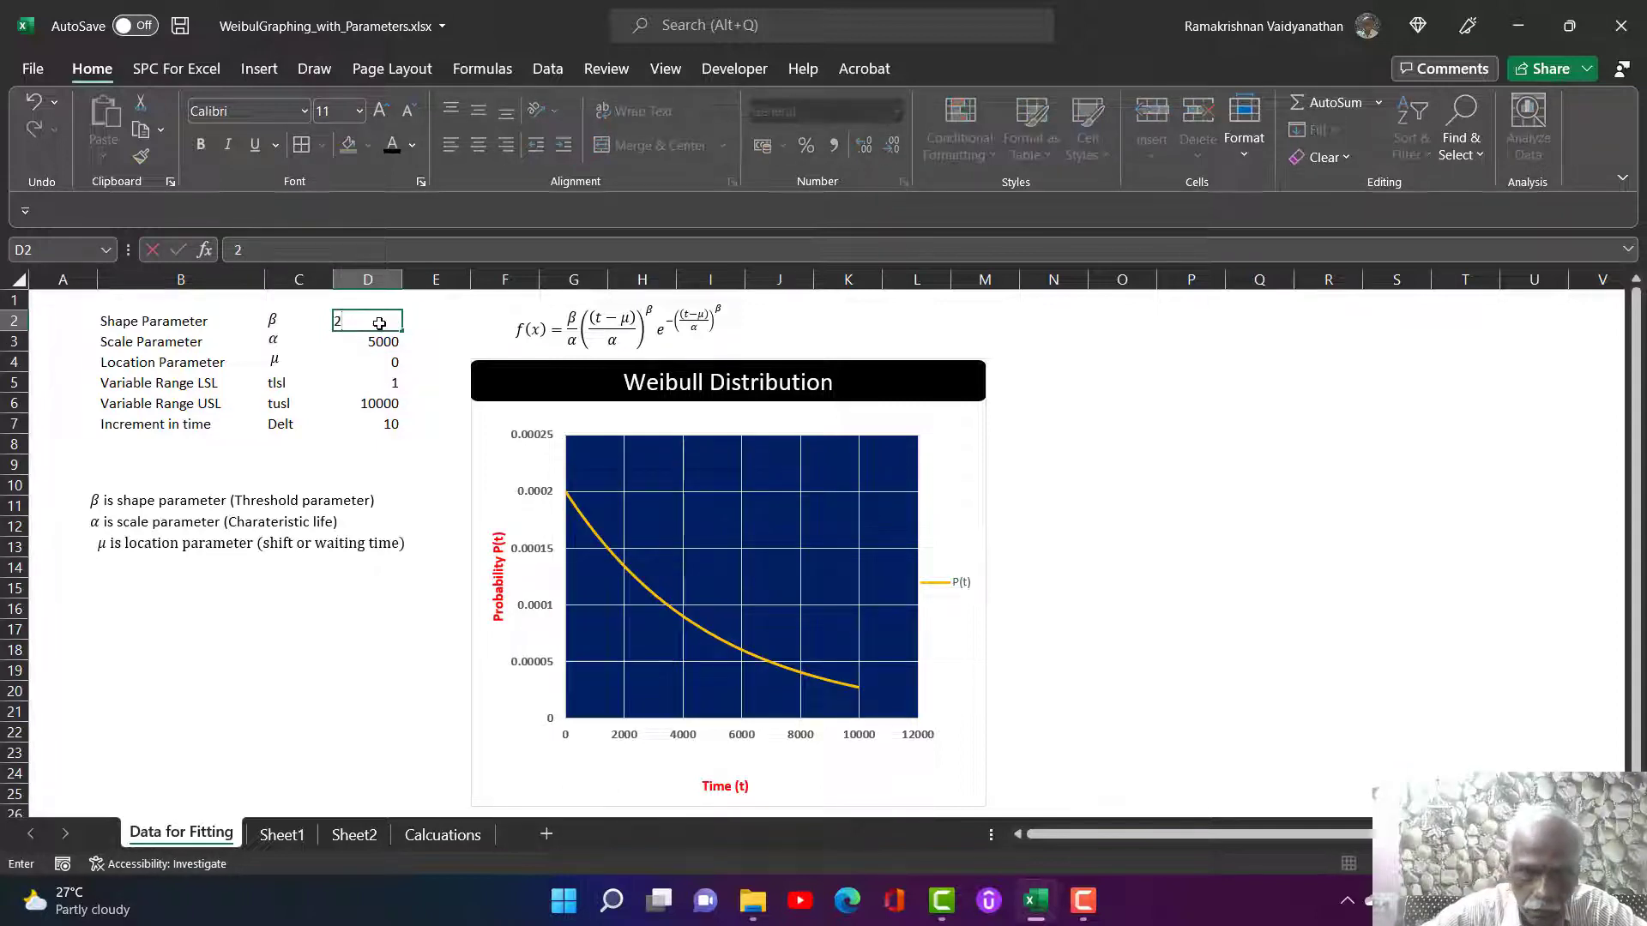
key(Enter)
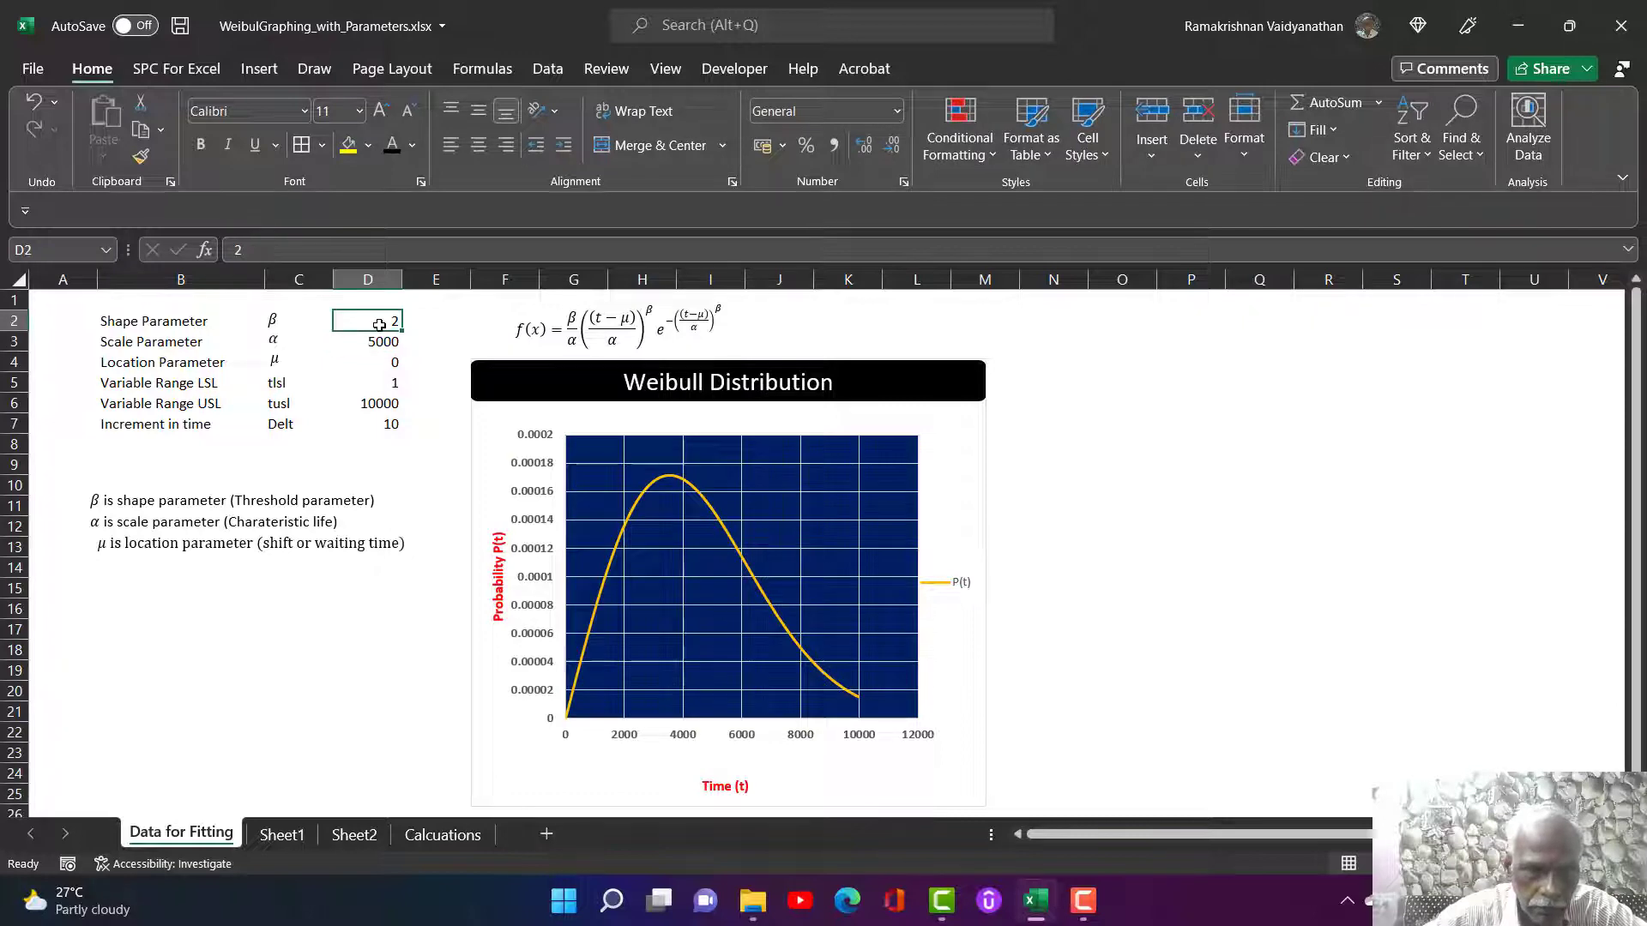
text(0.85)
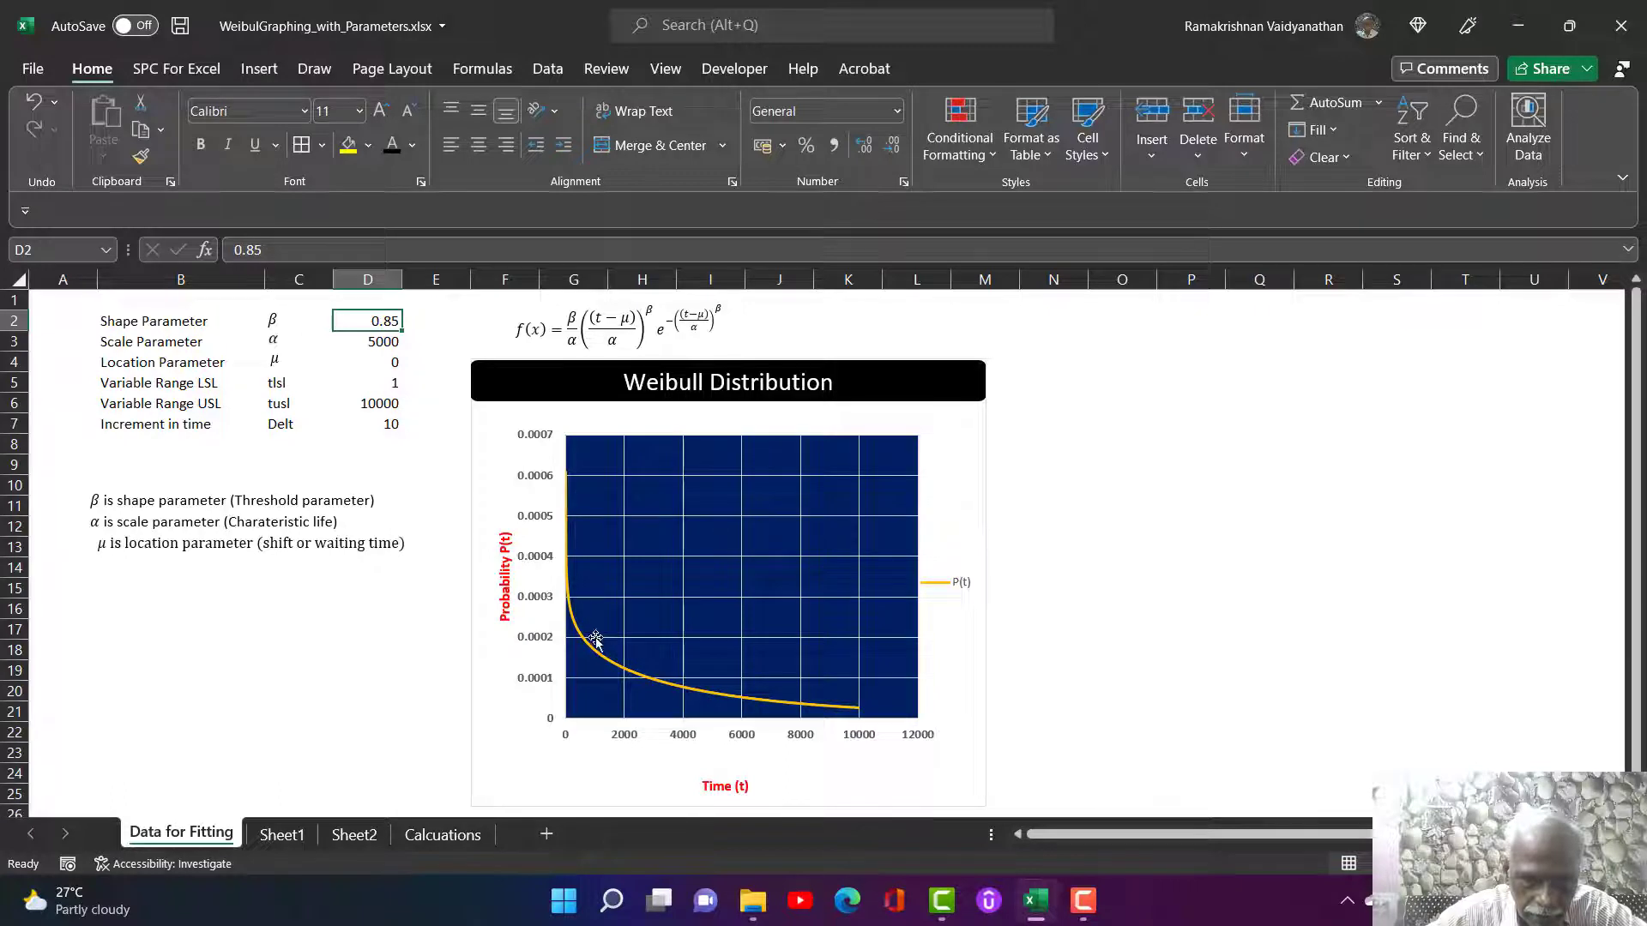
mouse_move(566, 515)
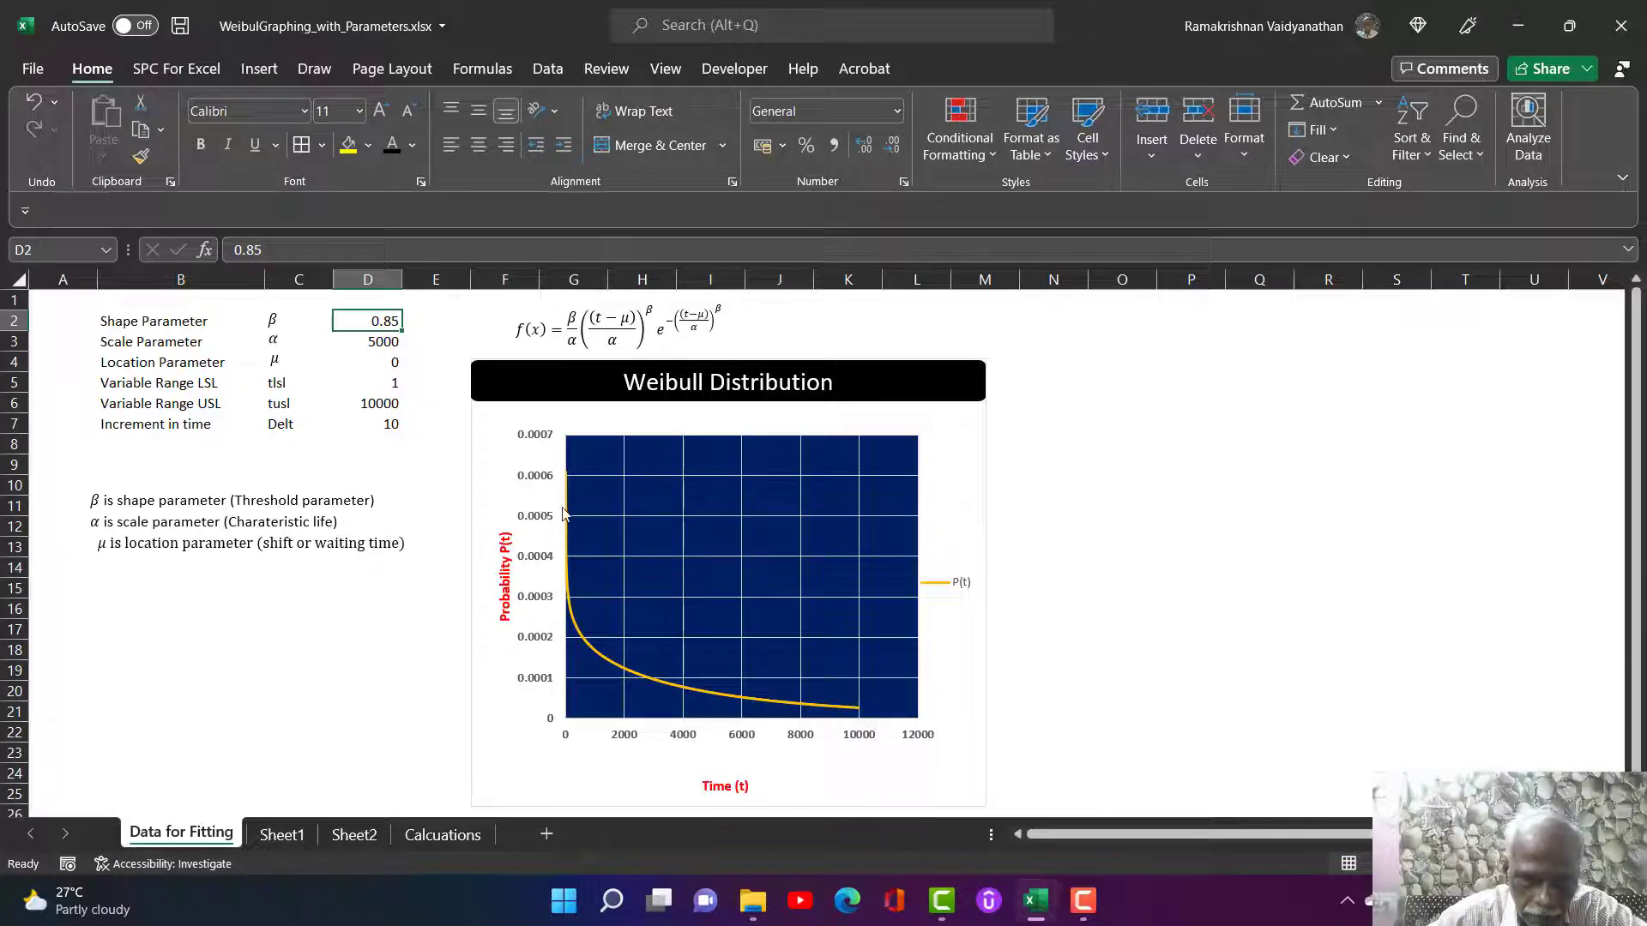
mouse_move(816, 713)
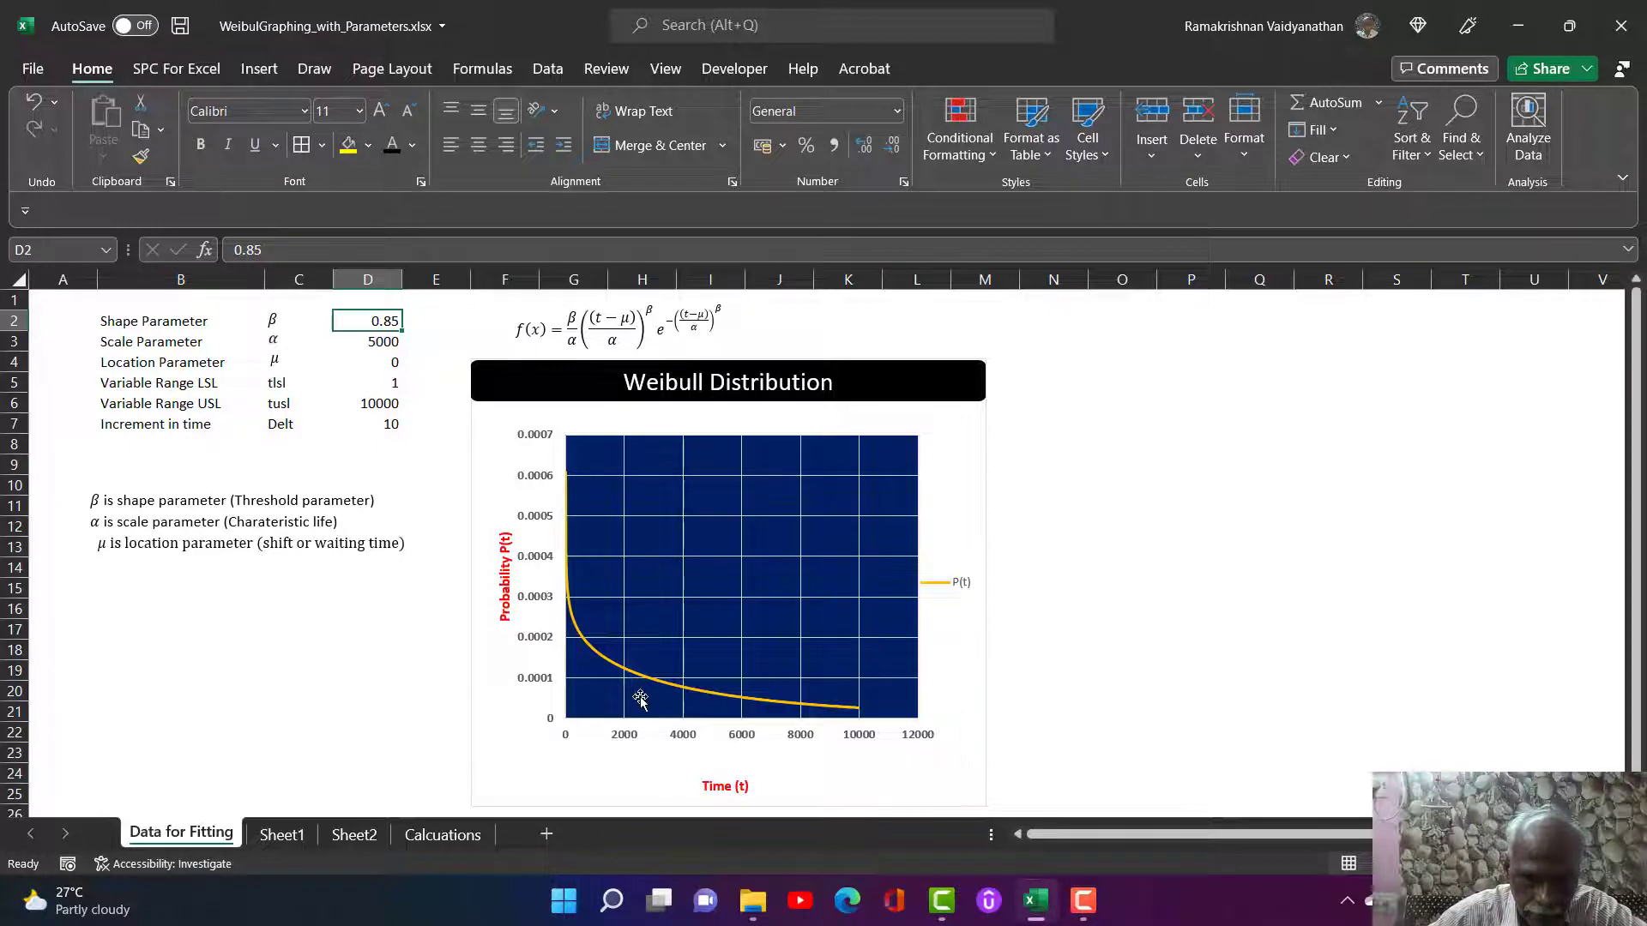
mouse_move(693, 690)
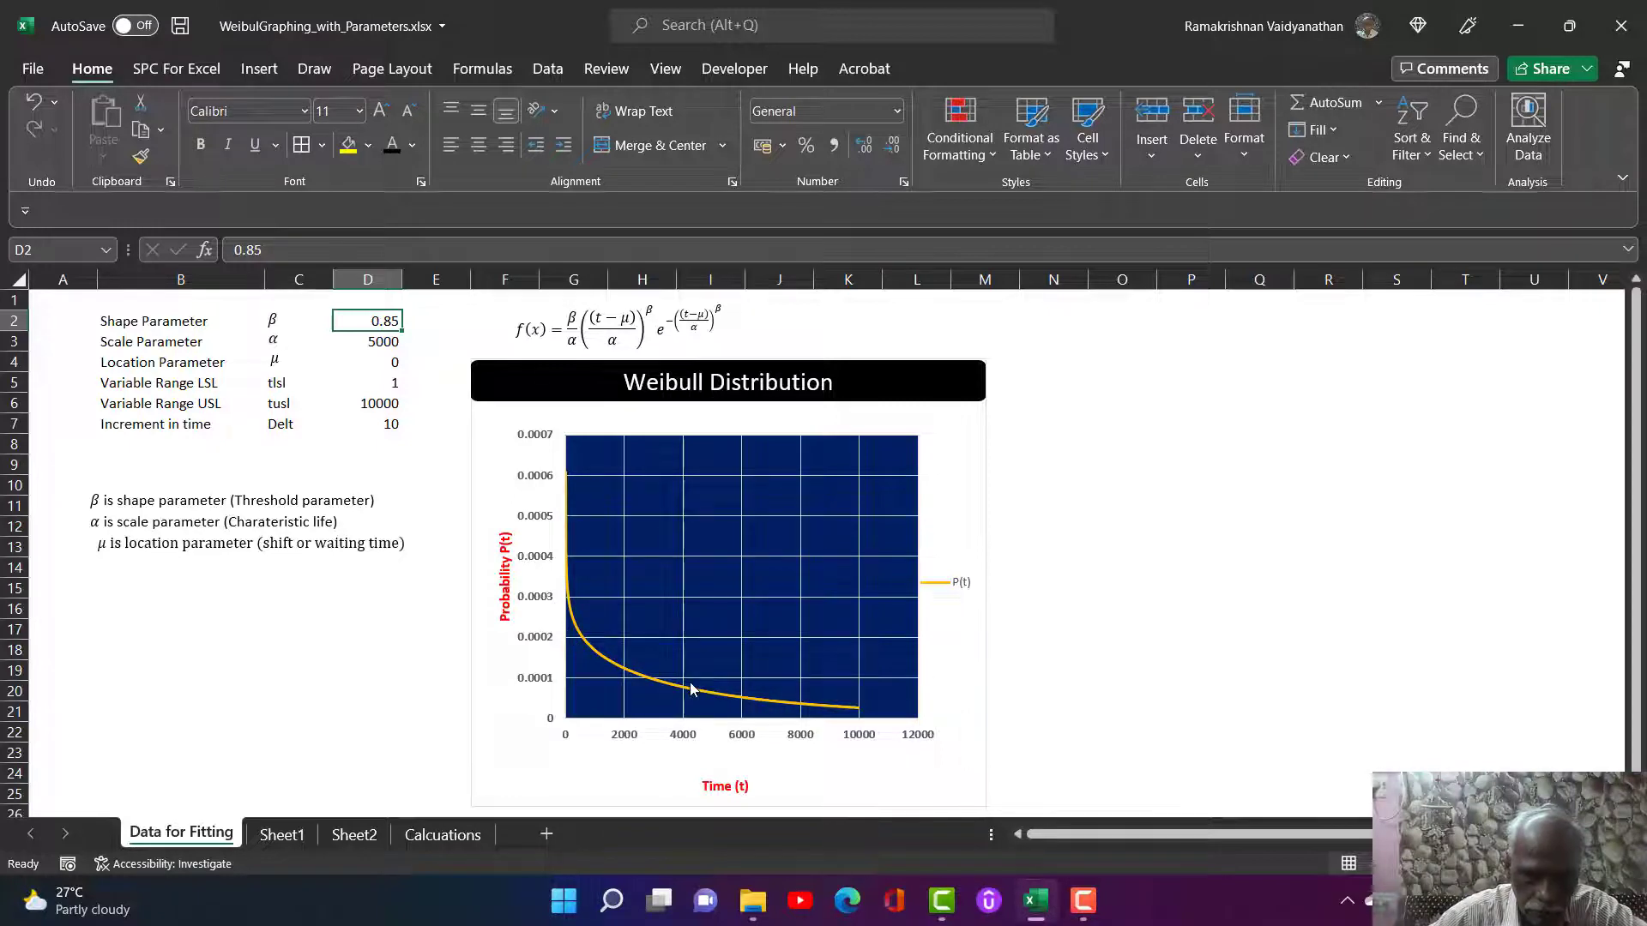
mouse_move(735, 714)
text(3.5)
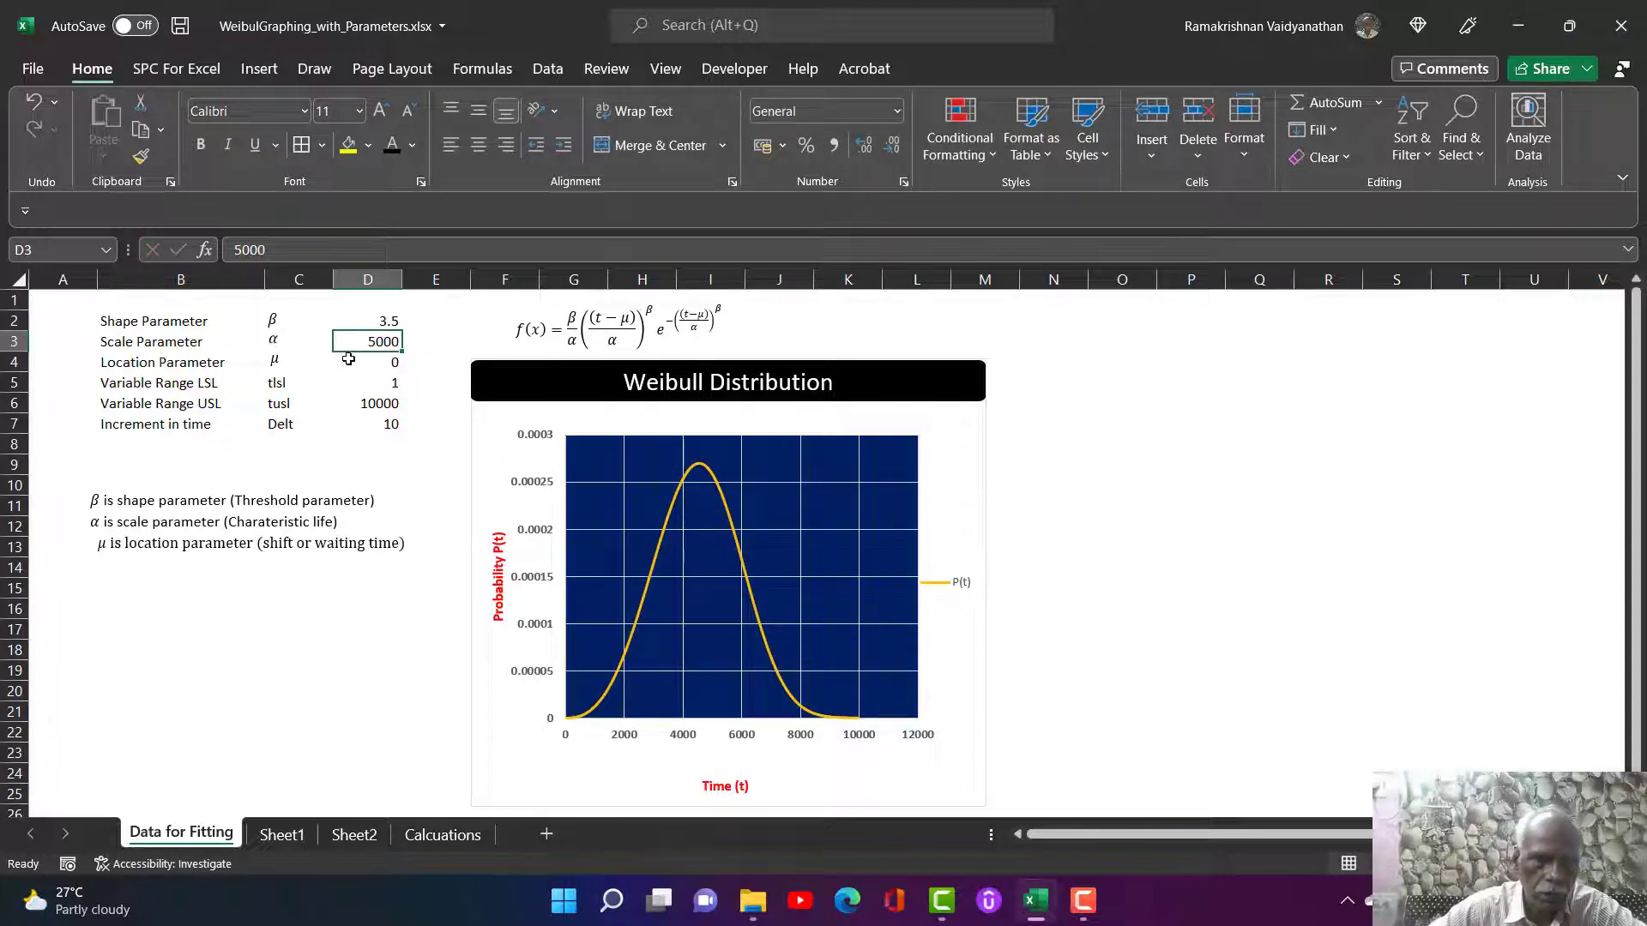
mouse_move(727, 381)
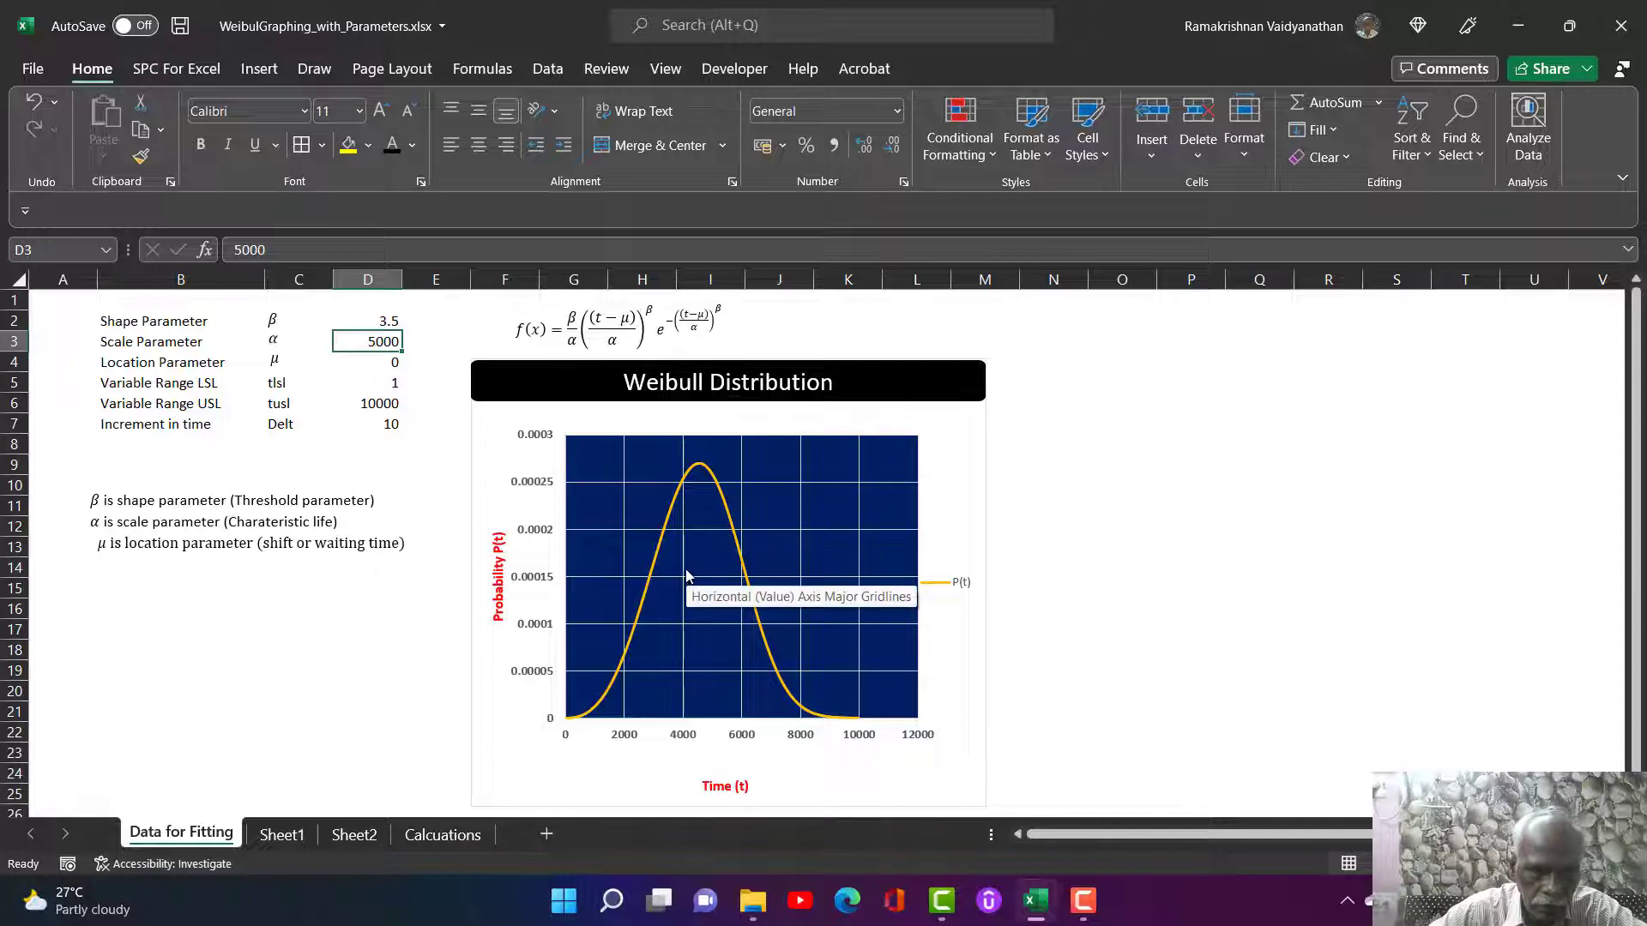
mouse_move(722, 522)
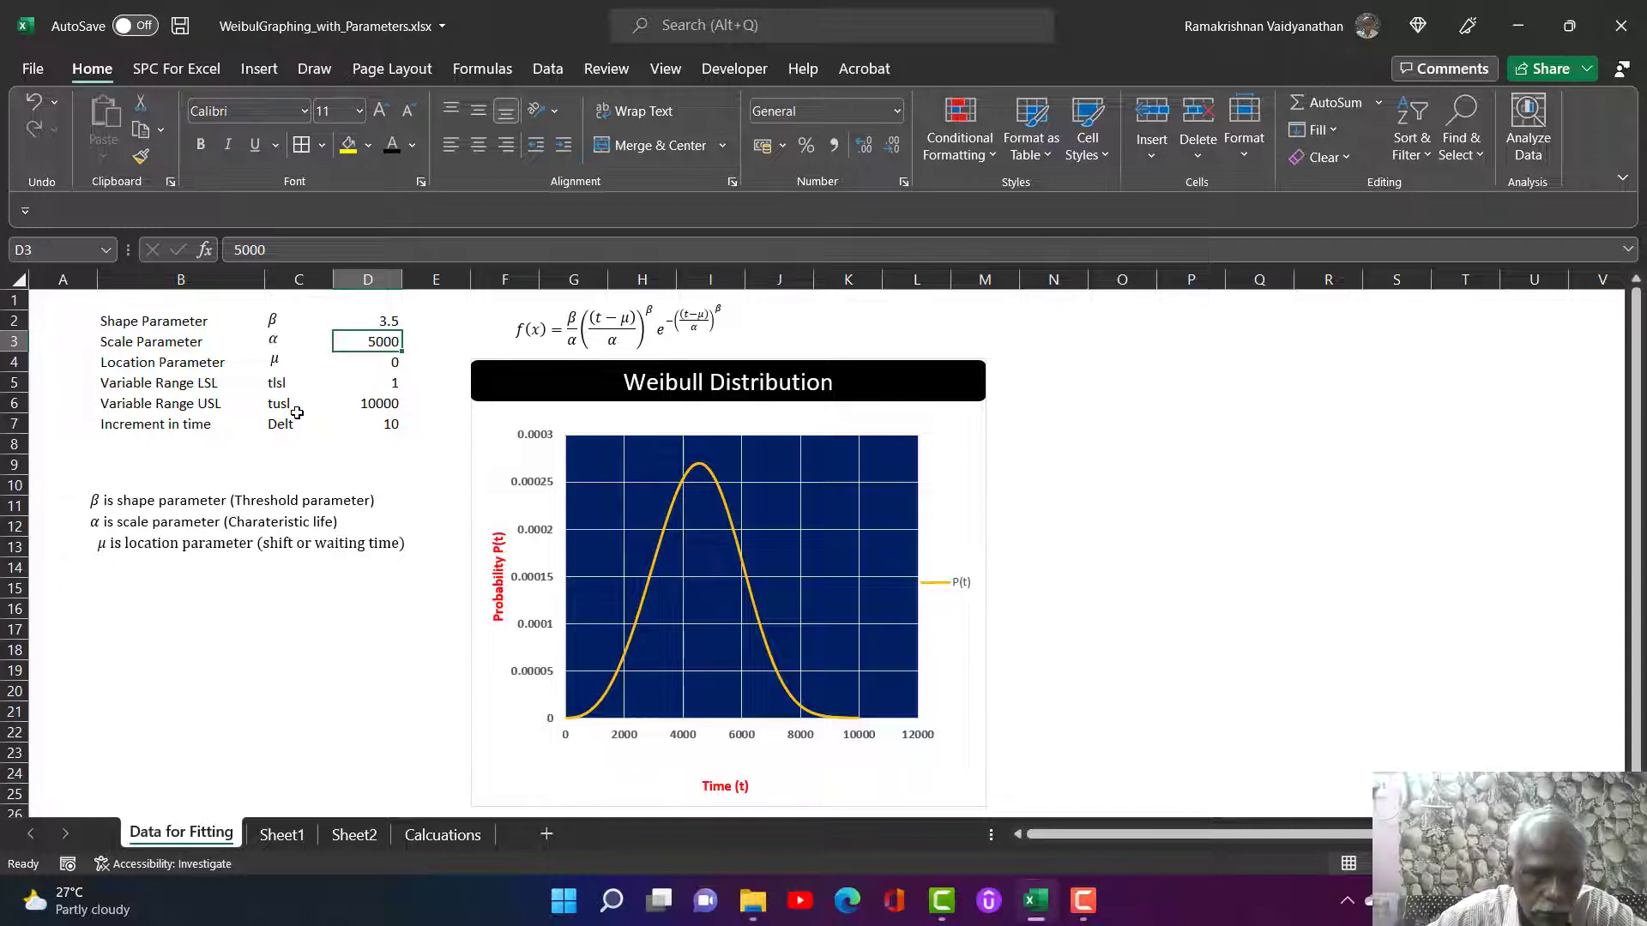
mouse_move(673, 484)
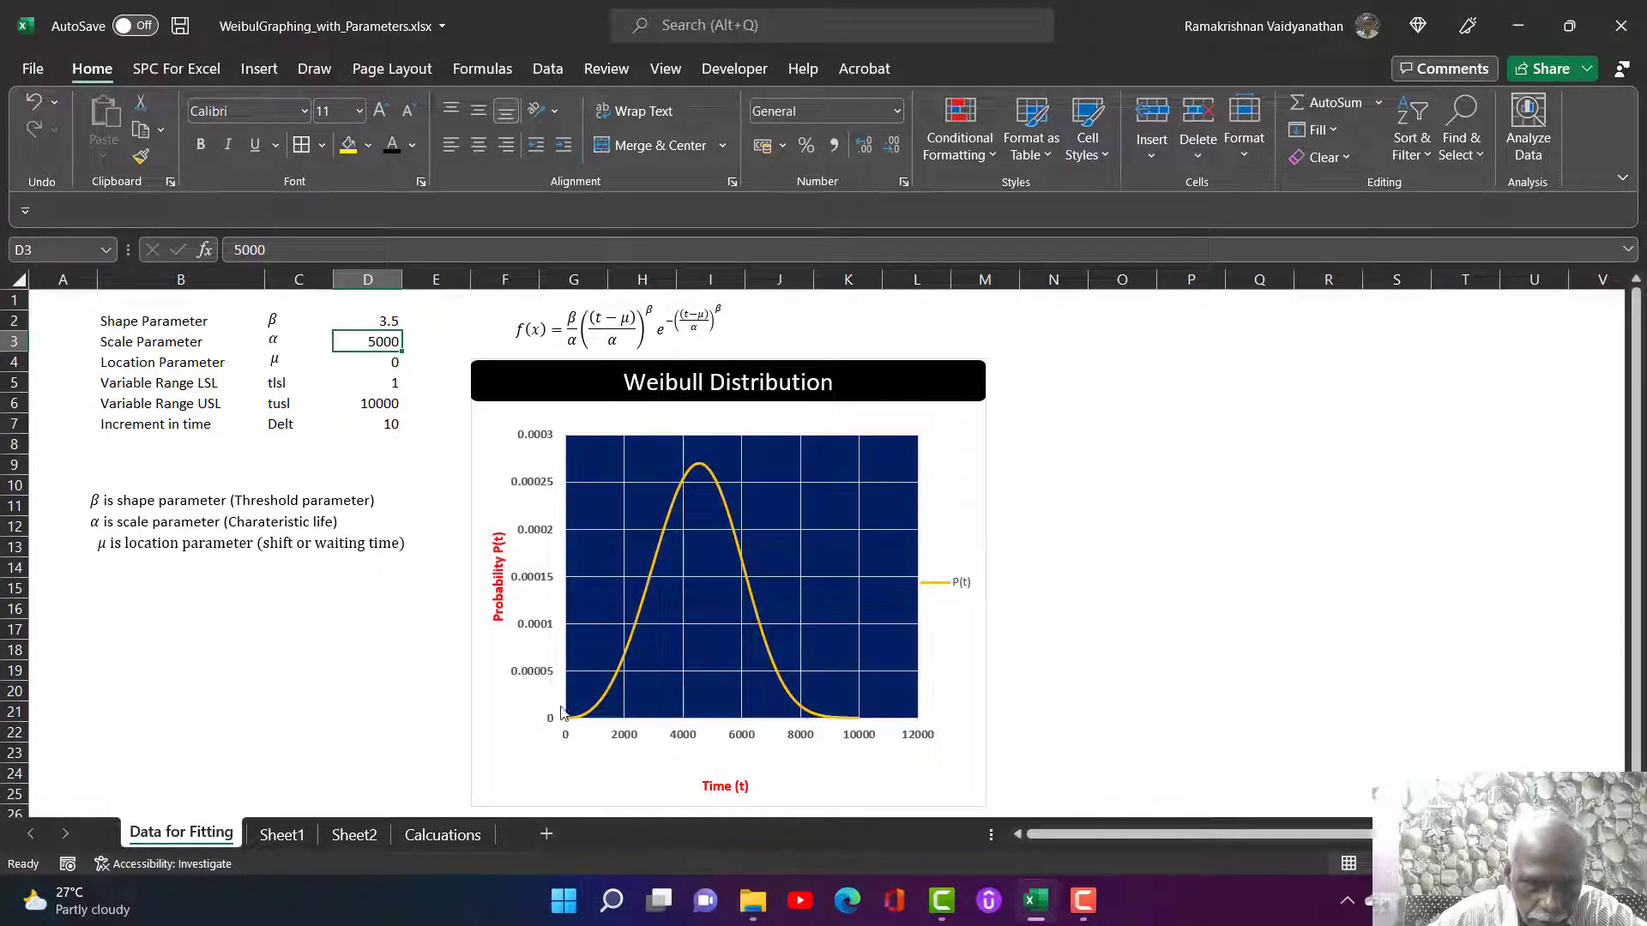
mouse_move(796, 717)
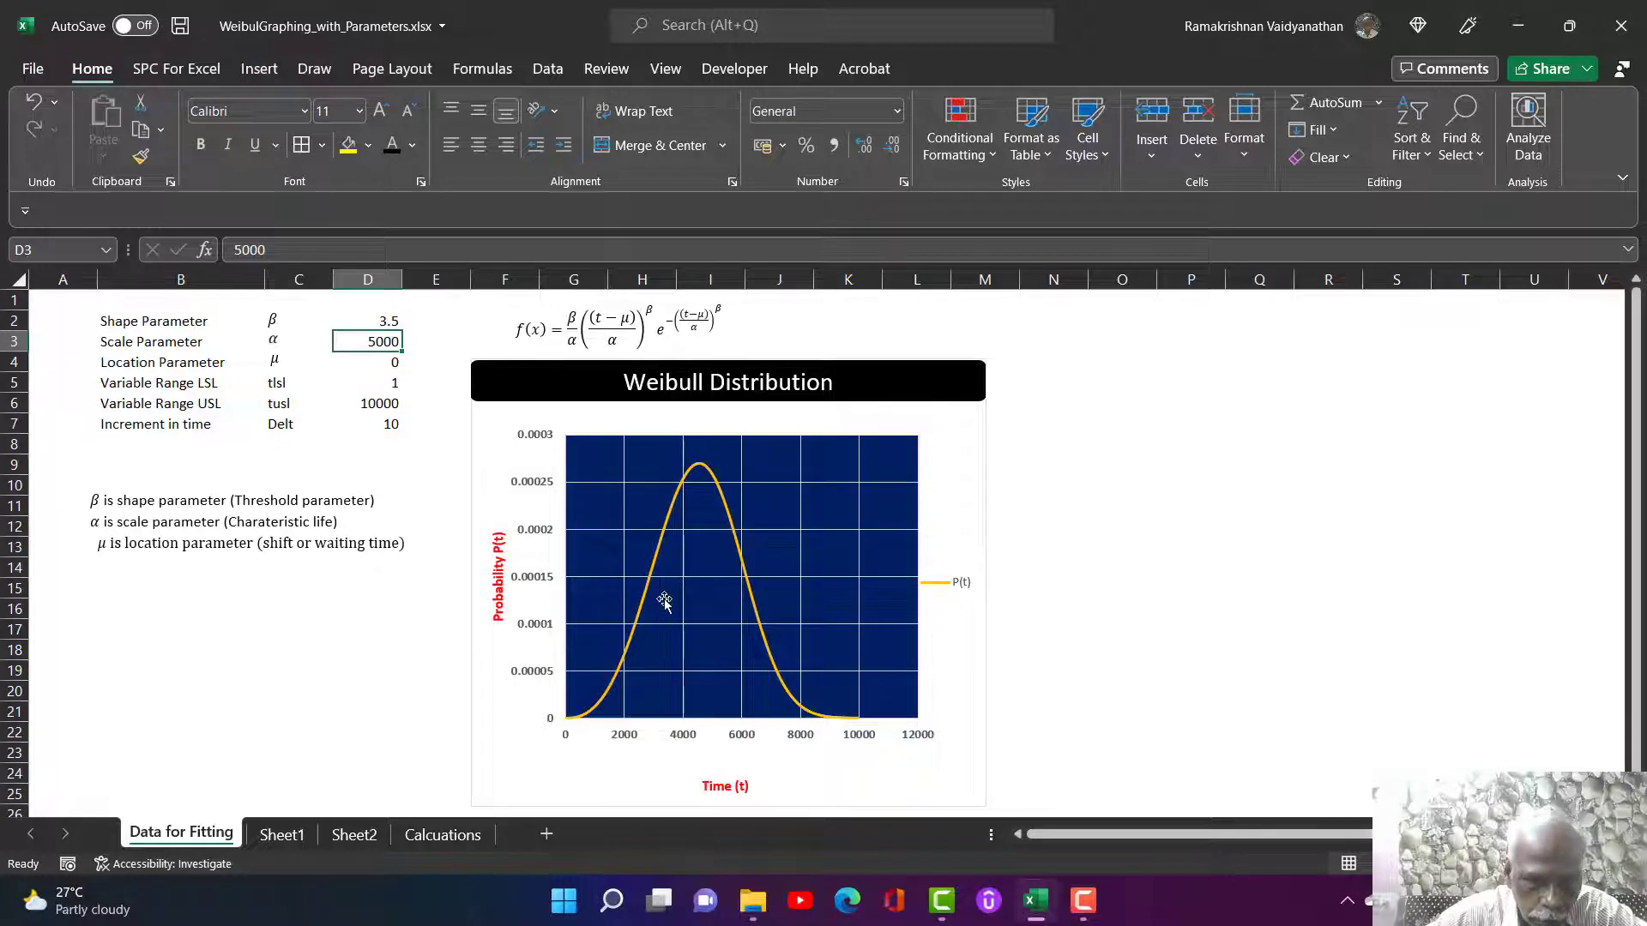
mouse_move(609, 710)
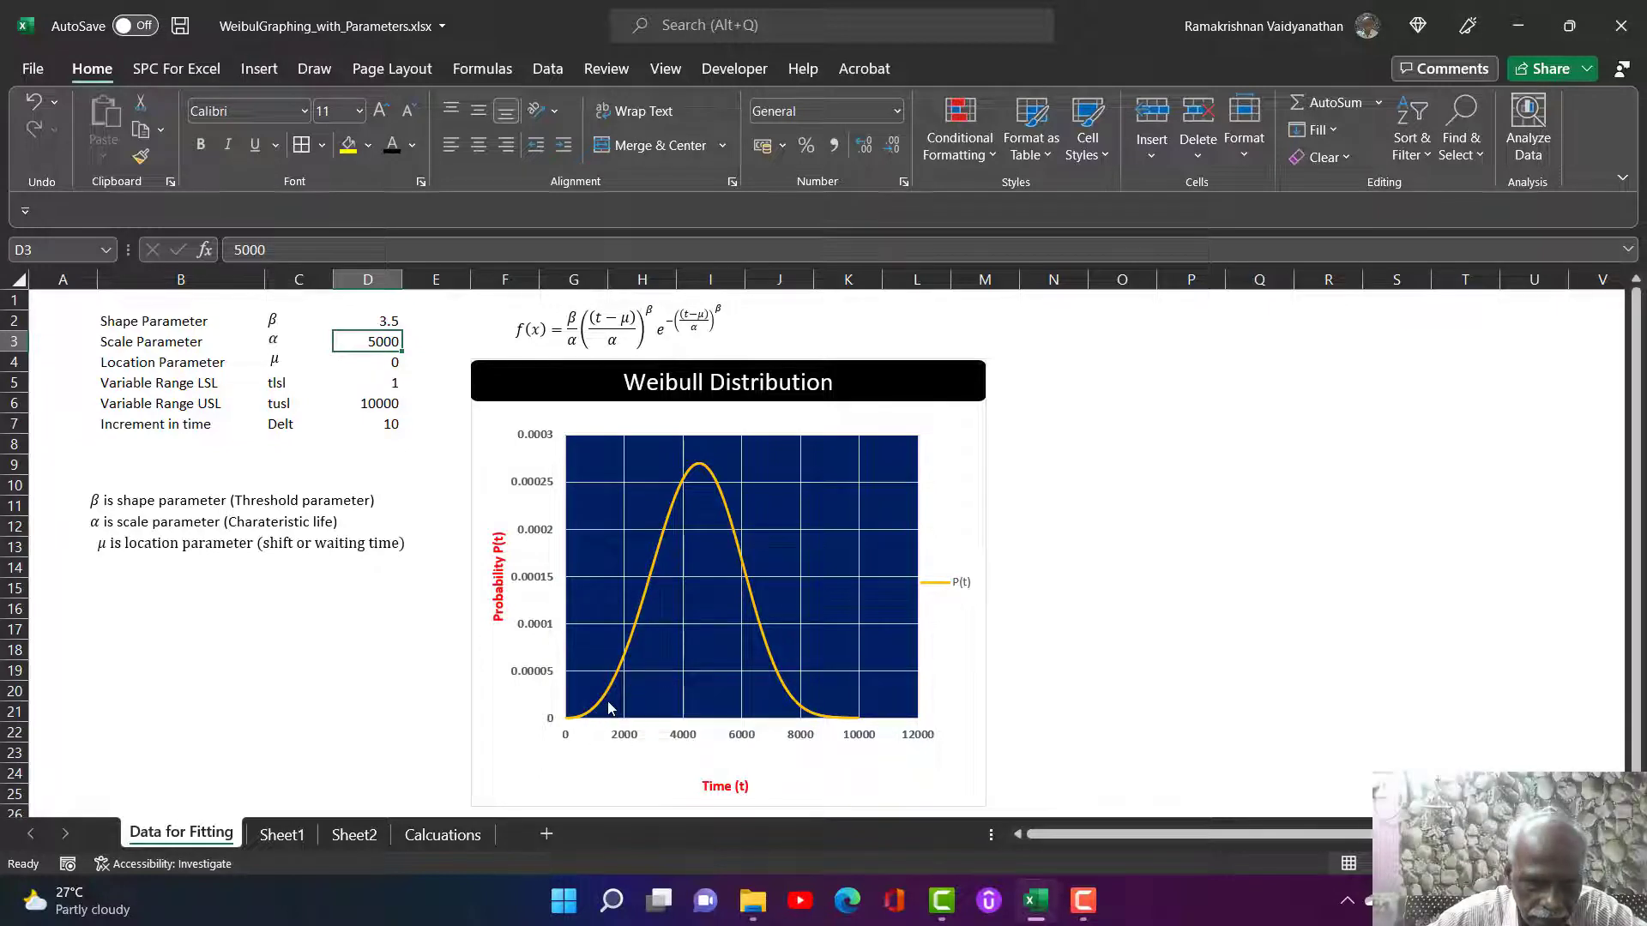
mouse_move(762, 664)
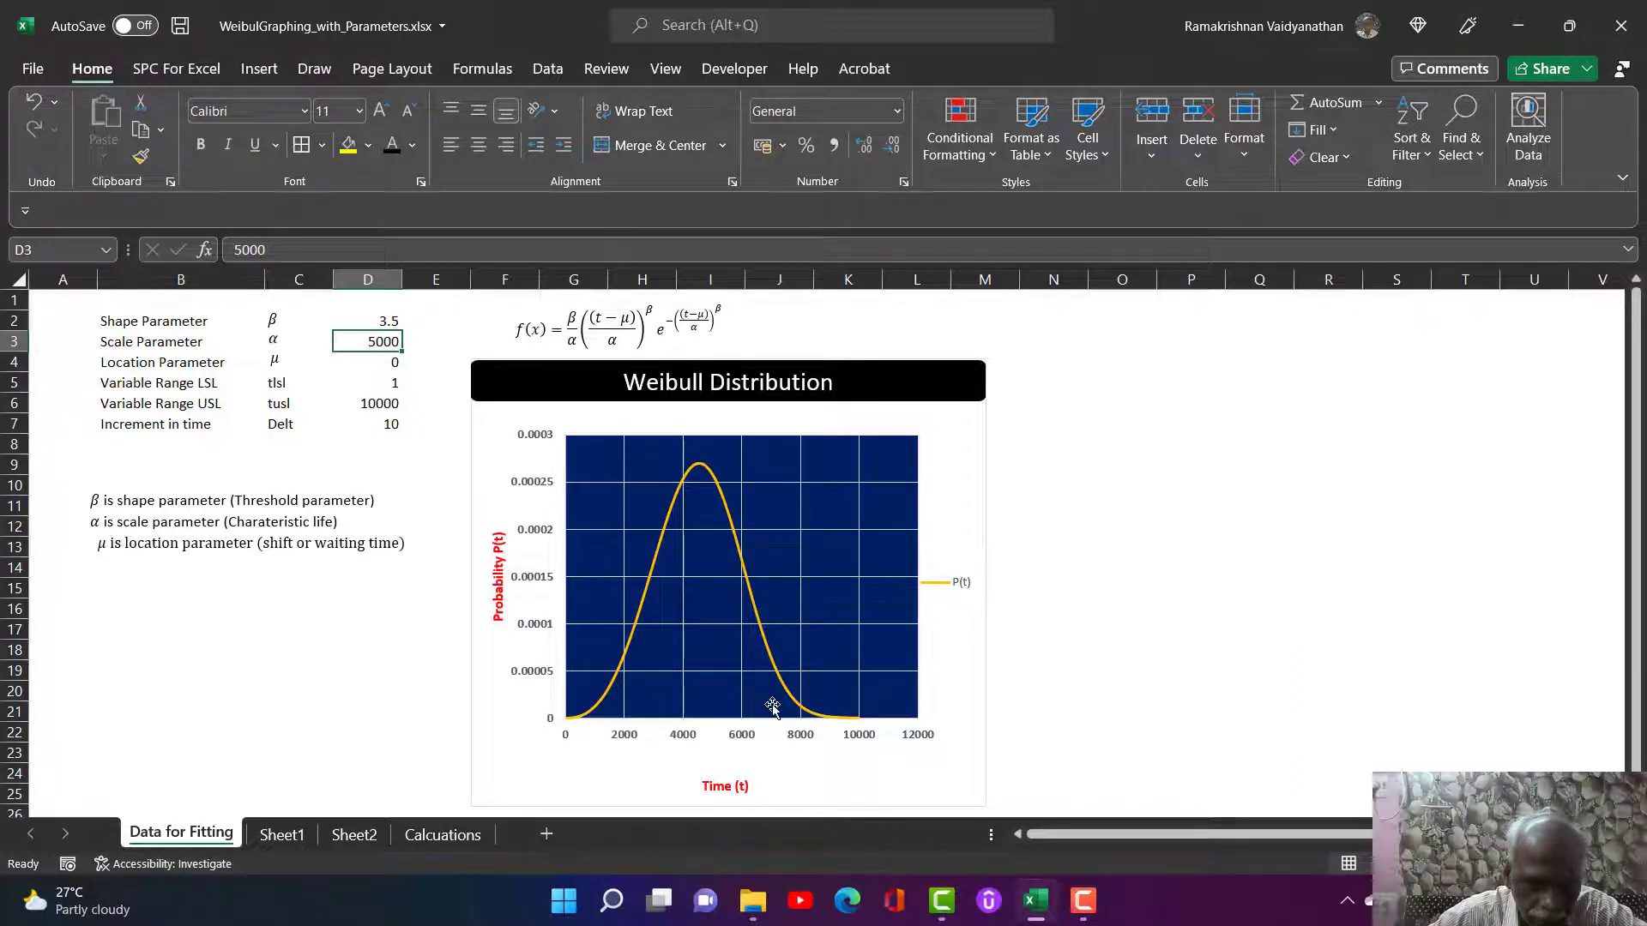
mouse_move(768, 706)
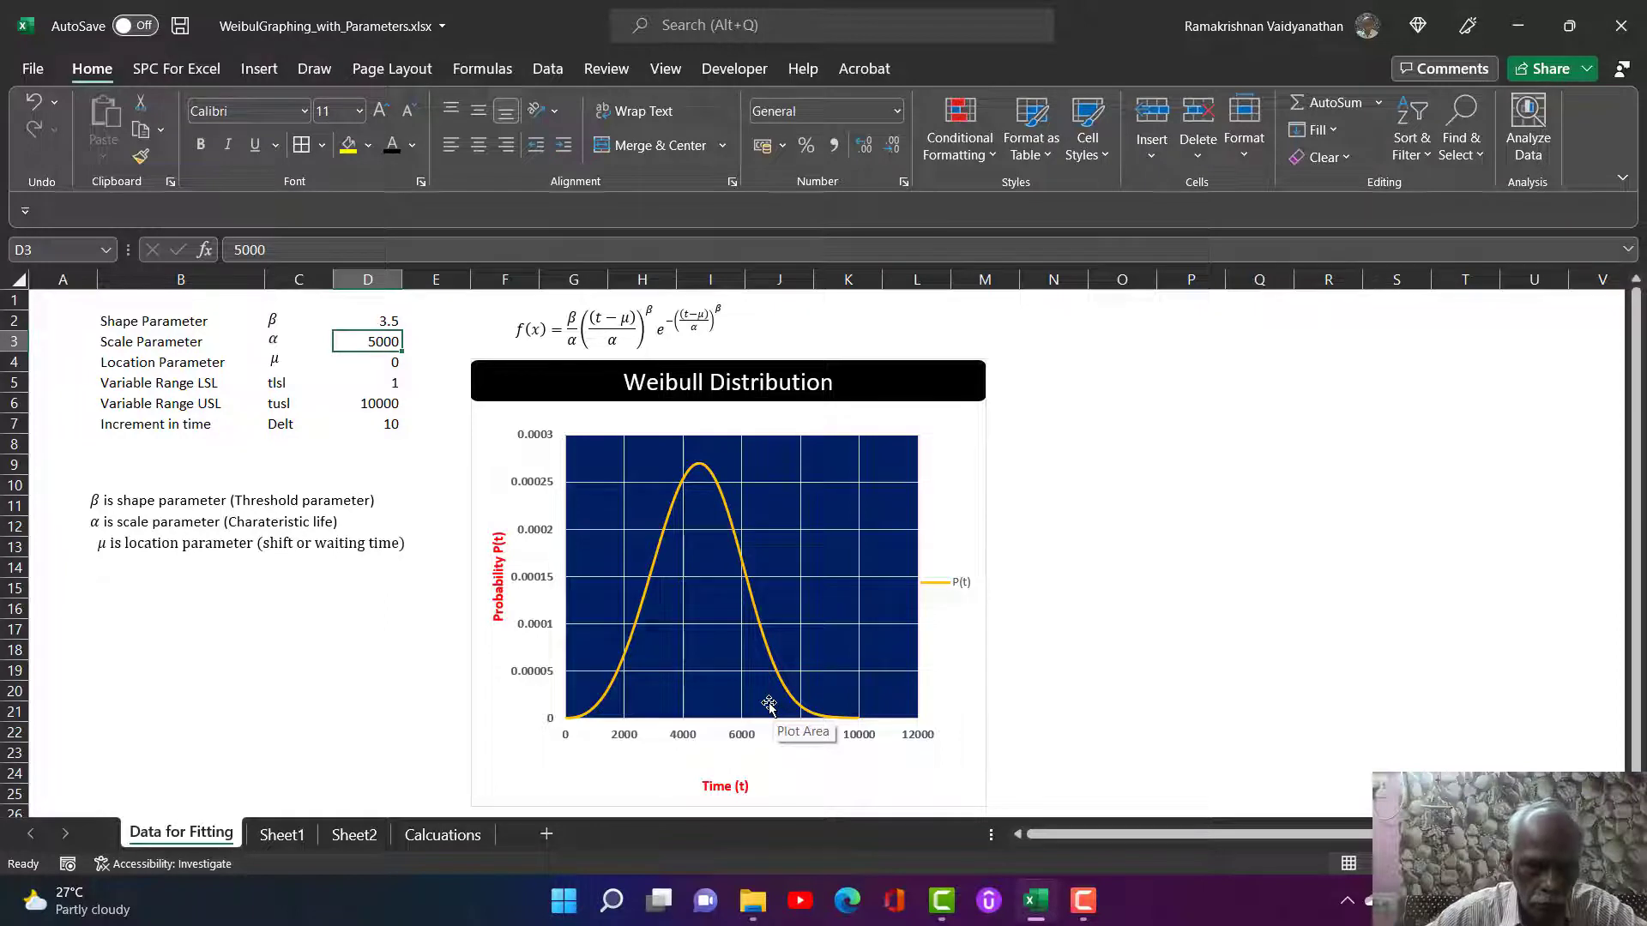
mouse_move(617, 703)
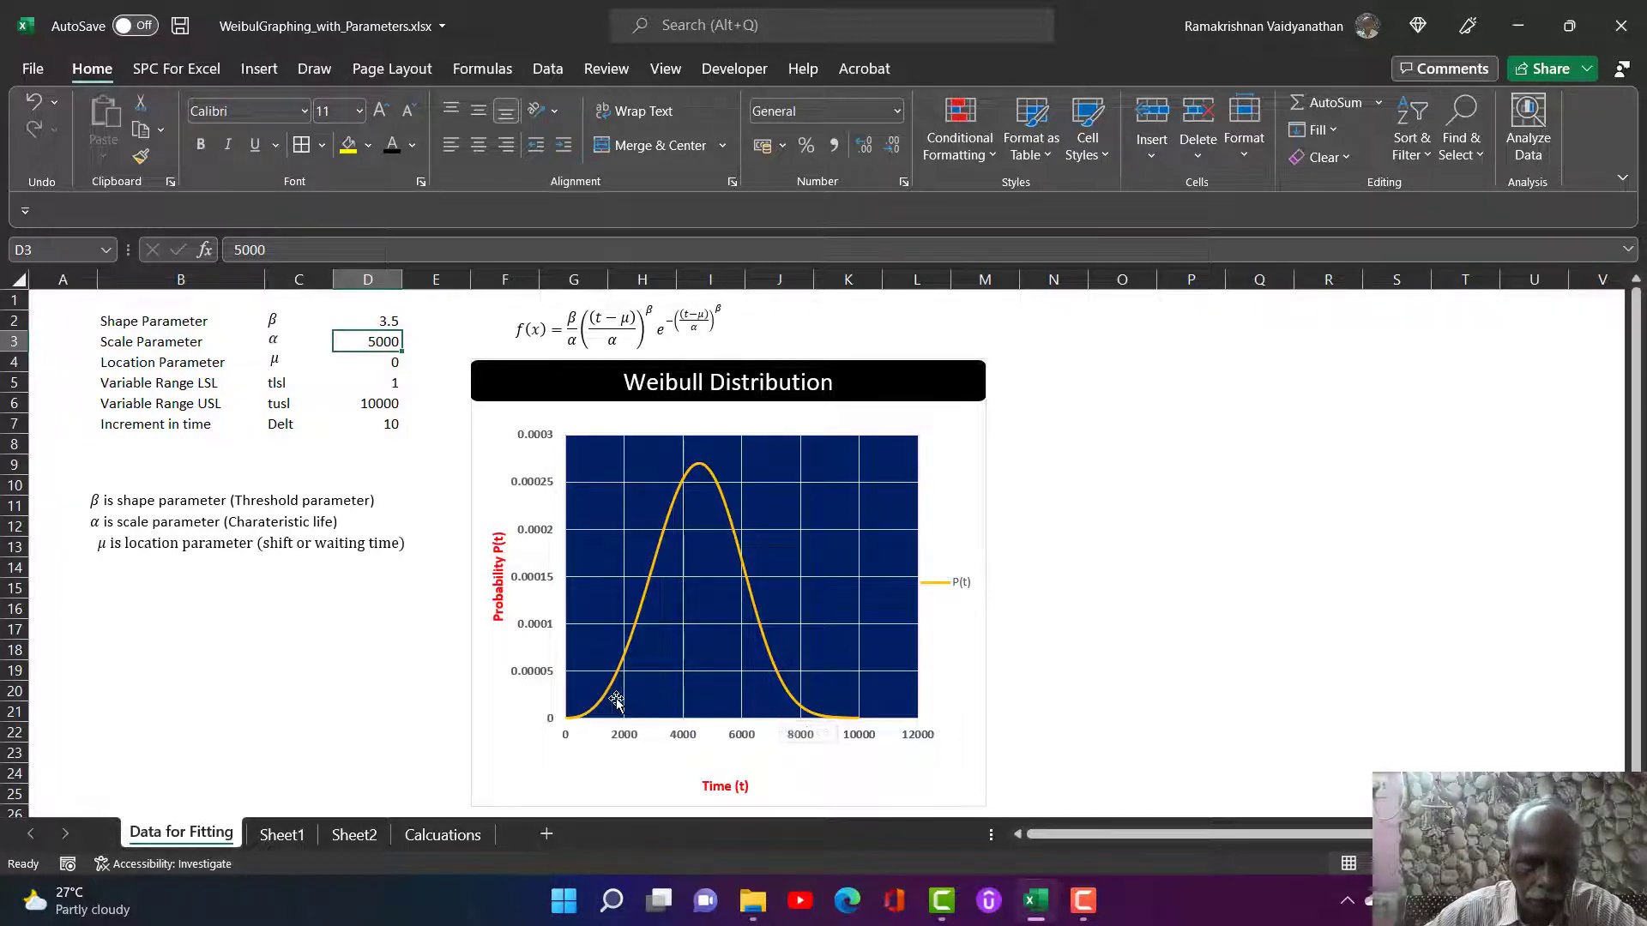
mouse_move(662, 635)
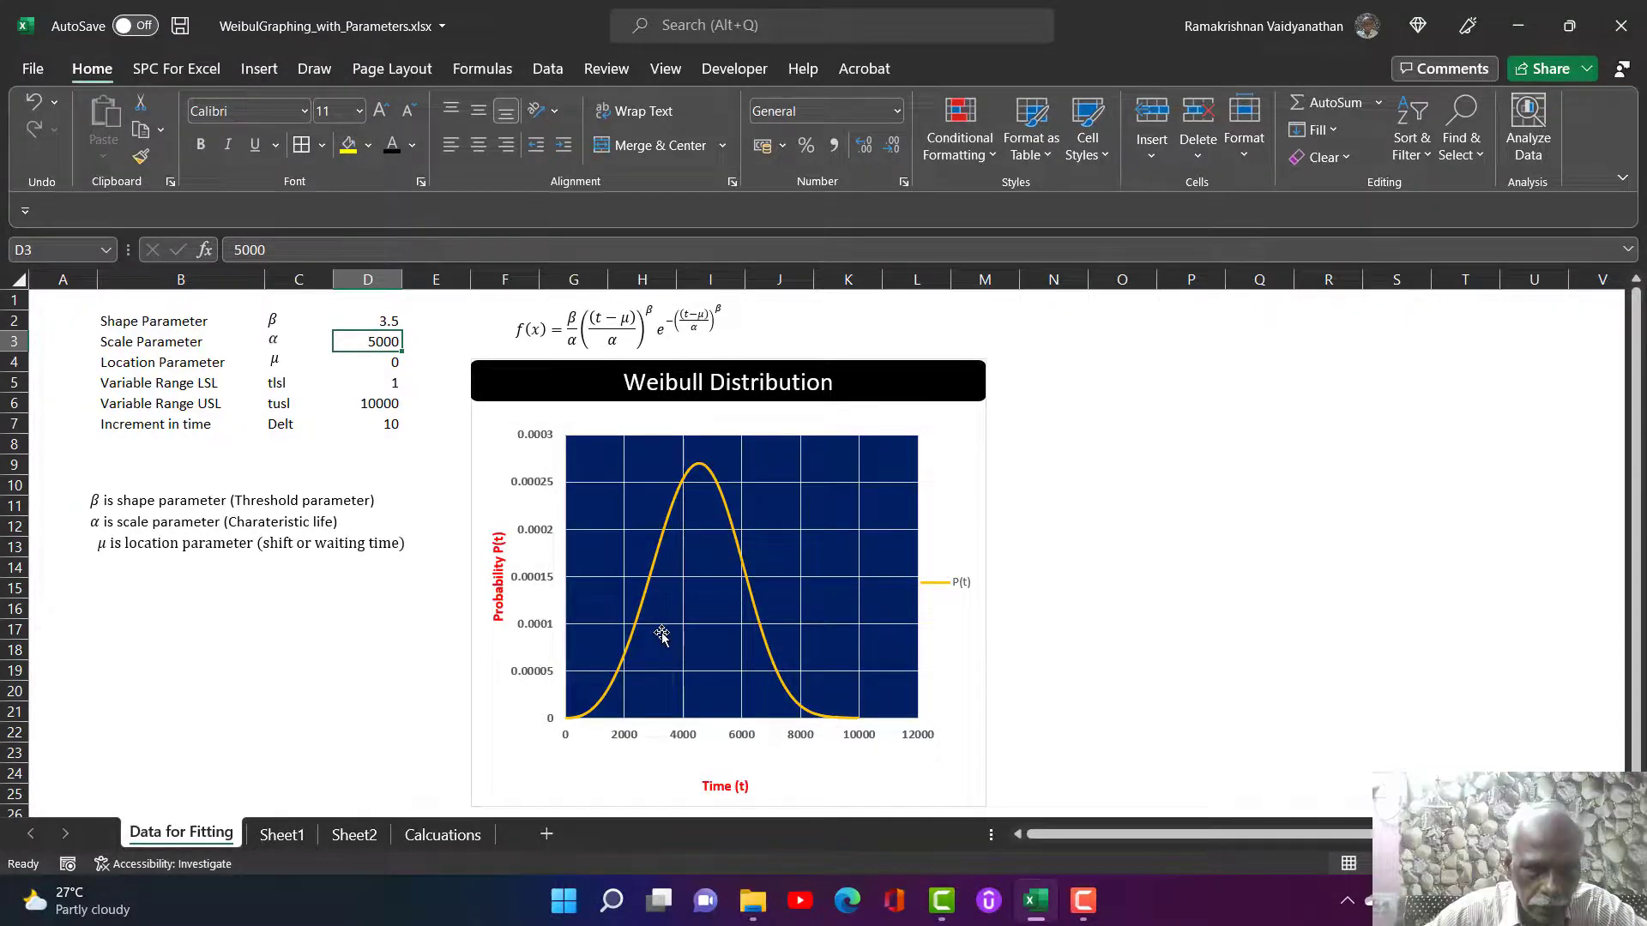
mouse_move(707, 648)
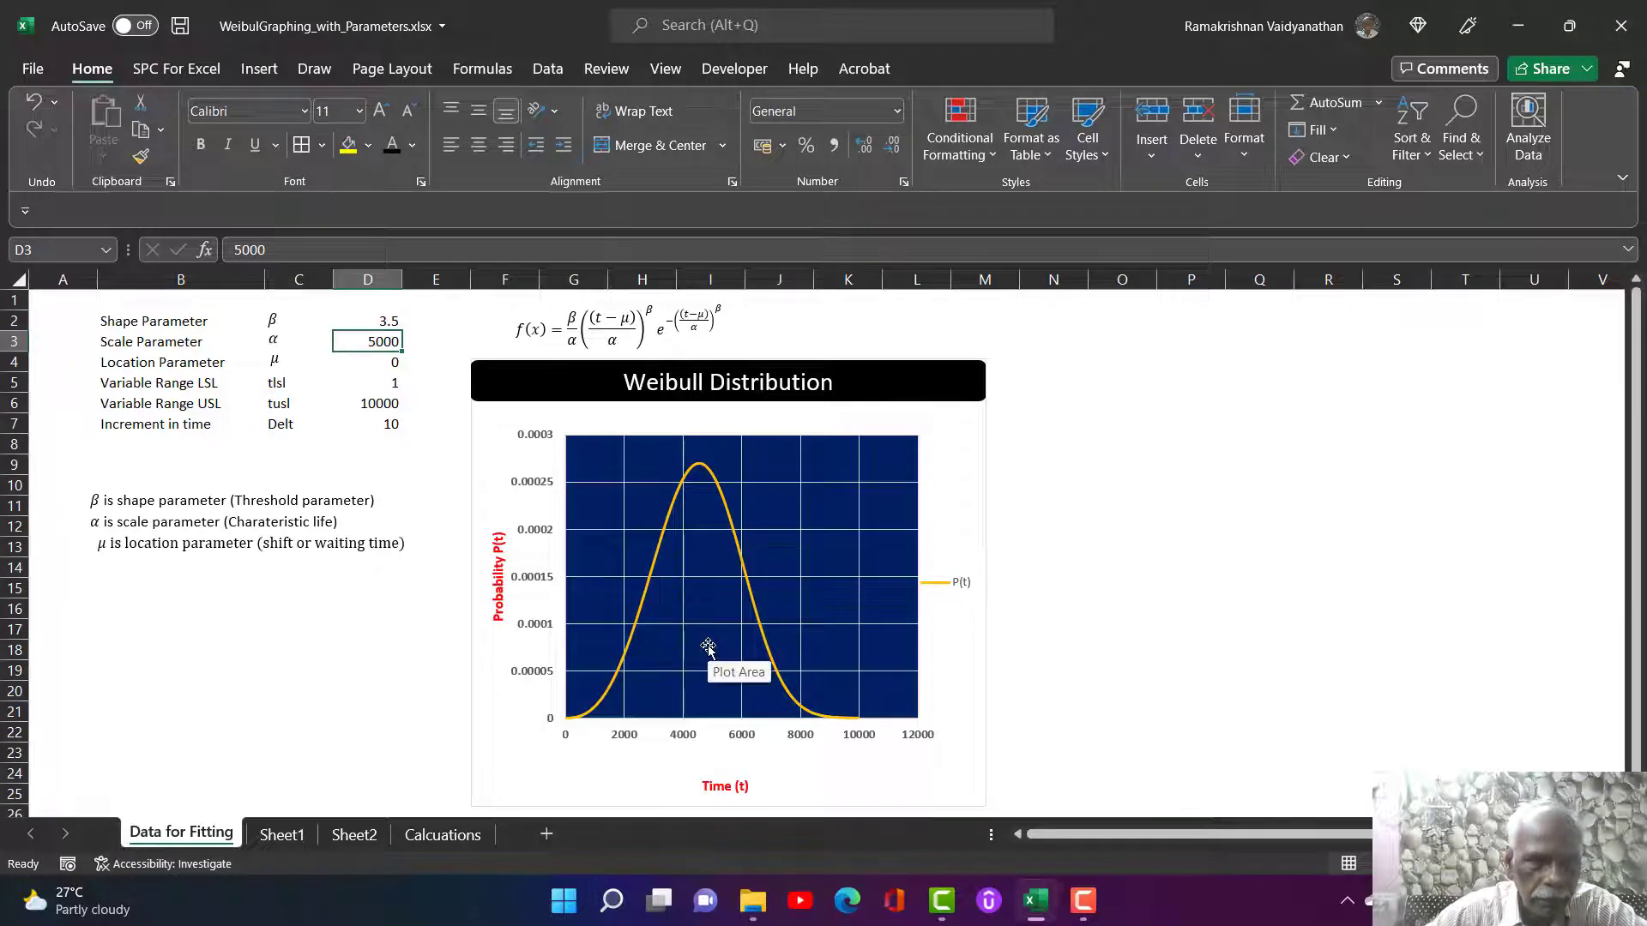
mouse_move(839, 405)
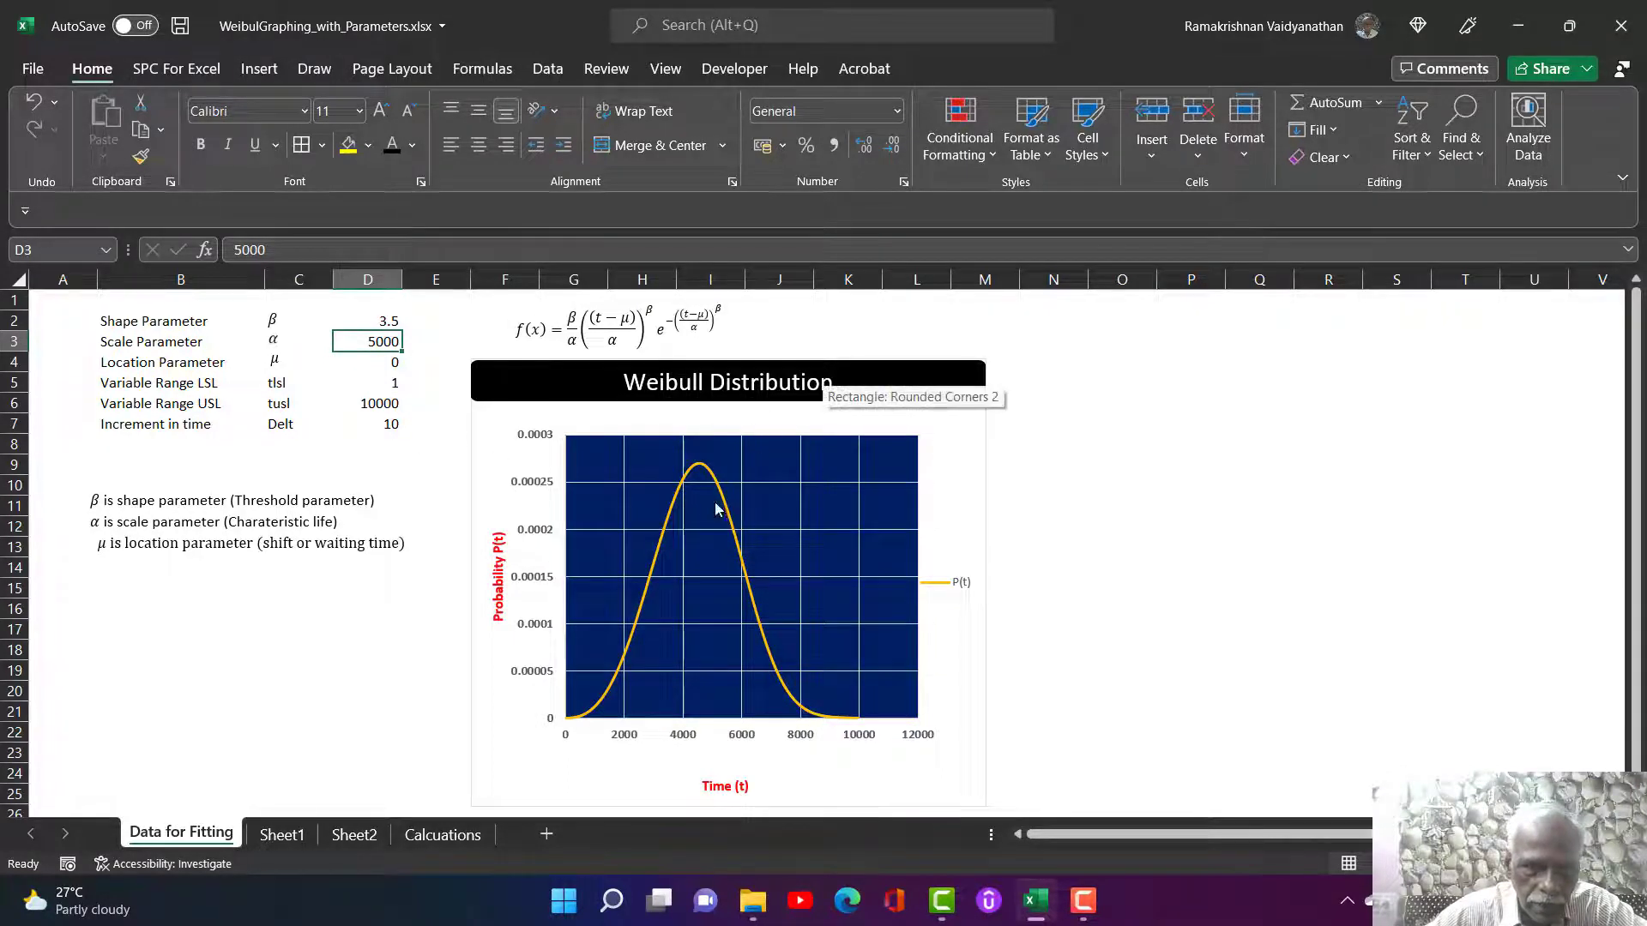
mouse_move(741, 521)
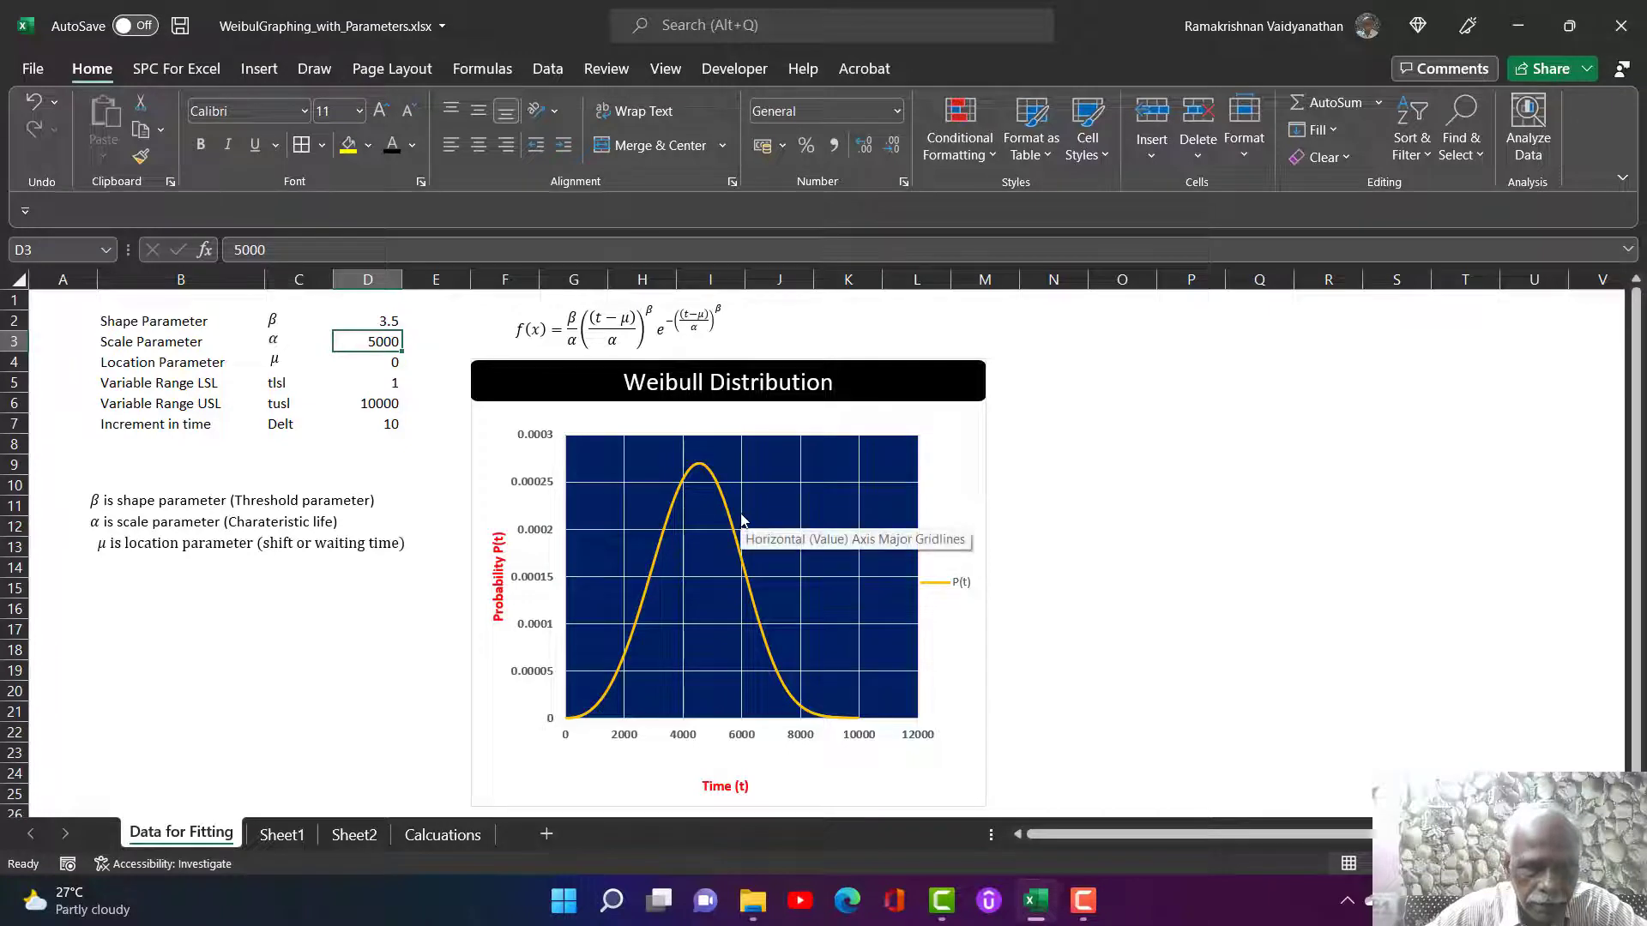